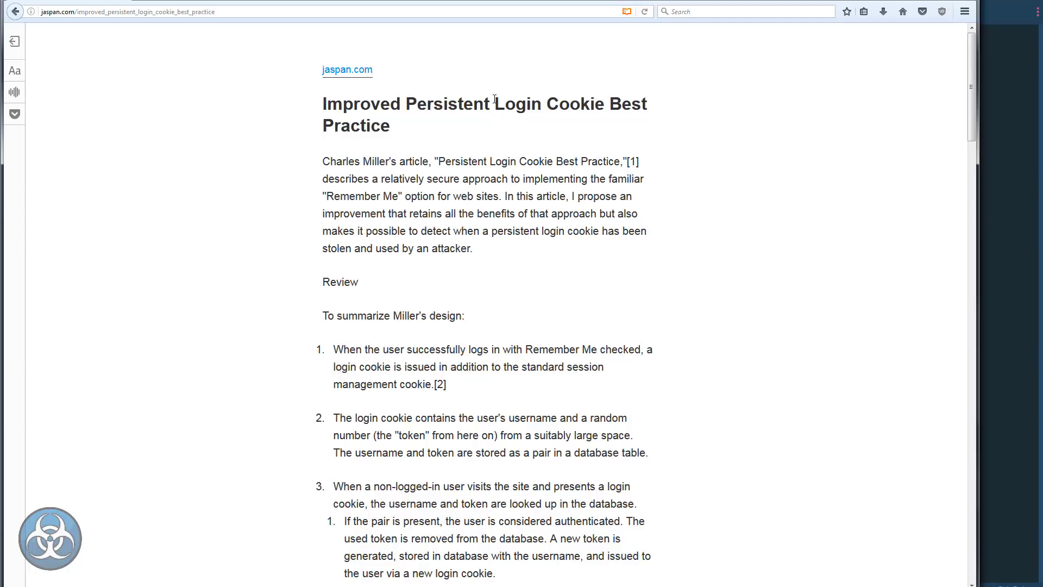
- Scroll the article and highlight the phrase 'unguessable random numbers'
scroll("down", 3)
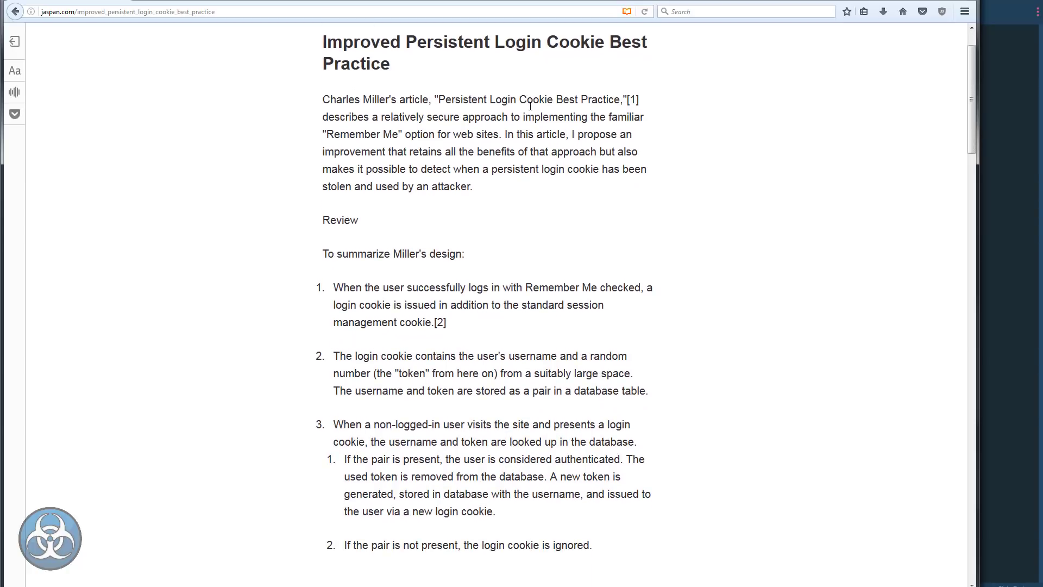
scroll("down", 3)
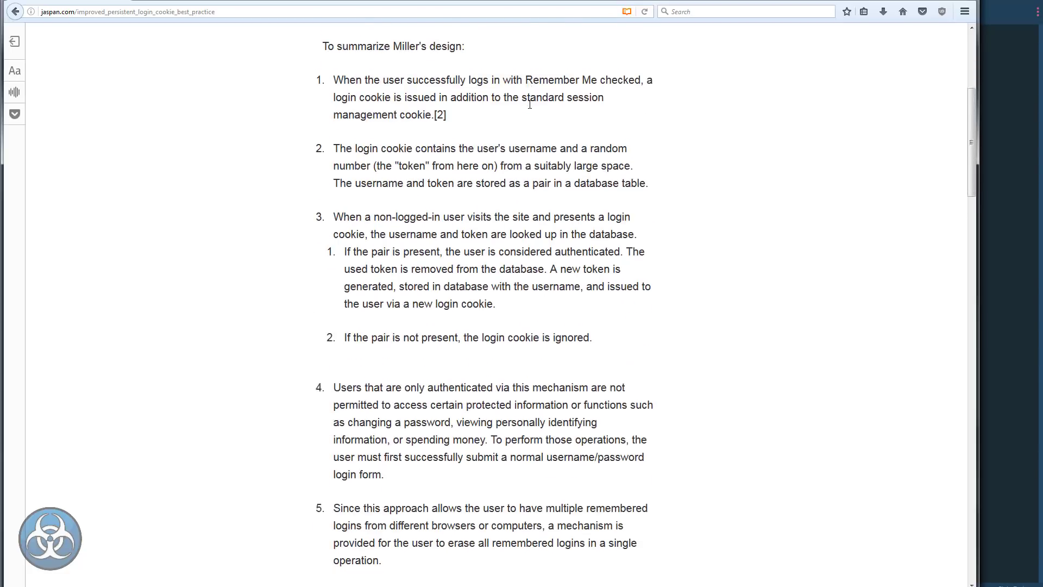
scroll("down", 3)
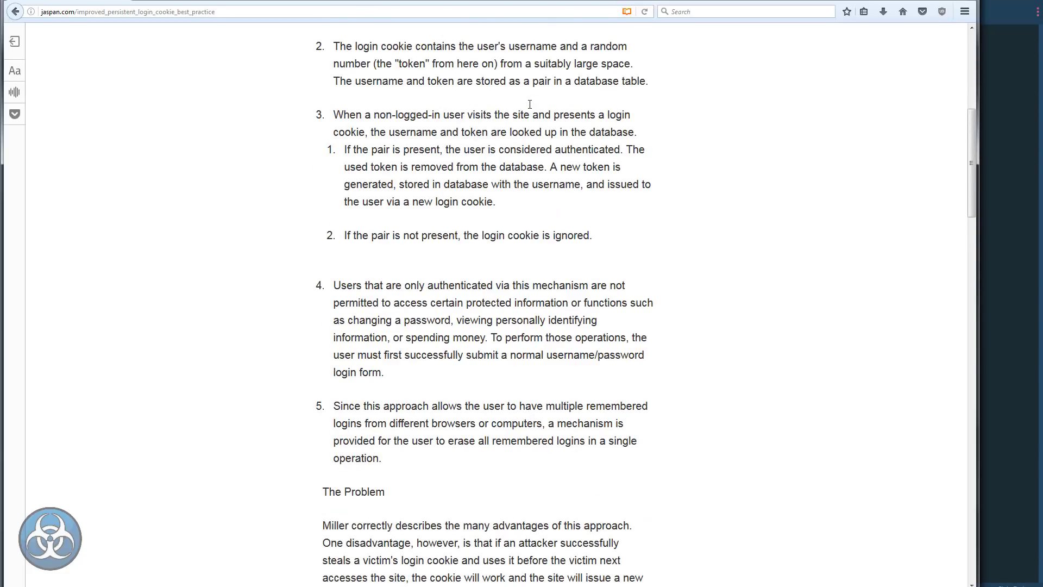
scroll("down", 3)
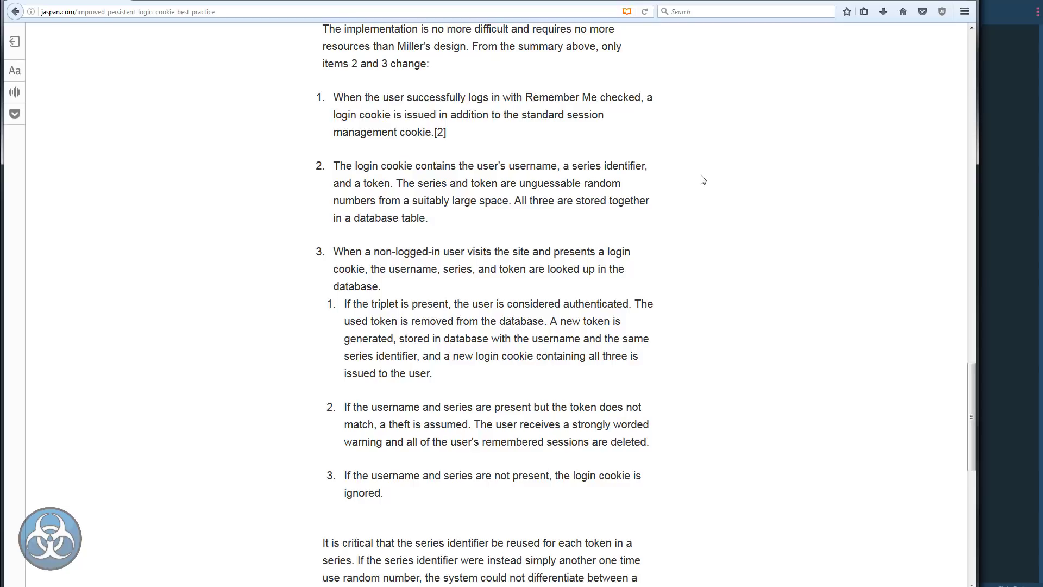
scroll("up", 3)
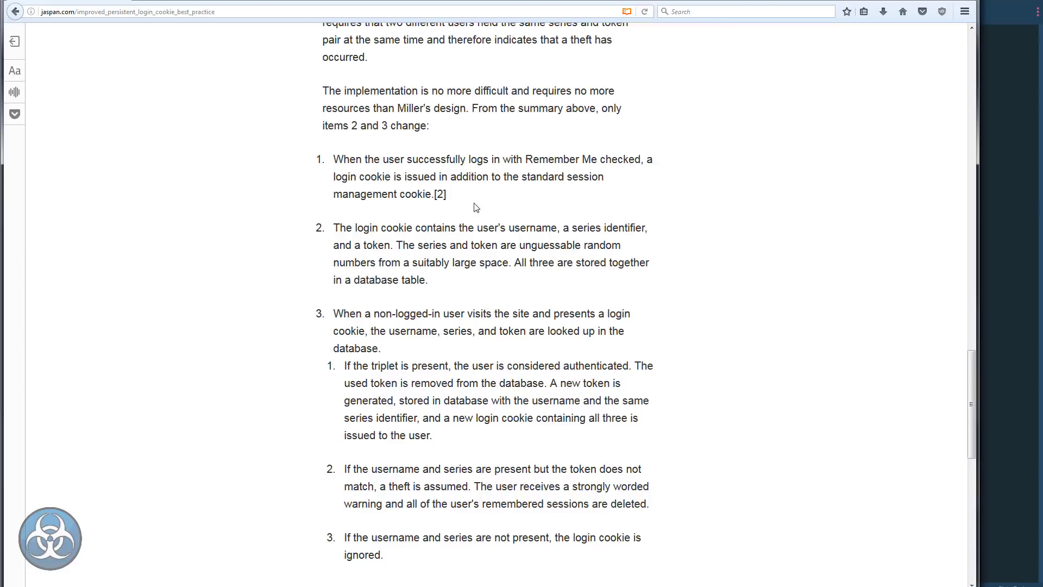
left_click_drag(516, 245, 375, 262)
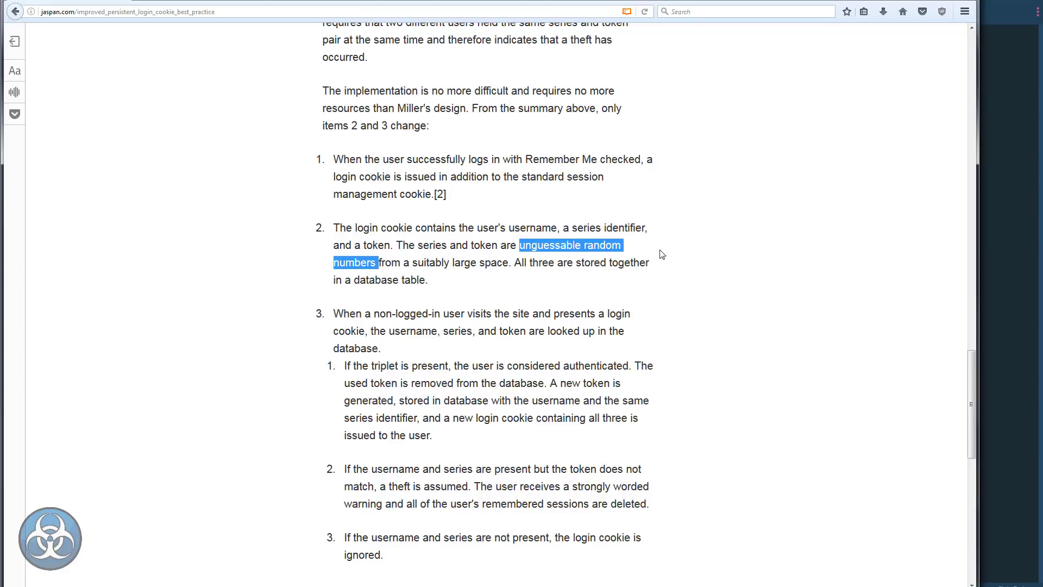
- Load localhost/phpmyadmin in a new browser tab
scroll("down", 3)
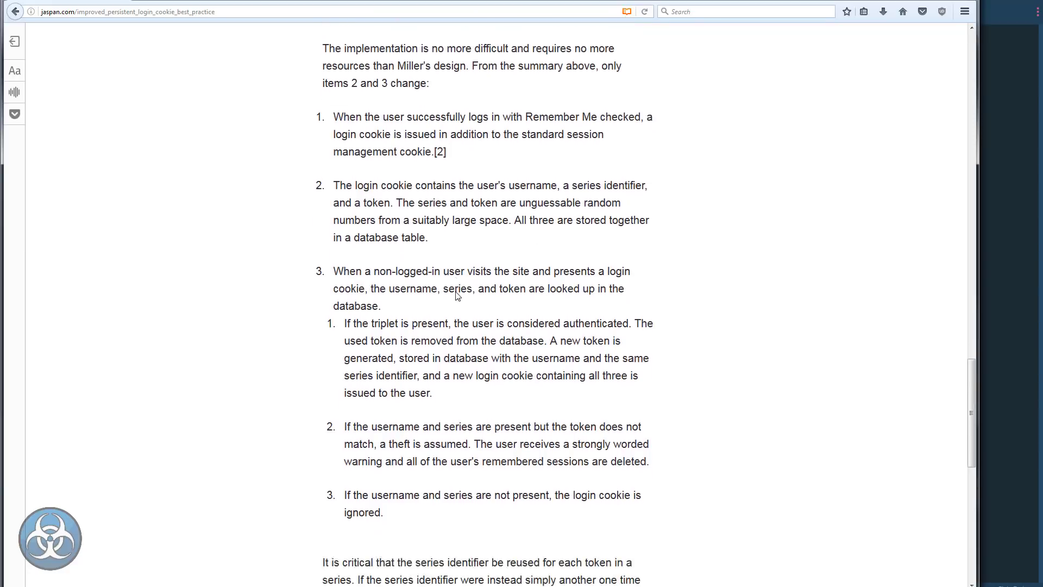
scroll("up", 3)
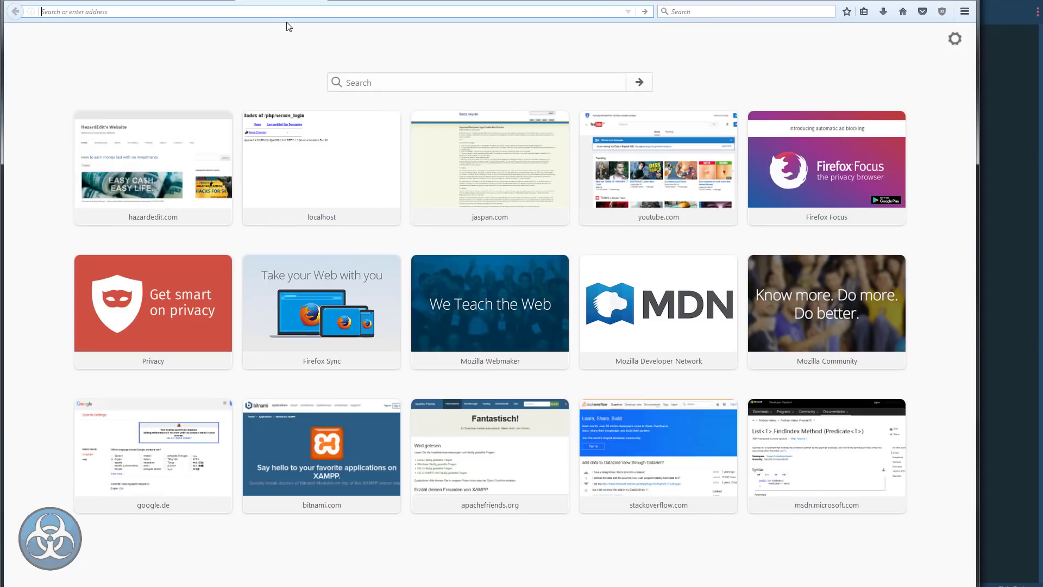
type("localhost/php/secure_login/")
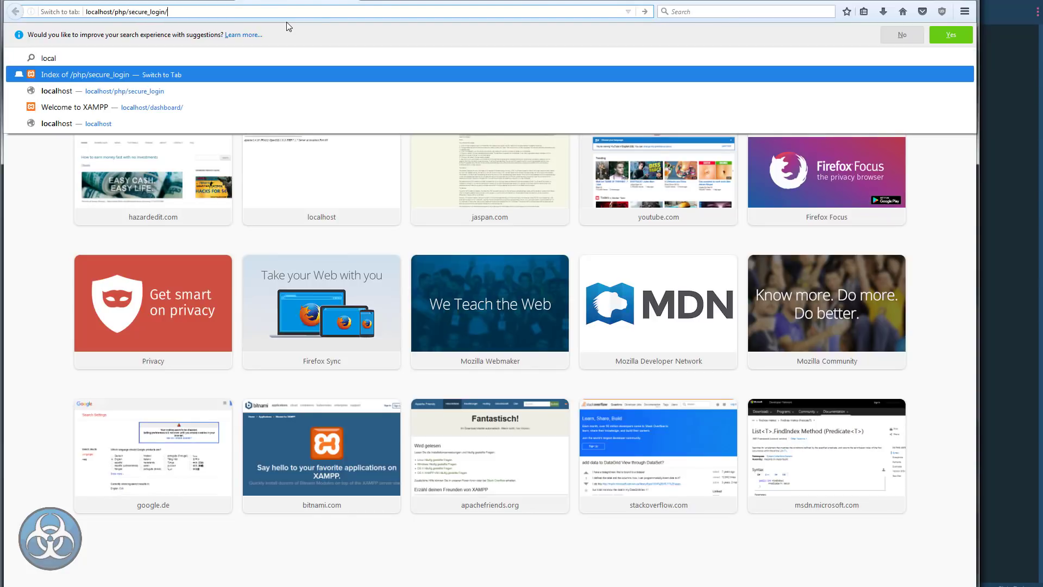
type("localhost/dash")
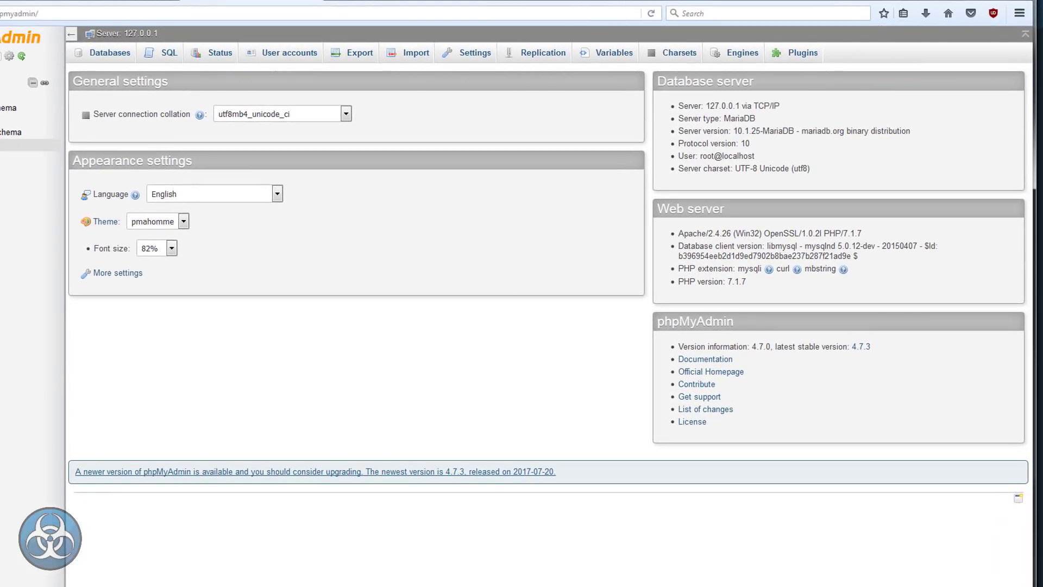
- Create the 'securelogin' database and enter 'users' as its first table name
left_click(109, 52)
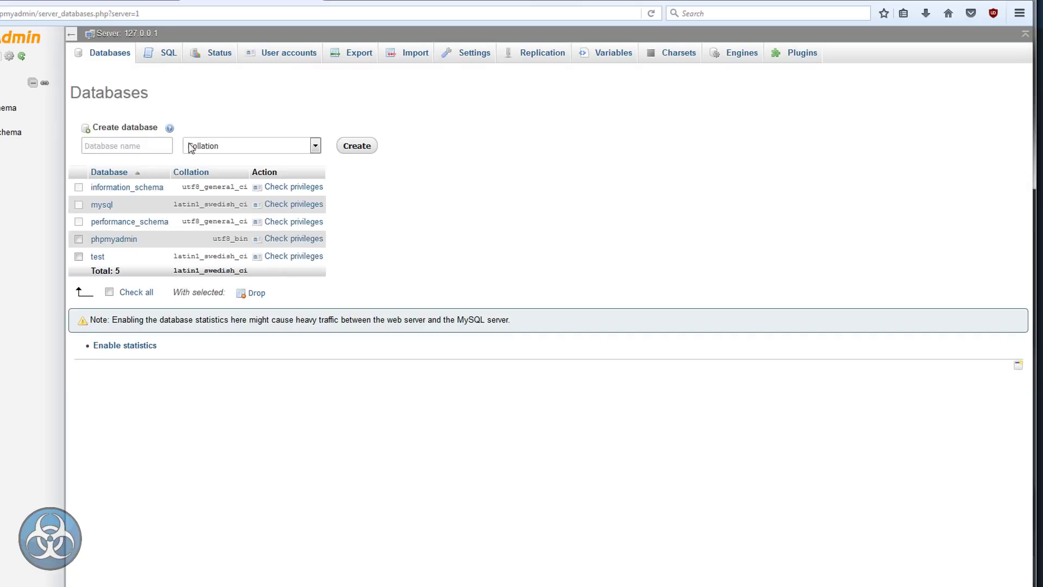
type("secu")
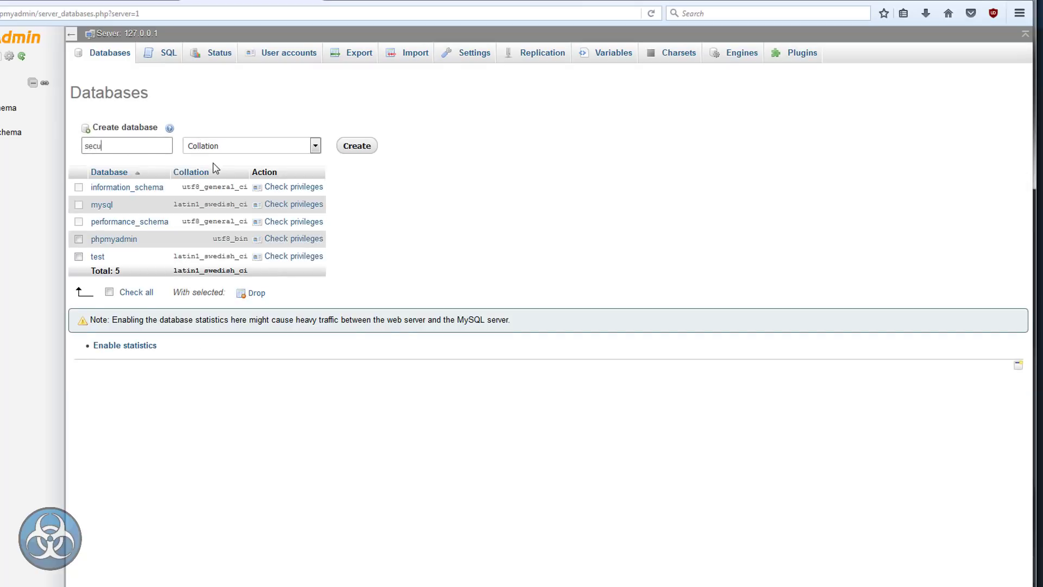
type("re")
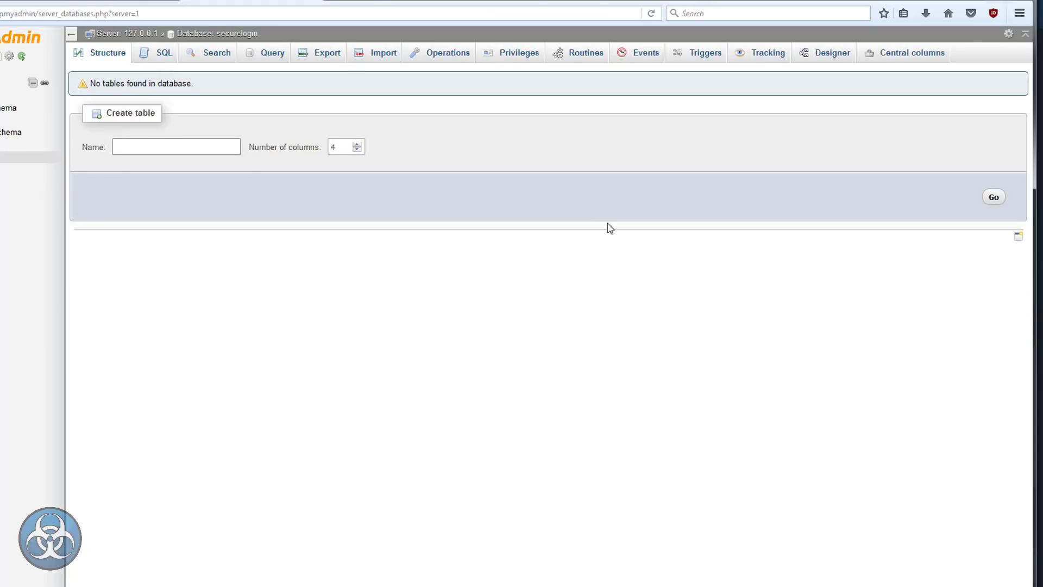
type("users")
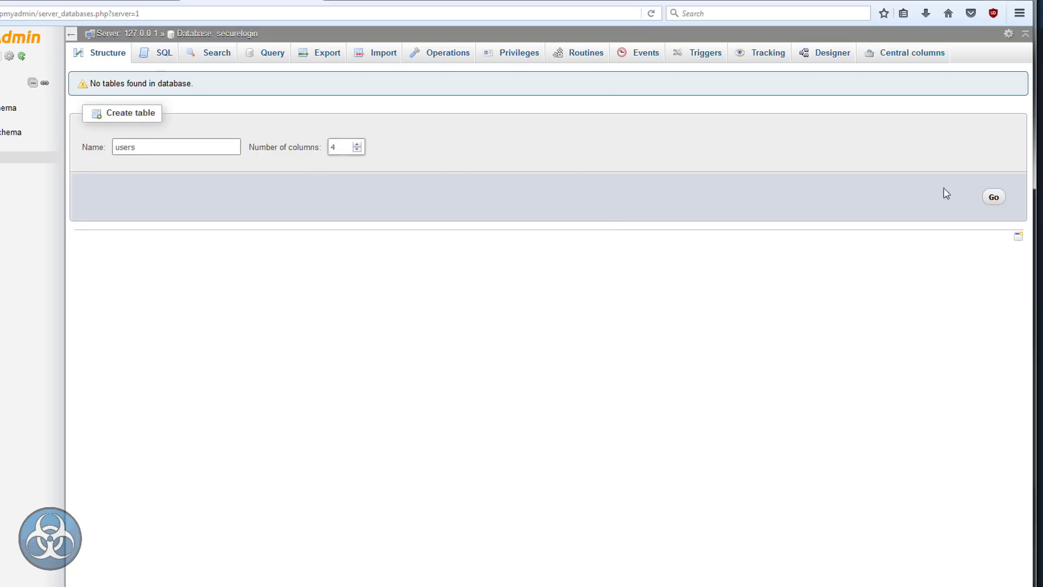
- Name the four columns user_id, user_username, user_password and user_status
left_click(993, 197)
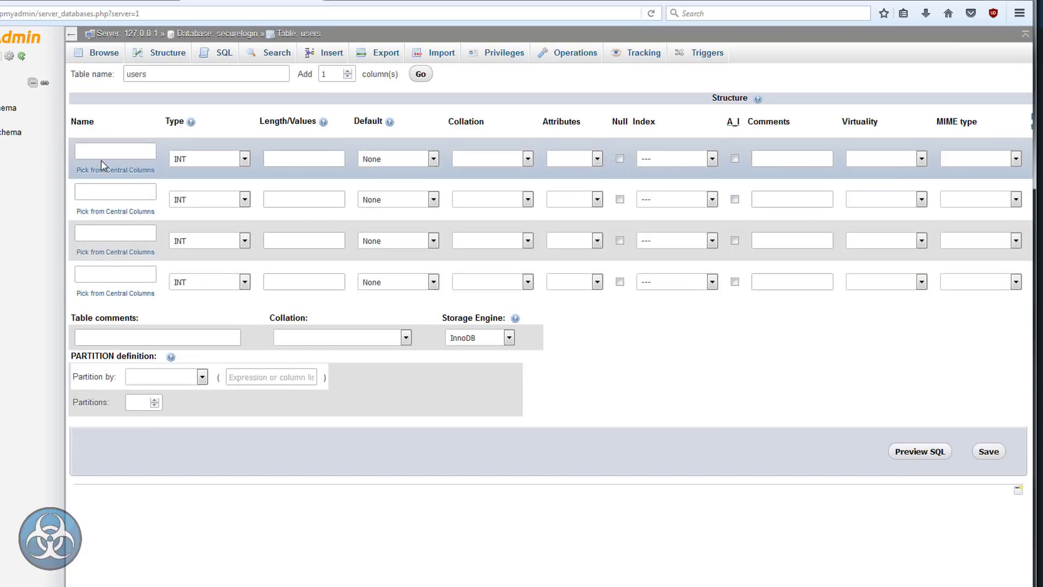
type("id")
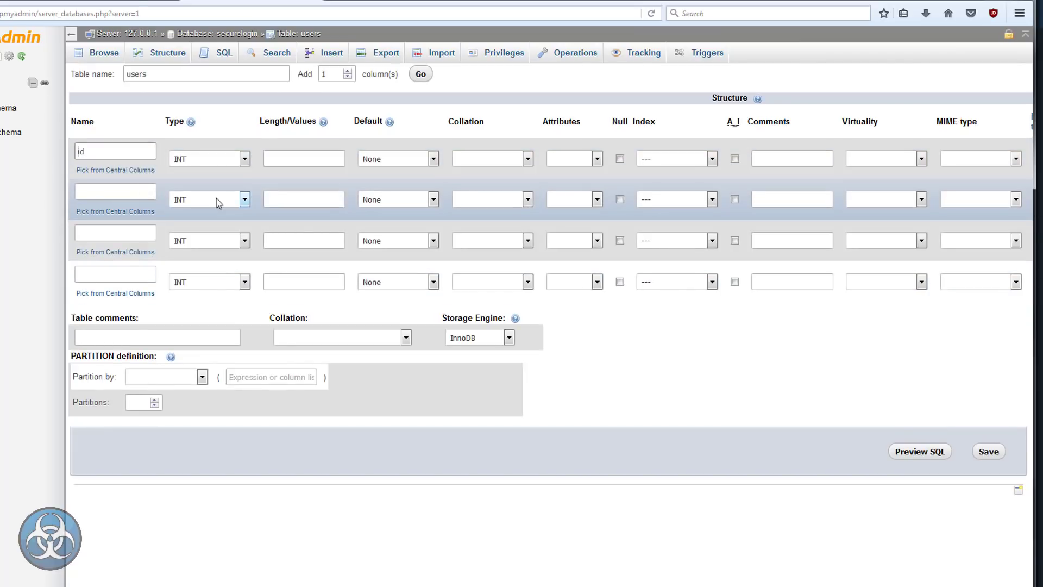
type("user_id")
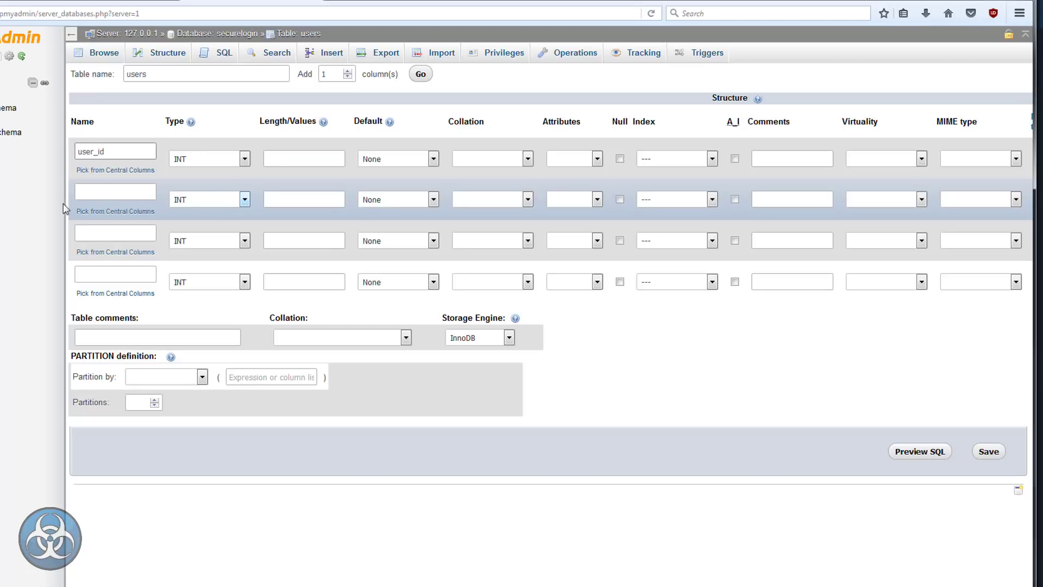
type("user_username")
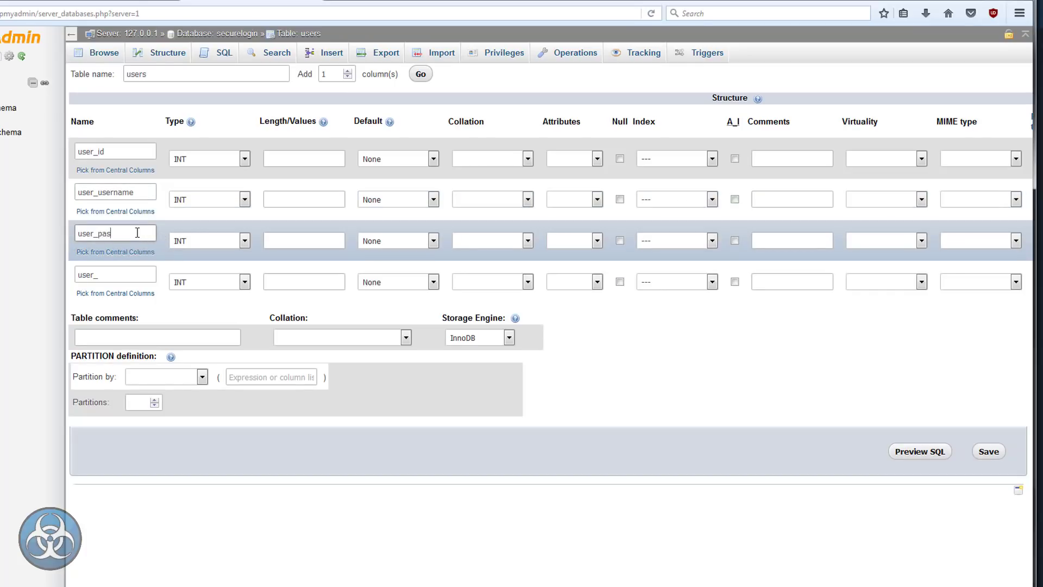
type("sword")
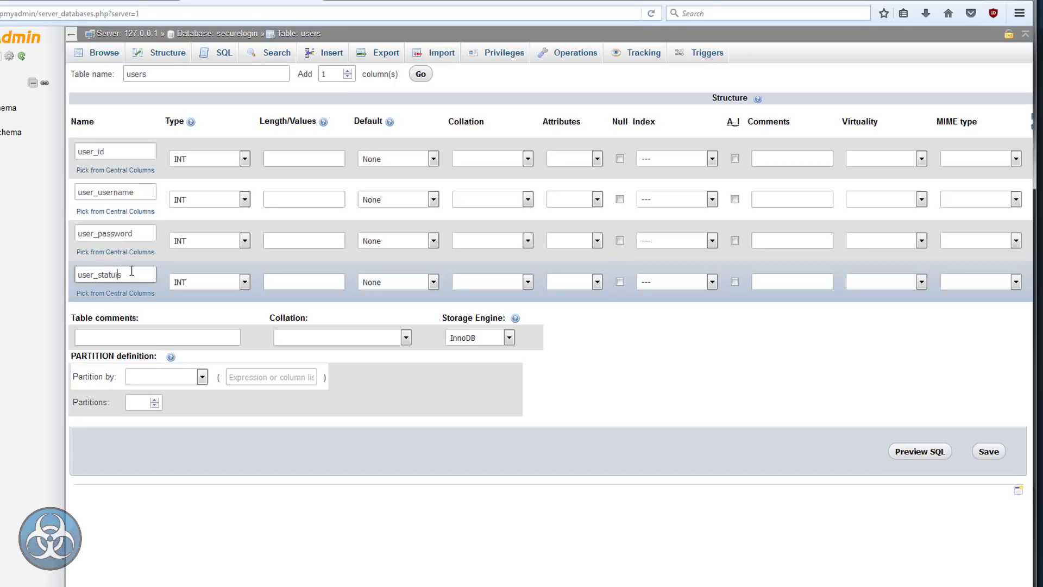
- Make username and password VARCHAR(20), user_id primary auto-increment, and save the table
left_click(209, 281)
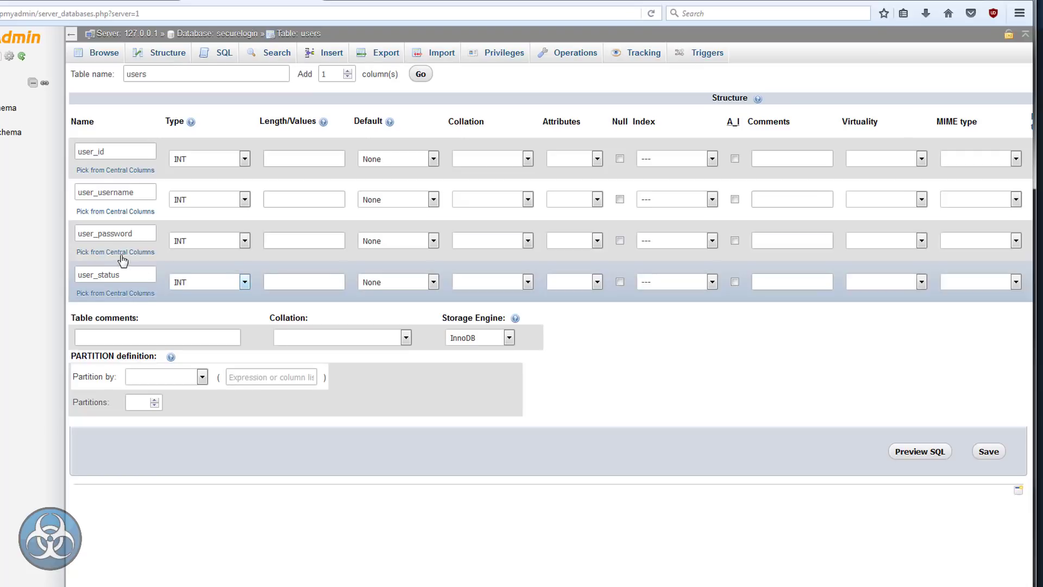
left_click(208, 240)
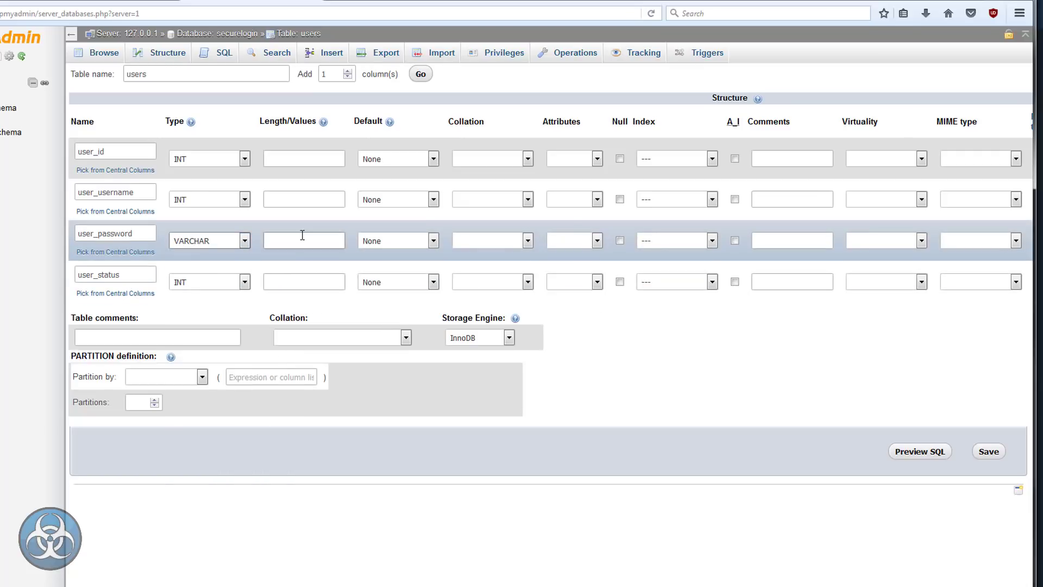
type("20")
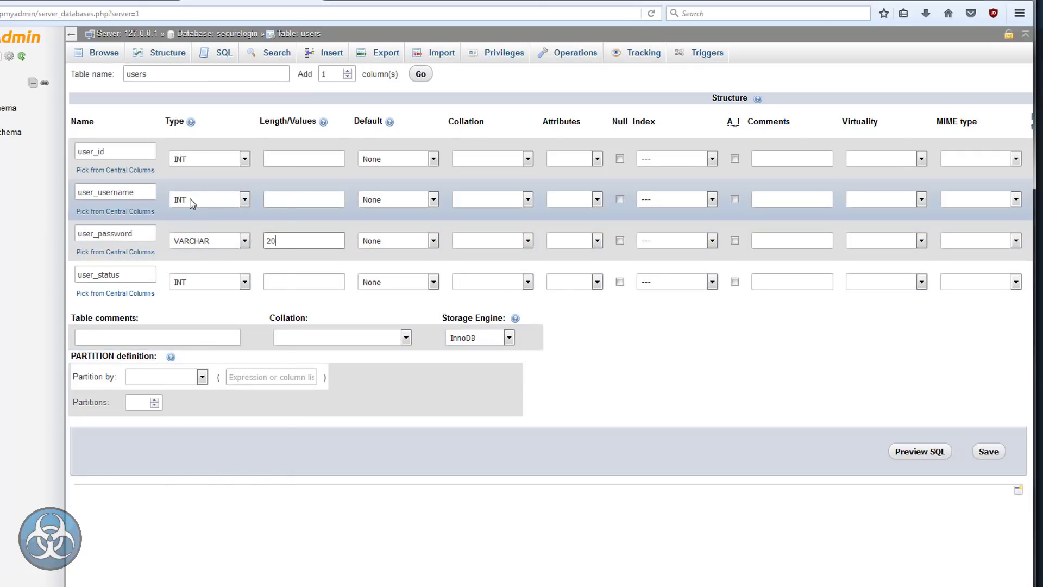
left_click(210, 199)
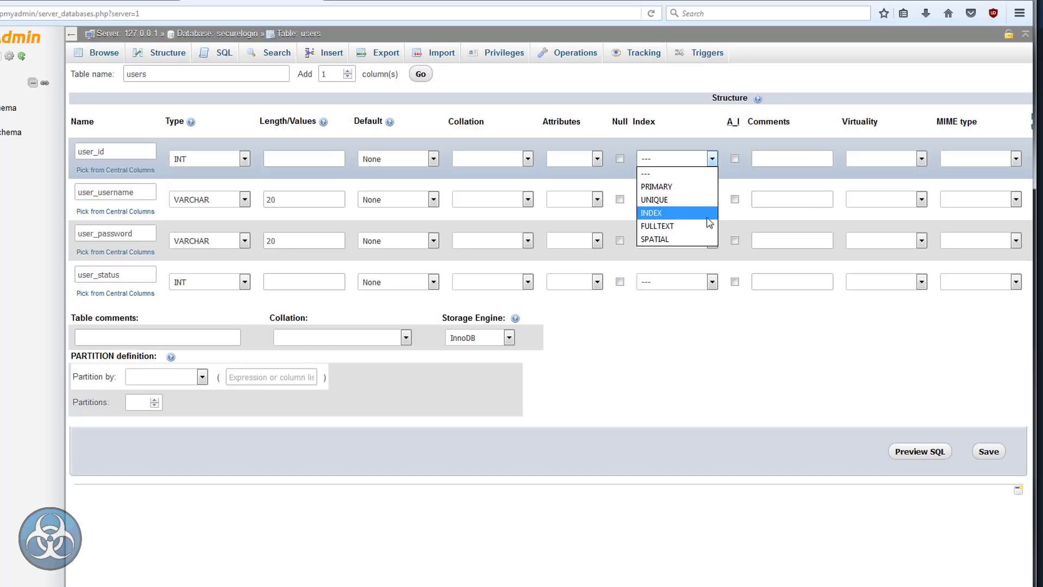
mouse_move(675, 187)
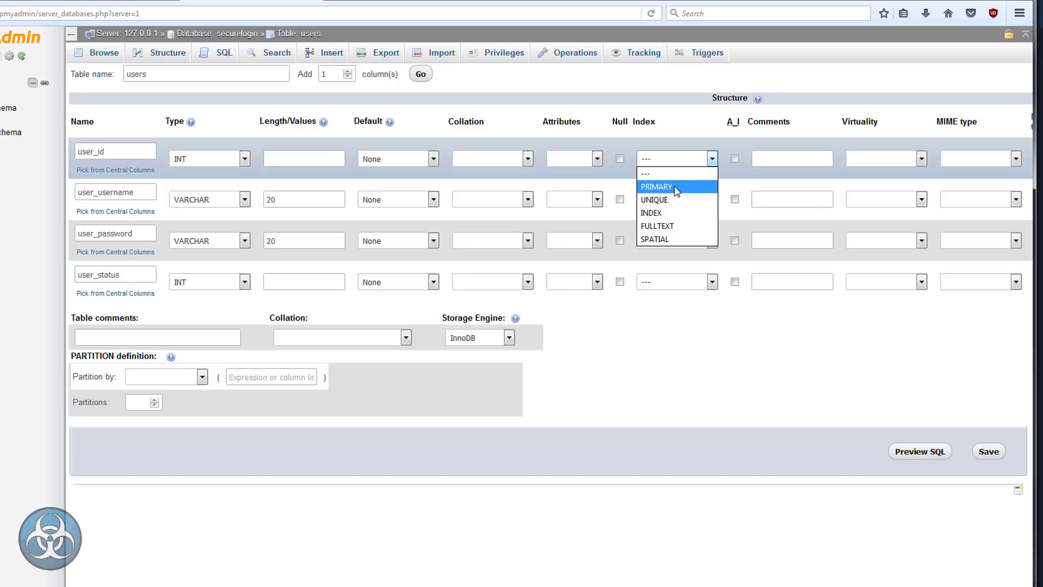
left_click(655, 186)
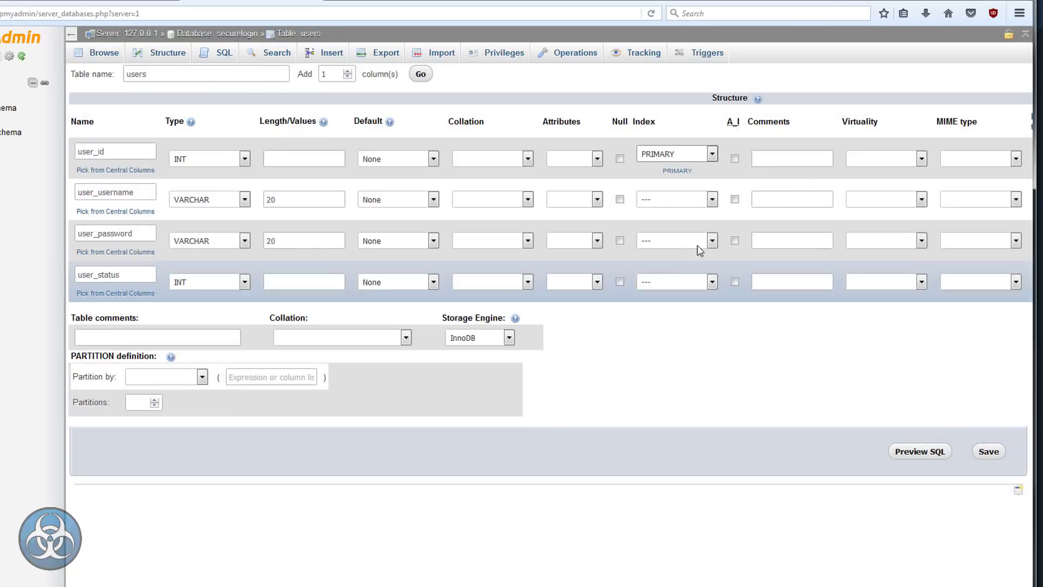
left_click(735, 157)
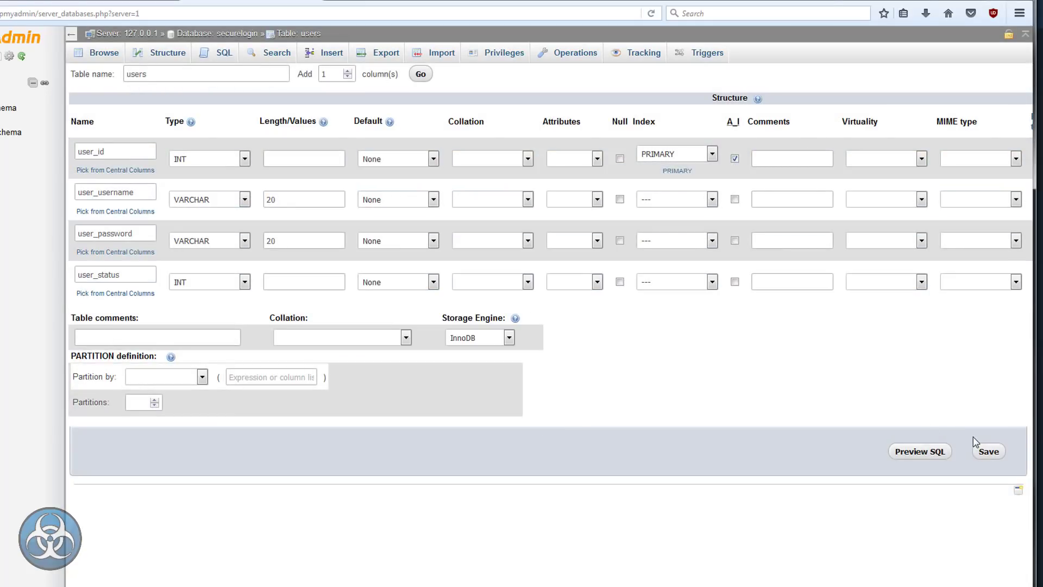
left_click(166, 52)
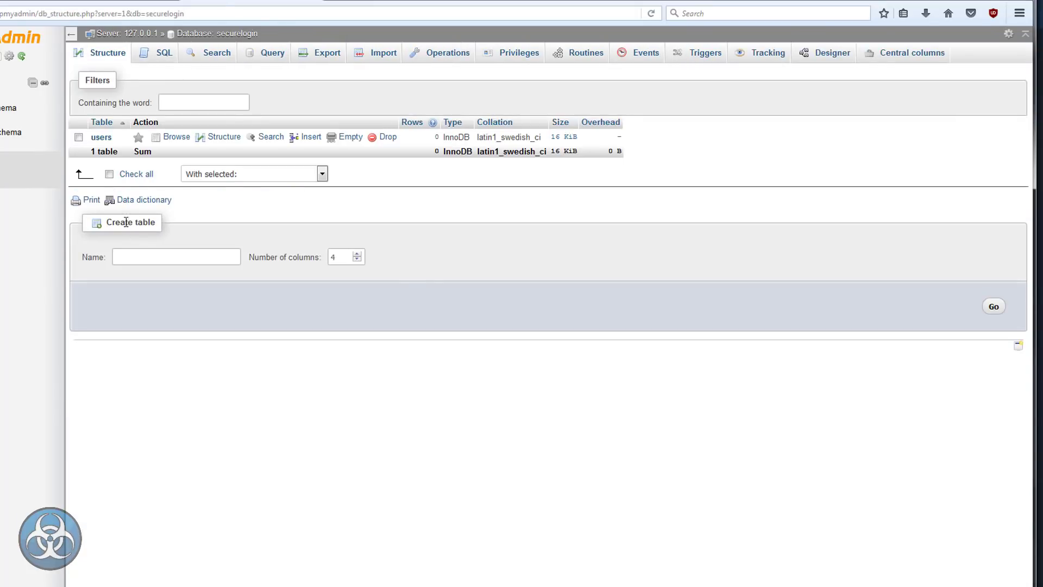
- Enter the sessions table column names, including serssions_id and sessions_date
type("sel")
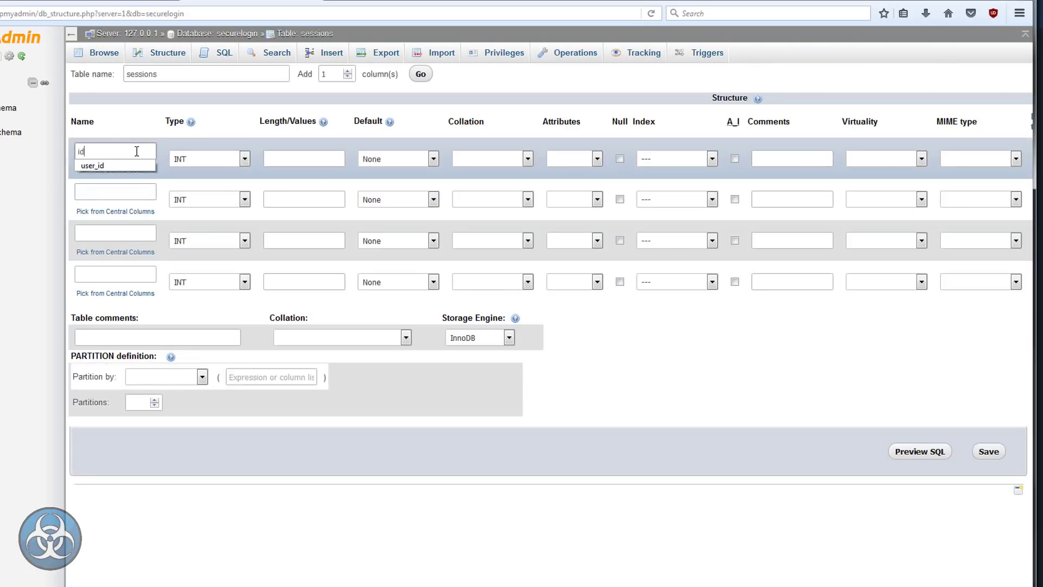
type("serssions_")
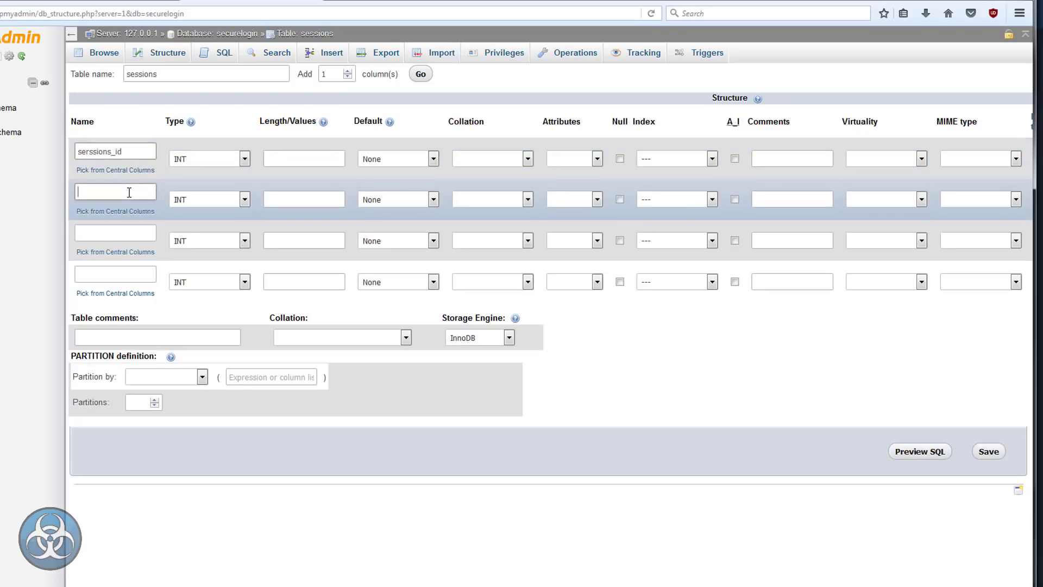
type("sessions-")
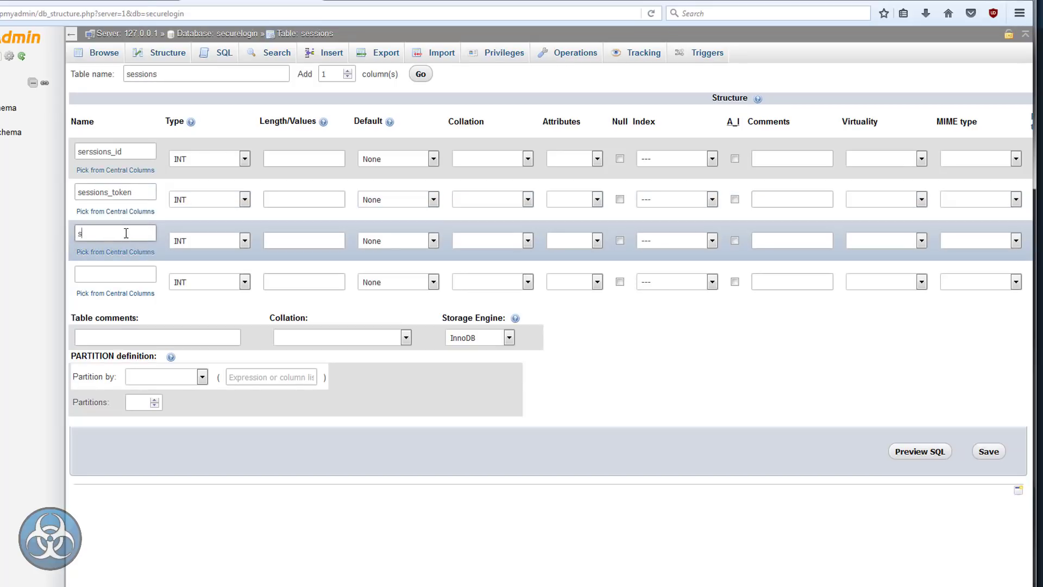
type("essions_serial")
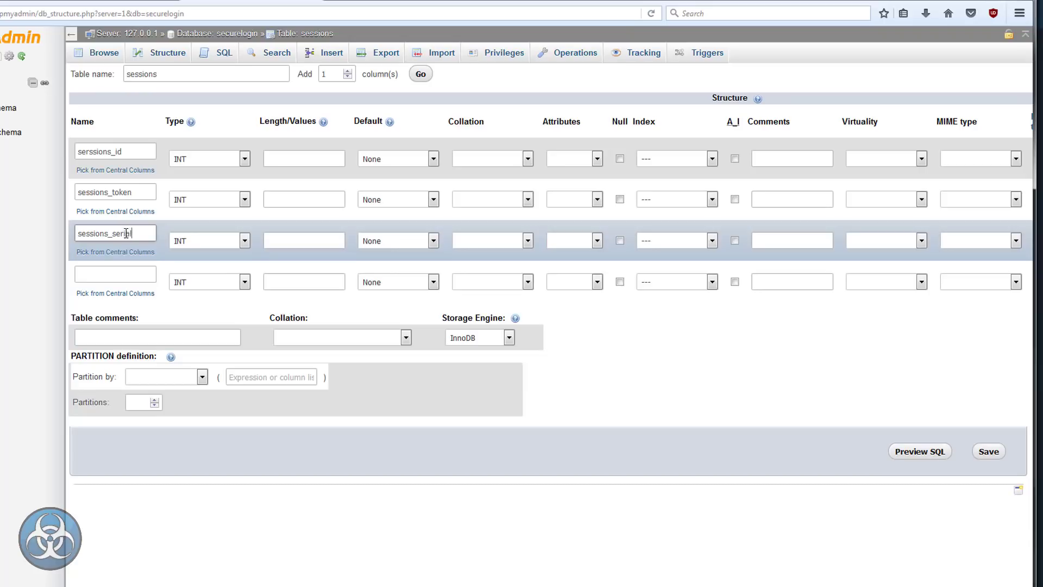
left_click(114, 274)
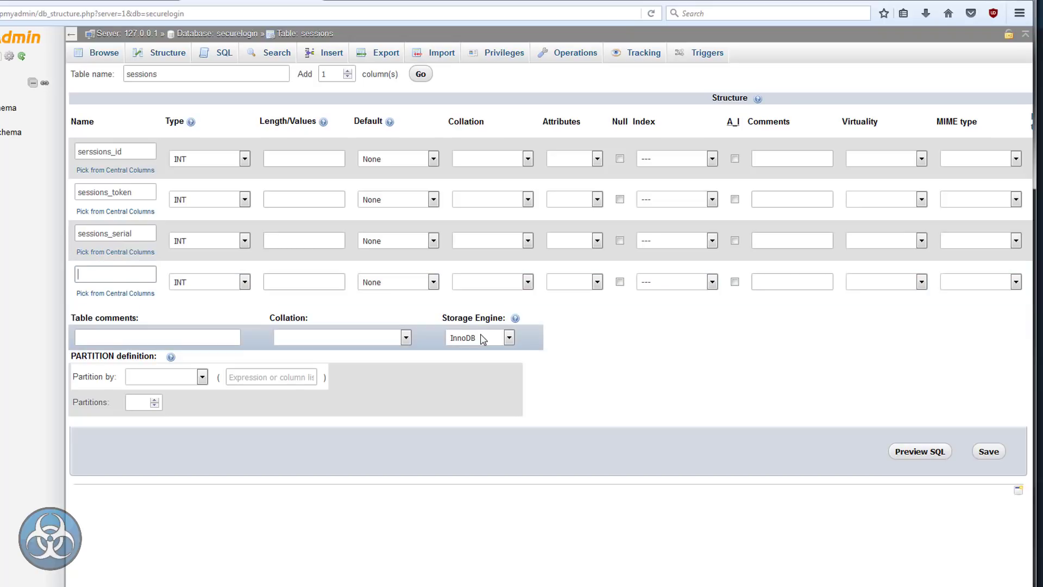
type("s")
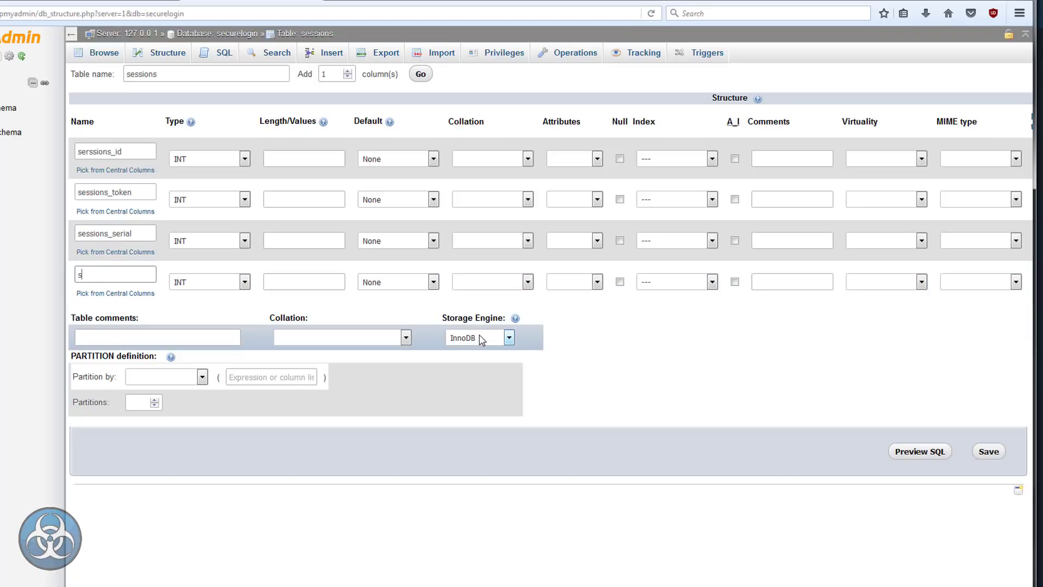
type("essions_date")
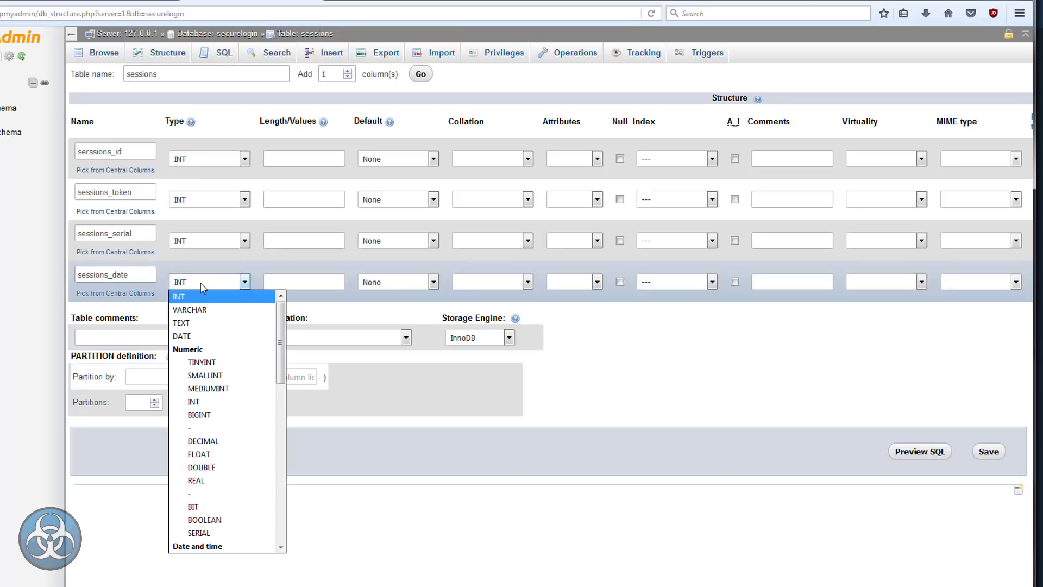
mouse_move(208, 311)
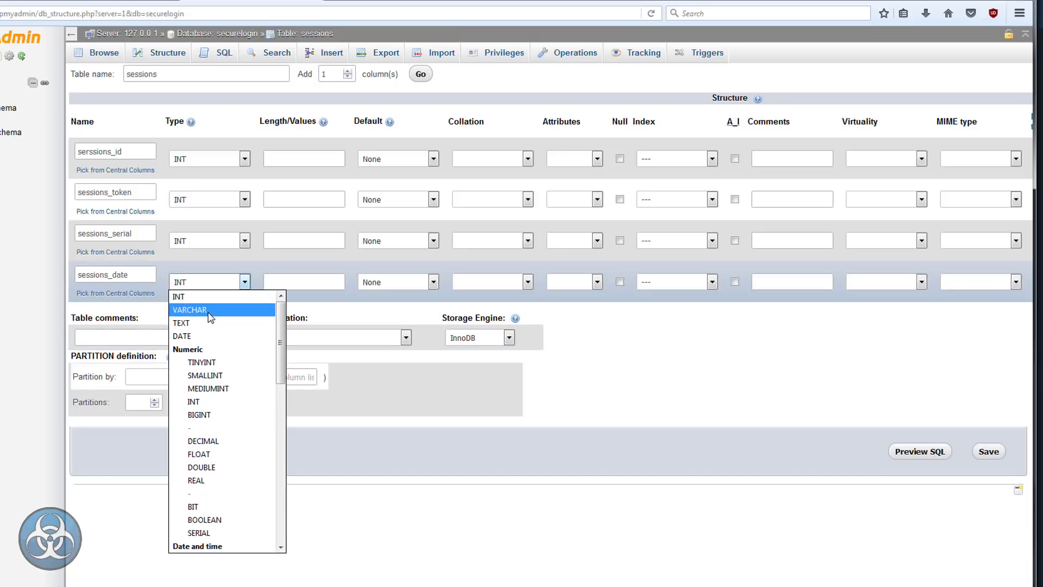
- Set sessions_date VARCHAR(10), token/serial length 32, serssions_id primary auto-increment, then save
left_click(190, 310)
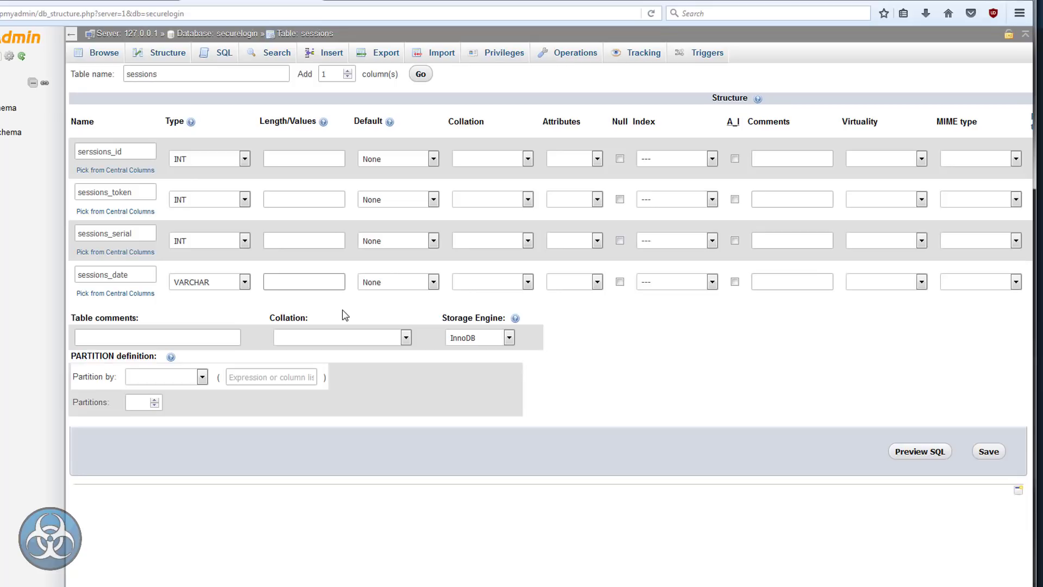
left_click(304, 282)
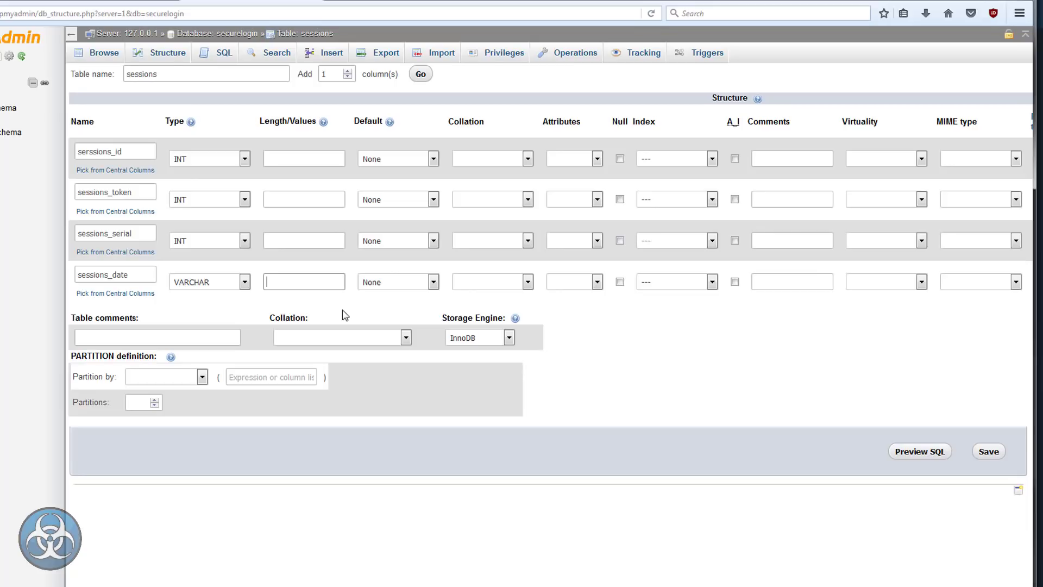
type("10")
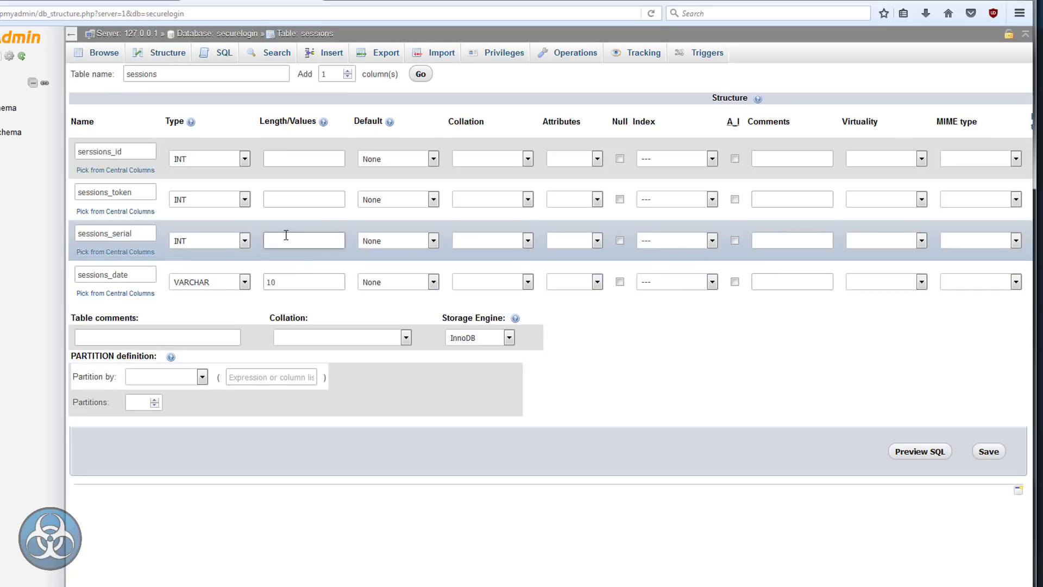
type("32")
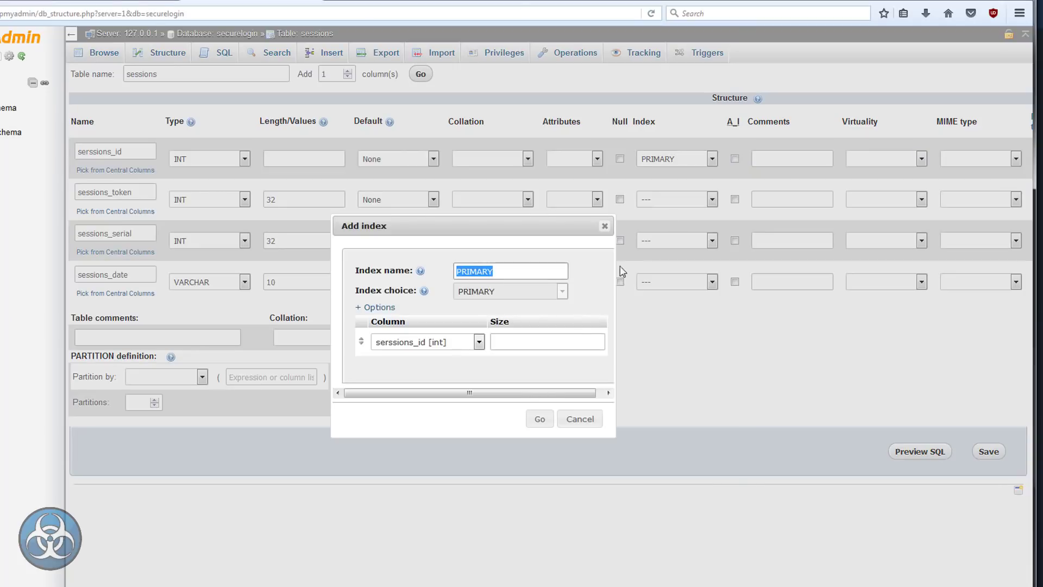
left_click(539, 419)
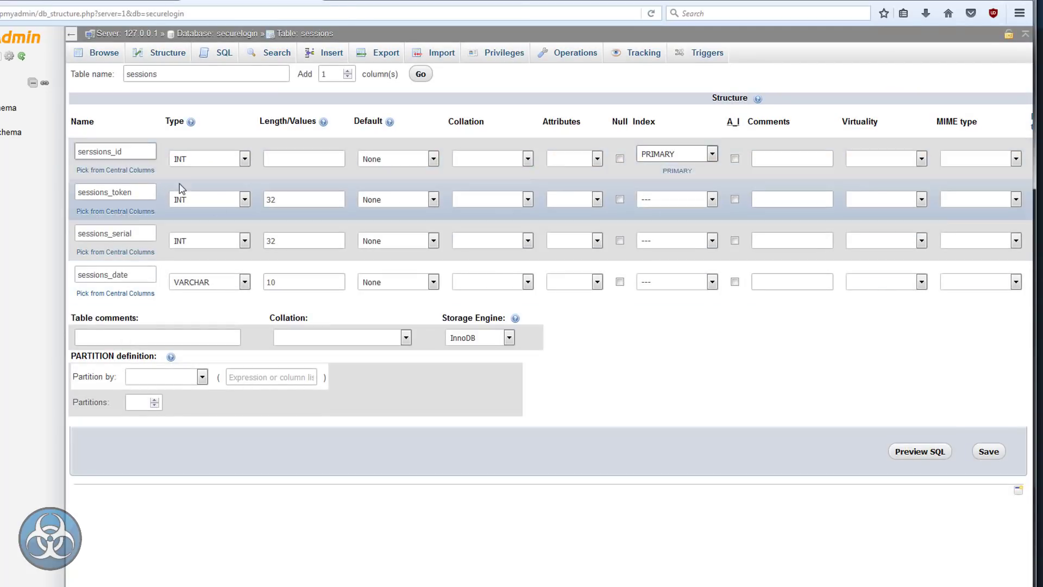
left_click(676, 158)
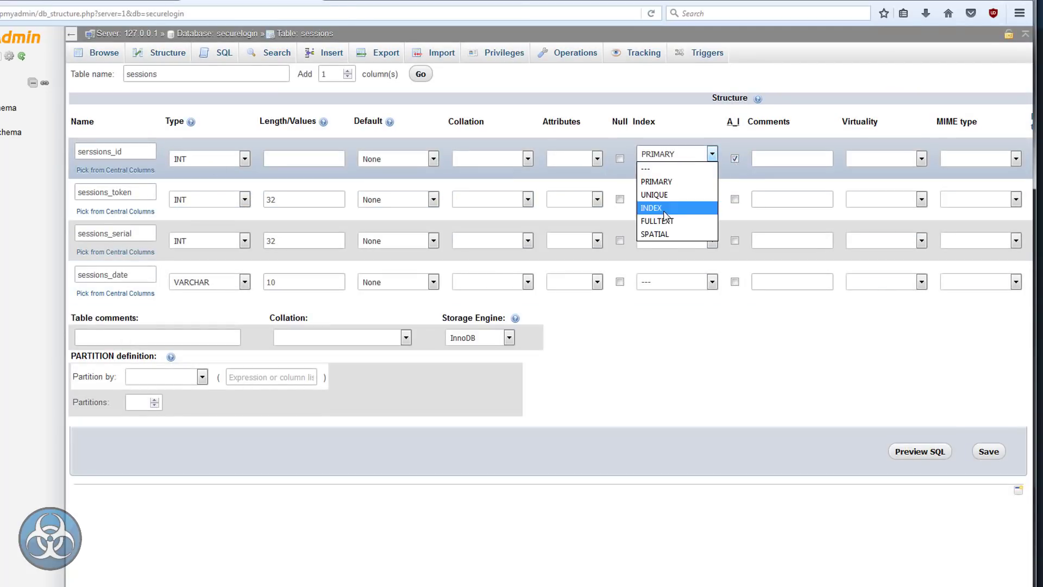
mouse_move(654, 195)
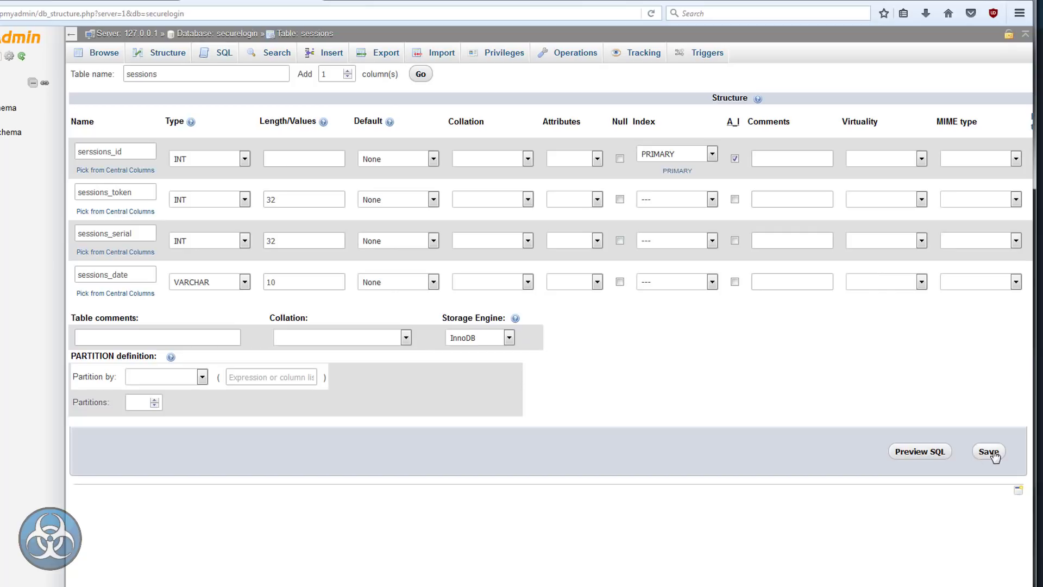
left_click(988, 450)
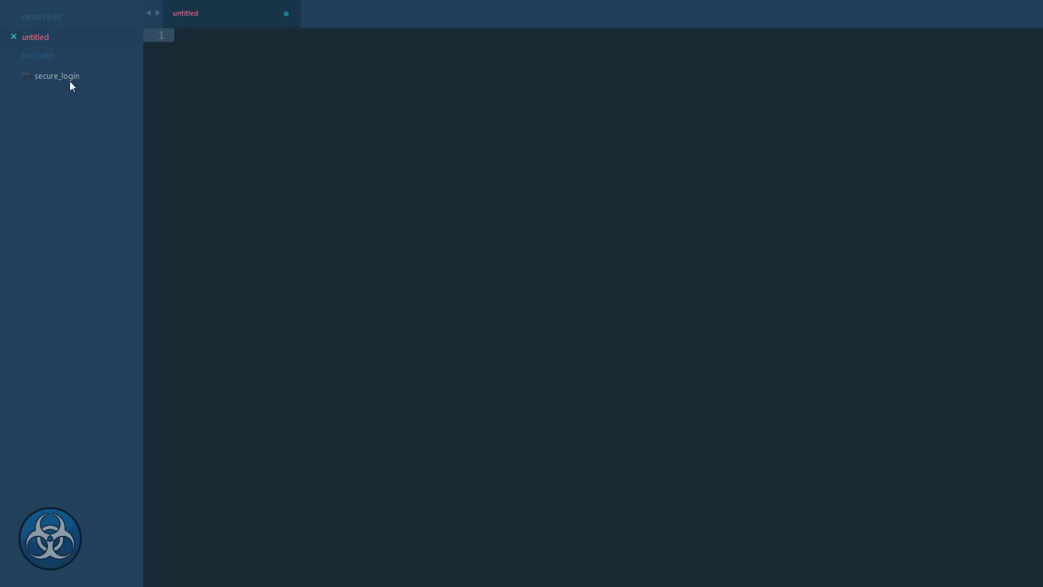
- Add config.php to the secure_login folder with empty <?php ?> tags
right_click(56, 75)
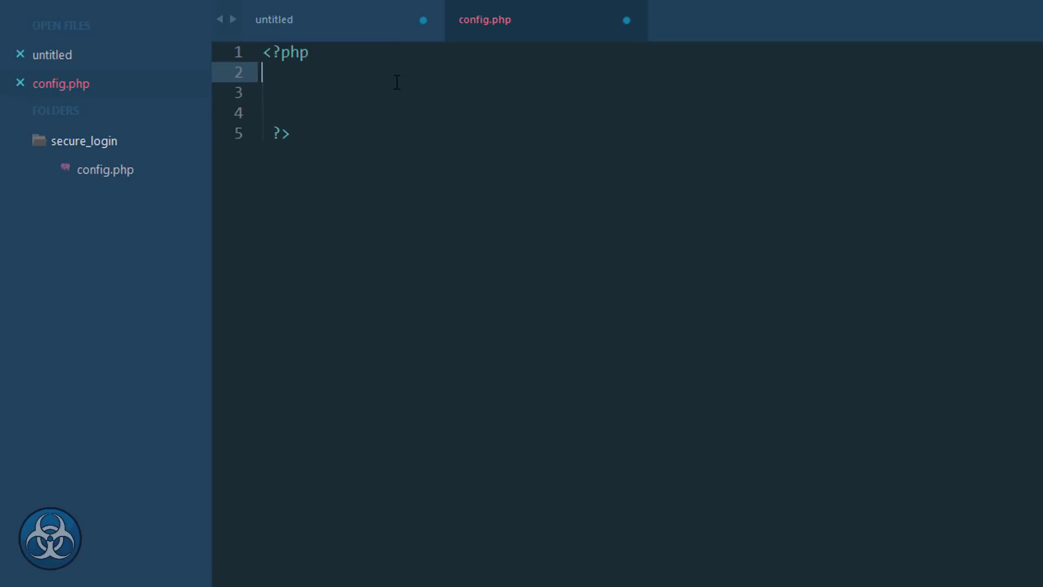
- Enable display_errors, display_startup_errors and error_reporting(E_ALL), then begin '$dbh ='
type("ini_set(")
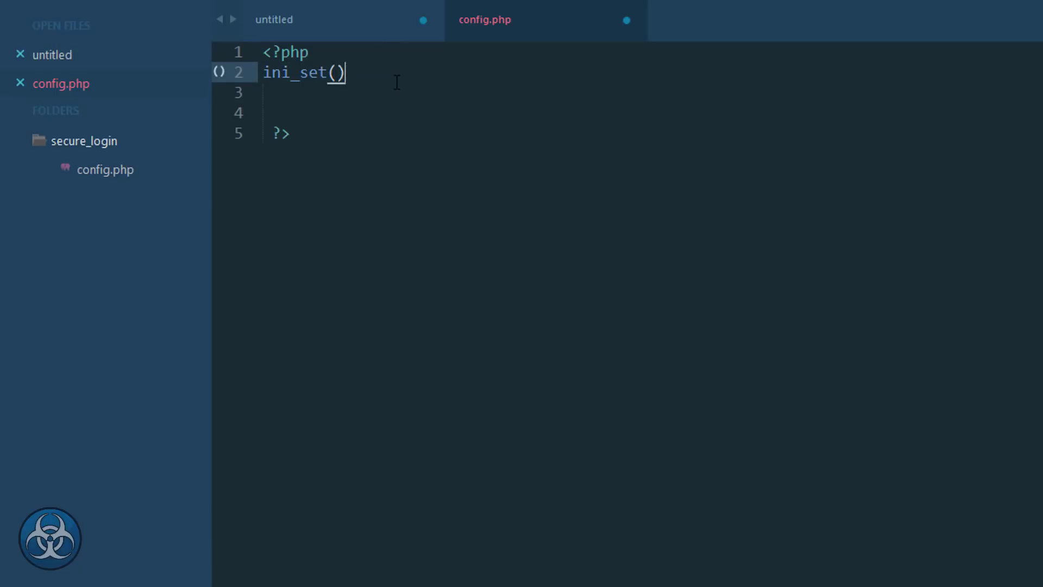
type(";")
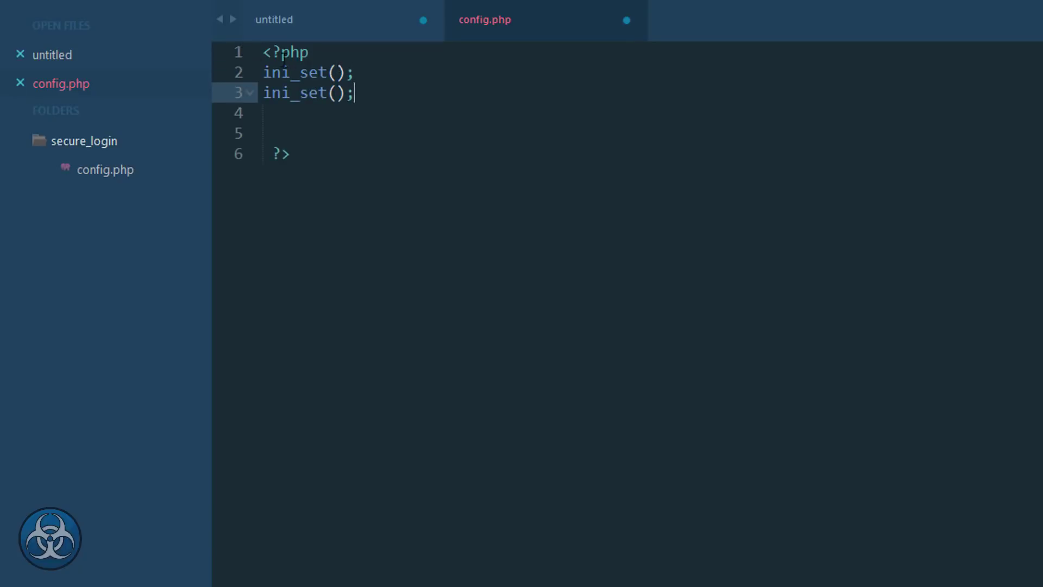
type("'display_errors', 1")
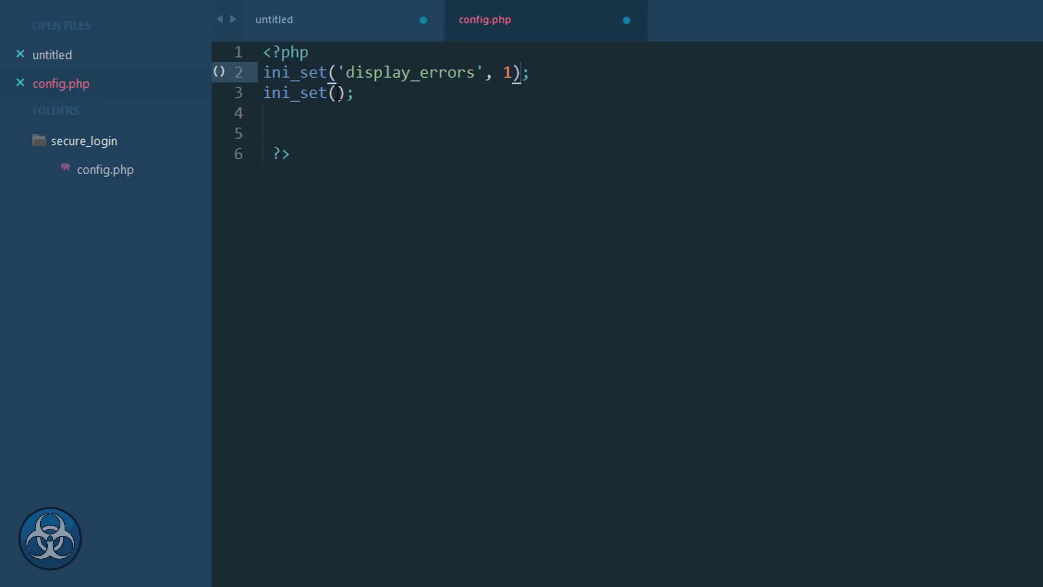
type("'display_startup_errors', 1);")
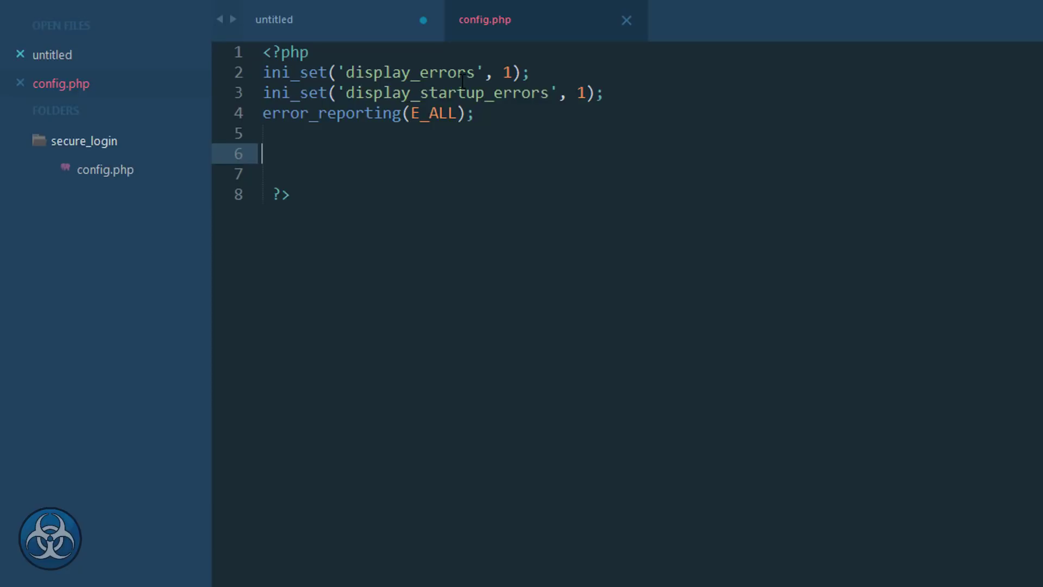
type("$dbh =")
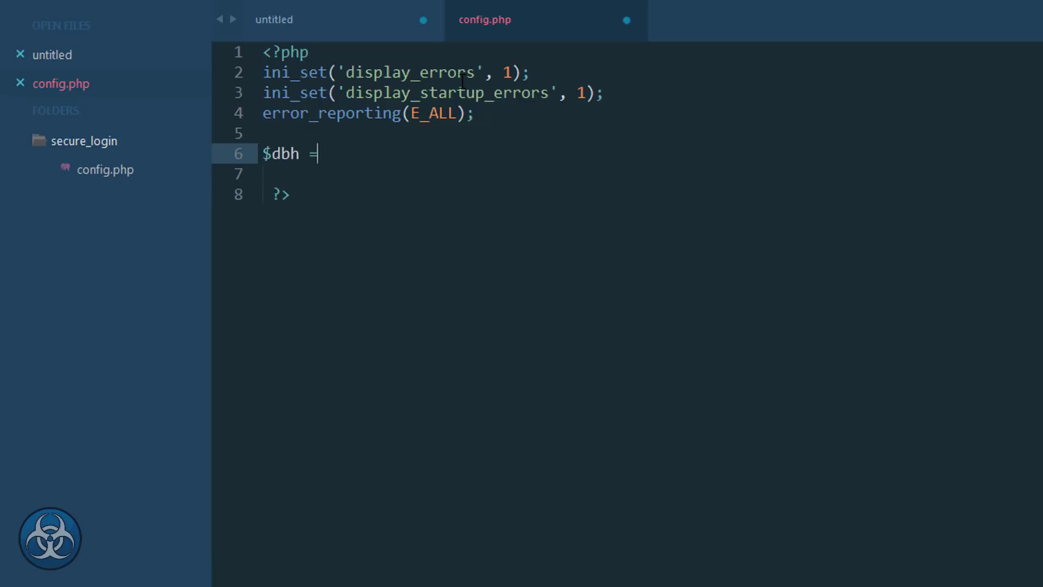
- Finish $dbh = new PDO('mysql:host=localhost;dbname=securelogin', 'root', '') and save
type("new PDO('mysql:host');")
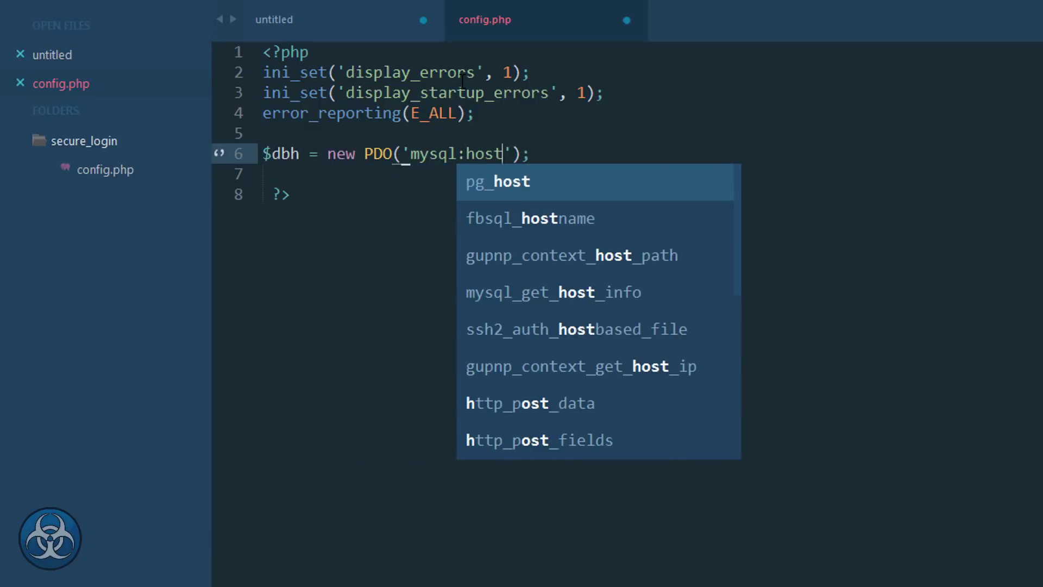
type("=localhost;")
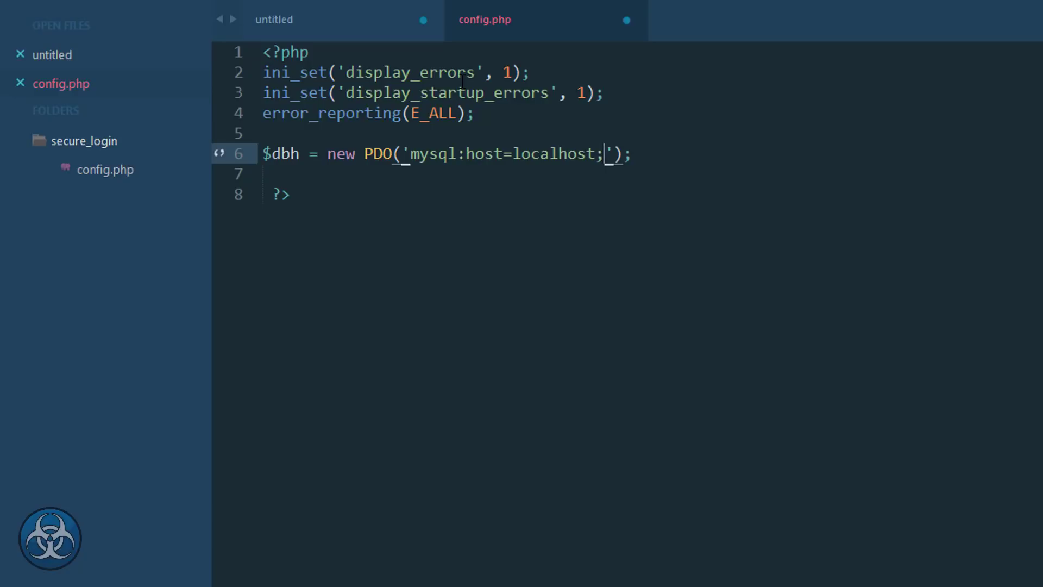
type("dbname")
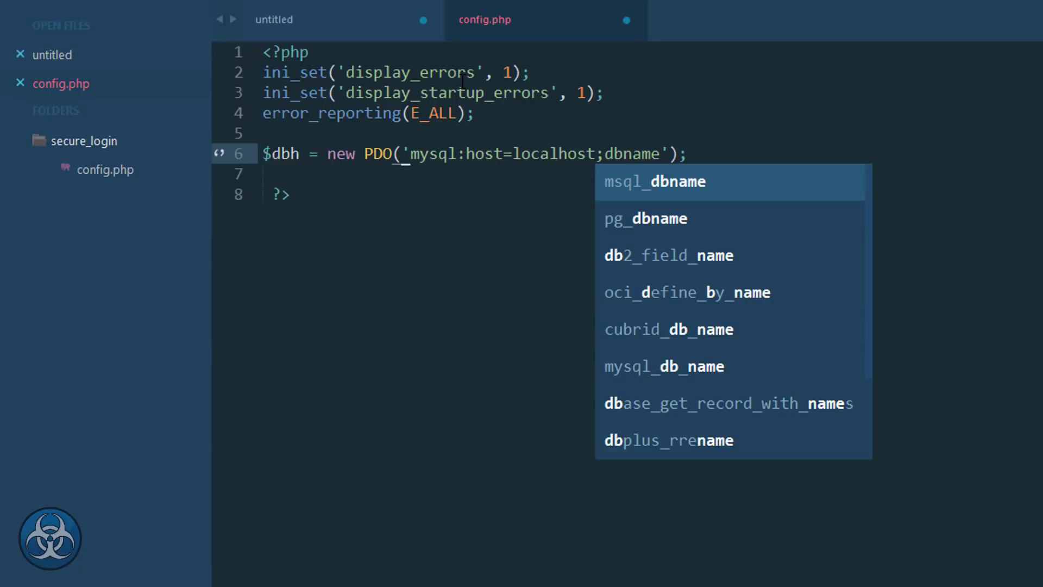
type("=")
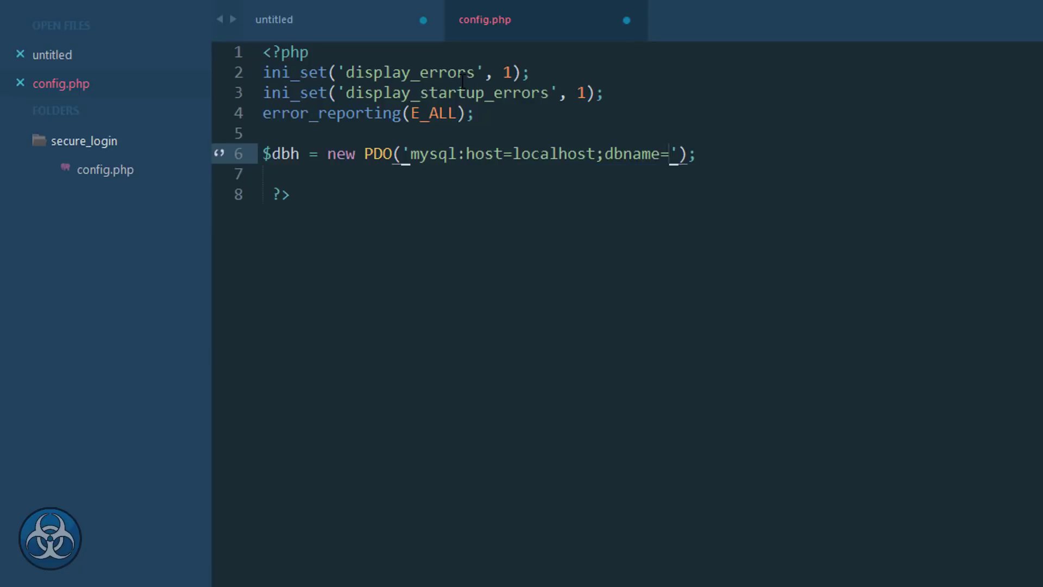
type("safe")
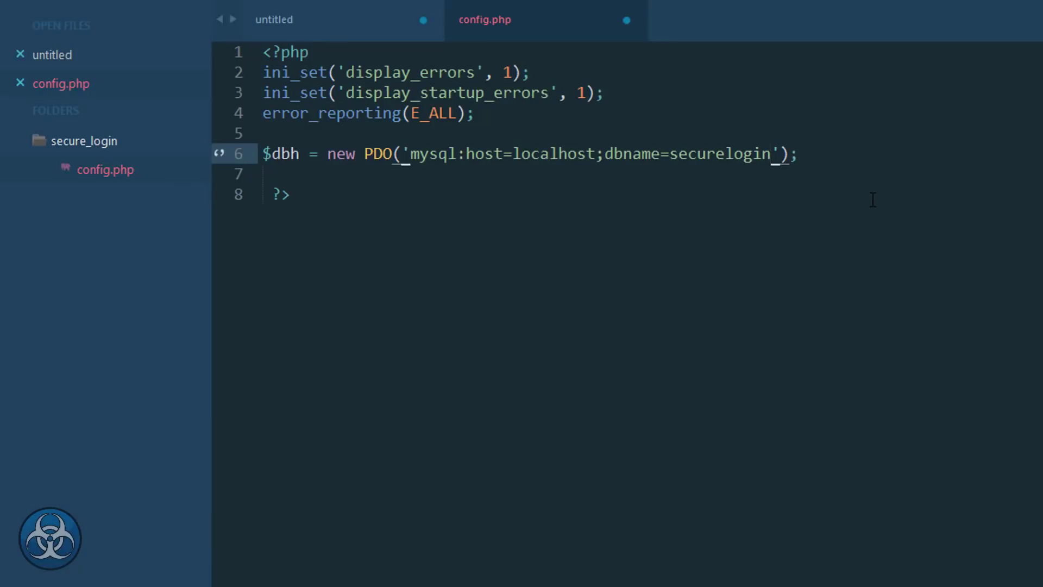
type(",")
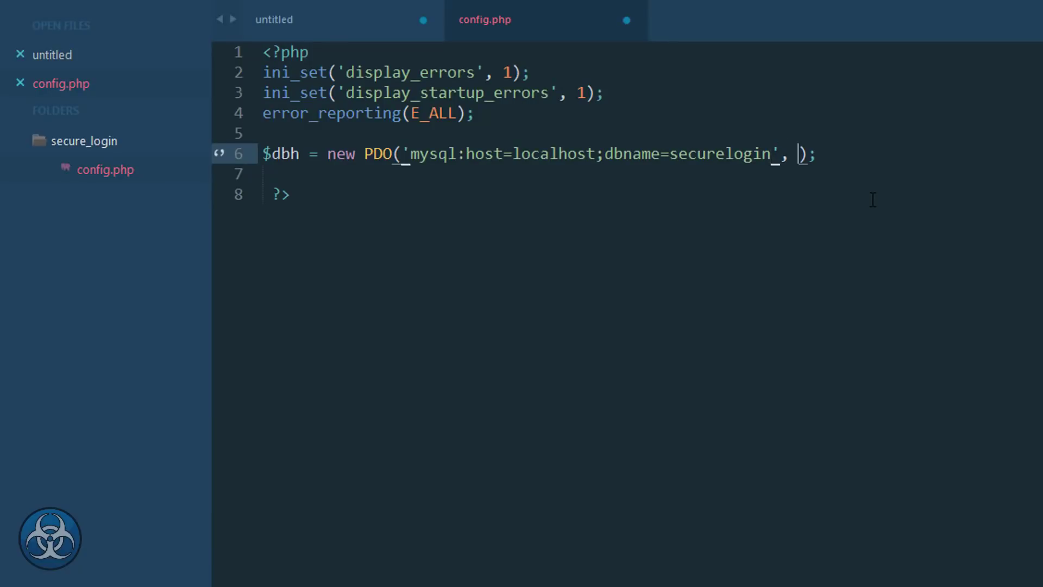
type("''")
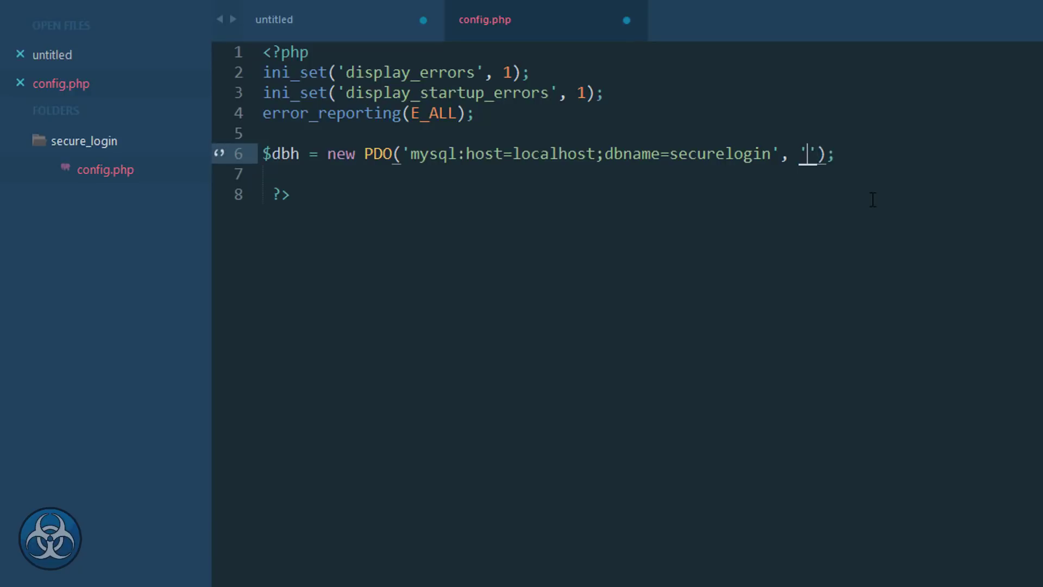
type("root")
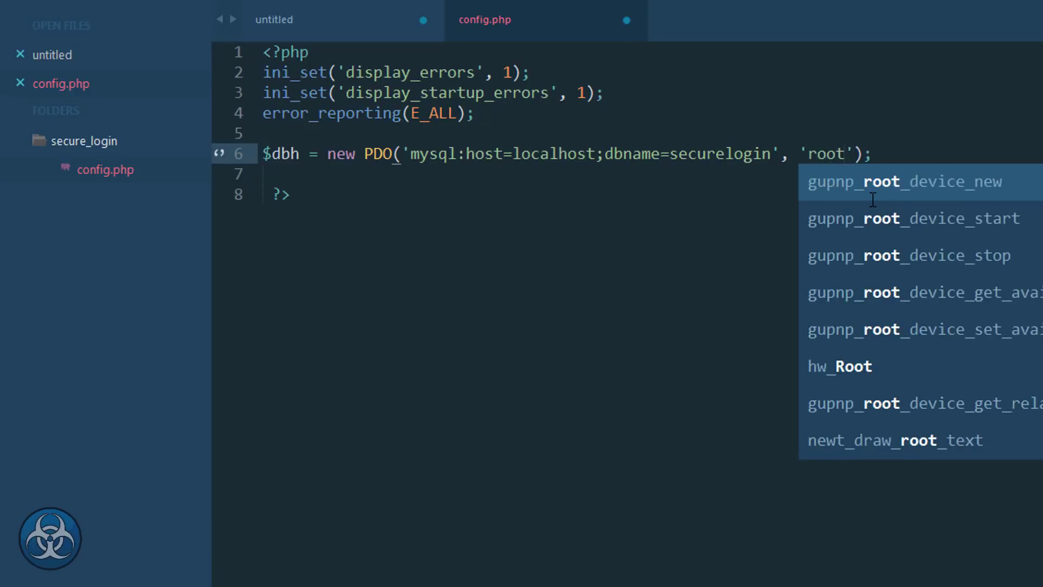
type(",")
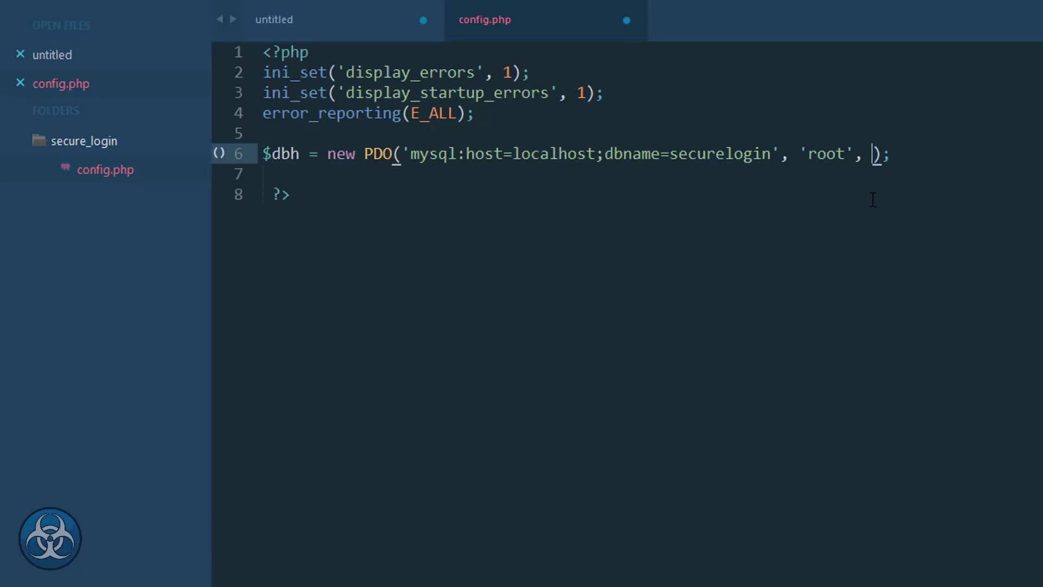
type("''")
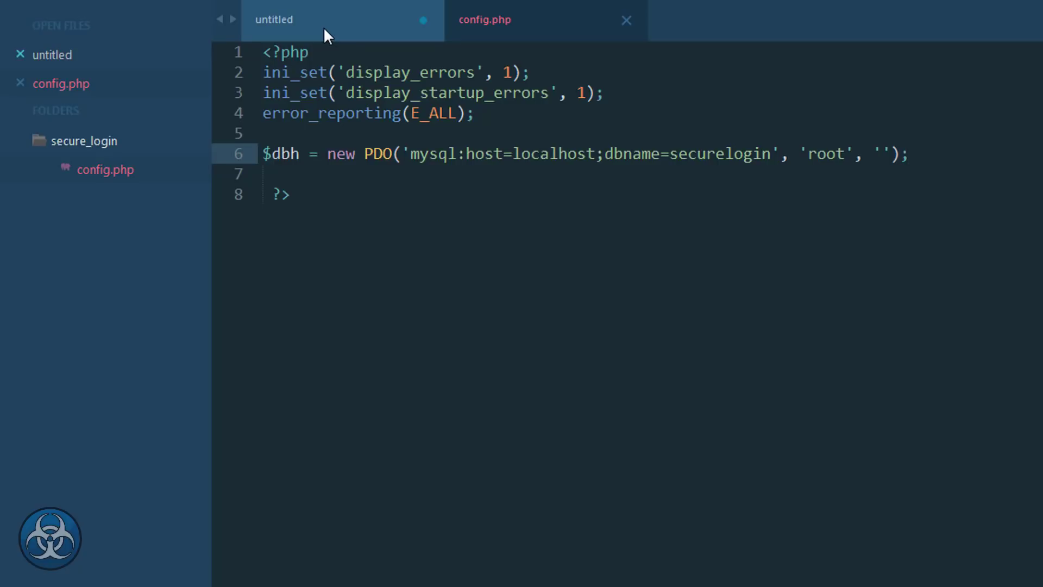
- Create index.php with include_once("header.php"), a second PHP block, and closing html tag
right_click(84, 140)
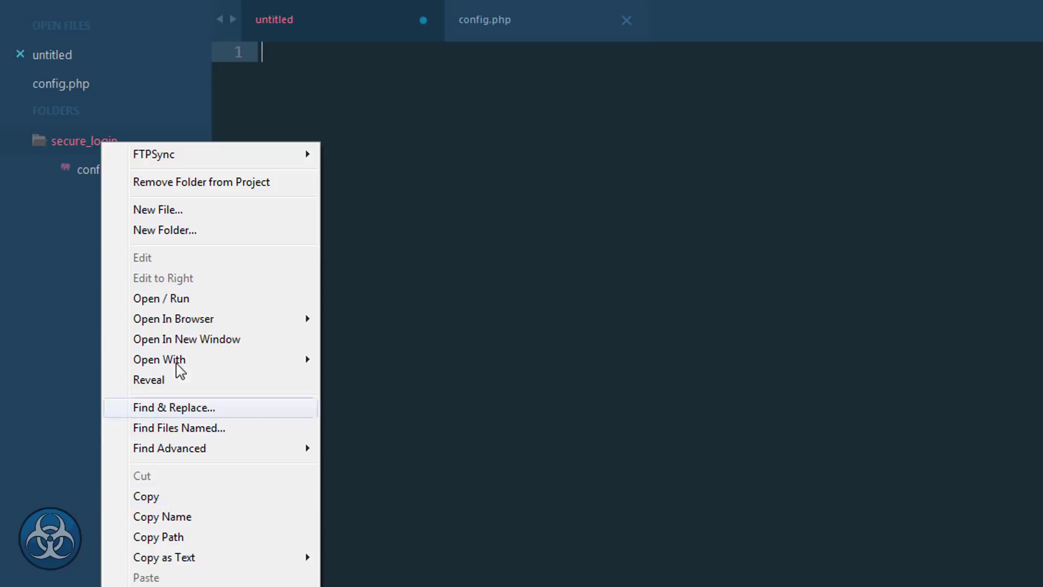
mouse_move(248, 202)
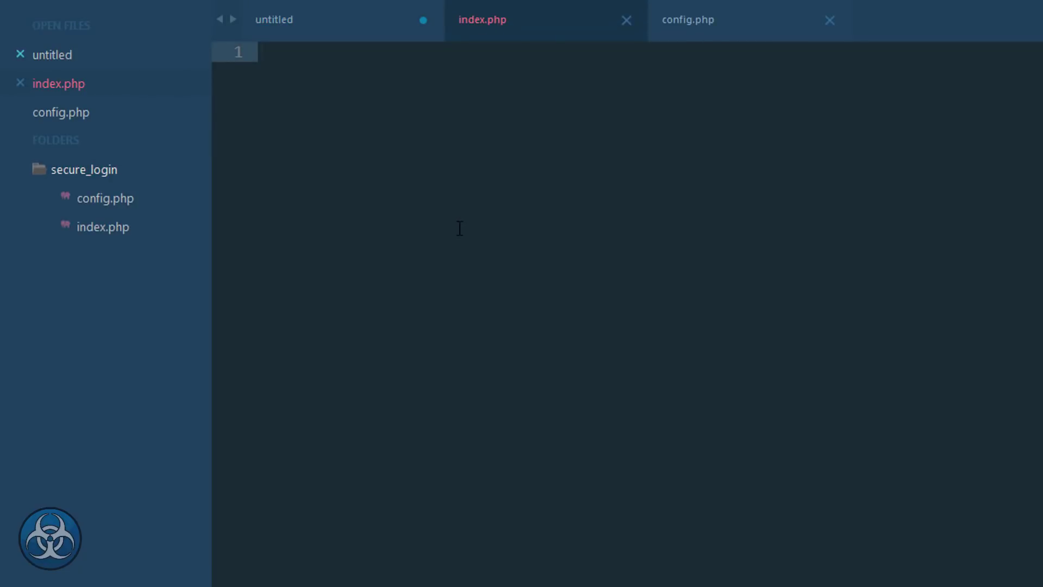
type("<?php")
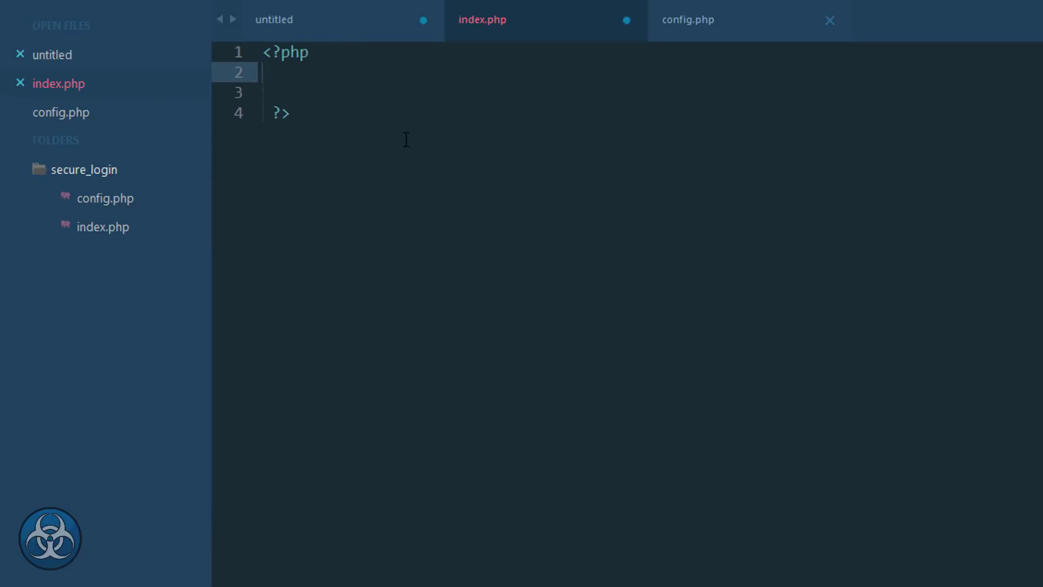
type("include")
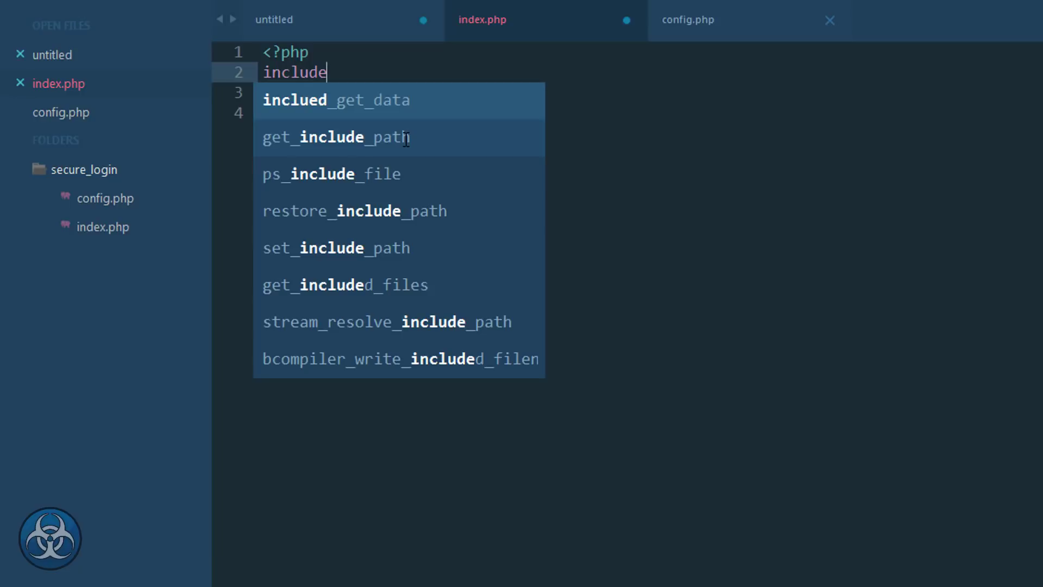
type("_on")
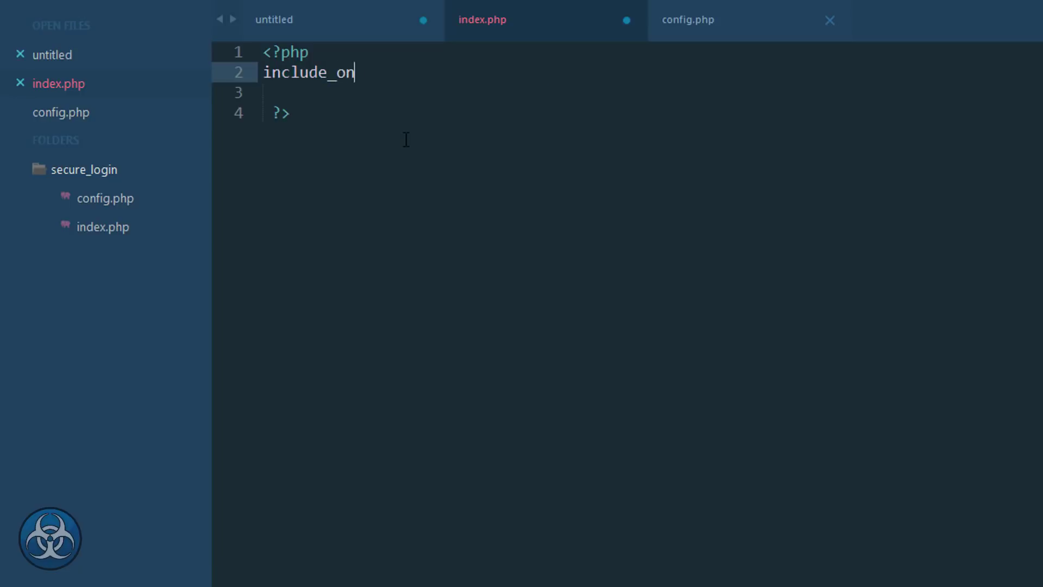
type("ce(\"\");")
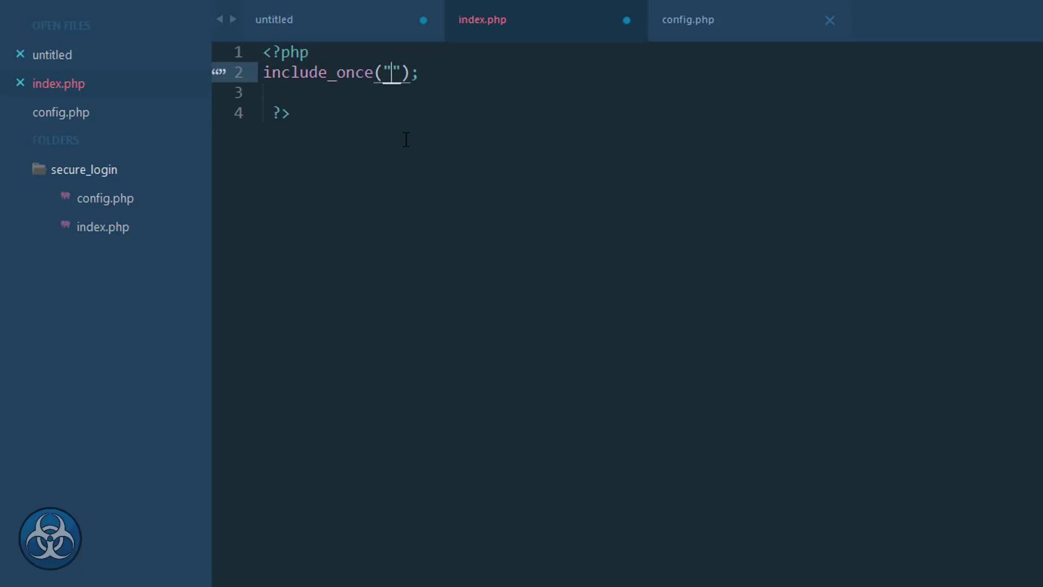
type("header")
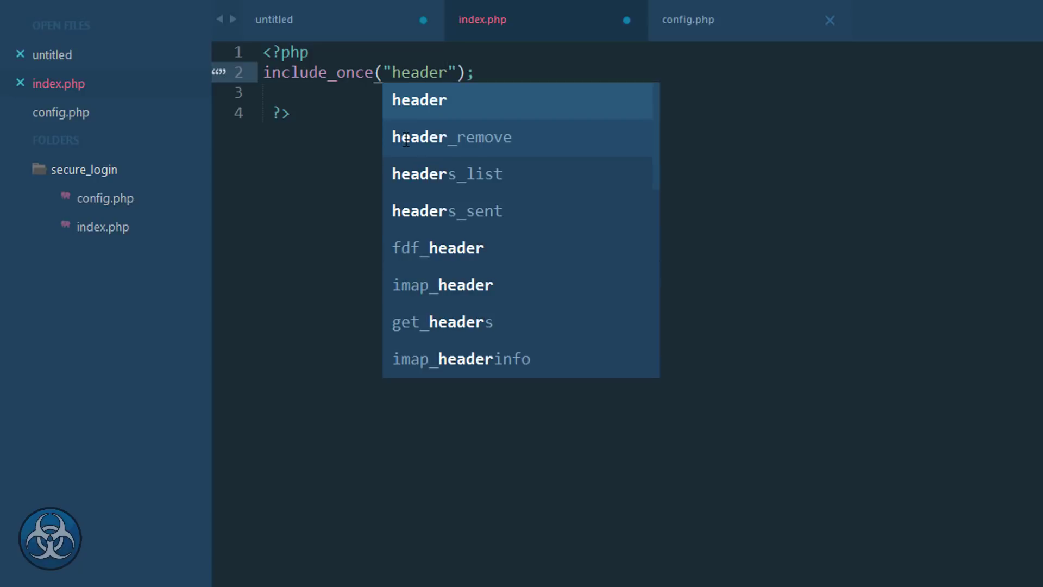
type(".php")
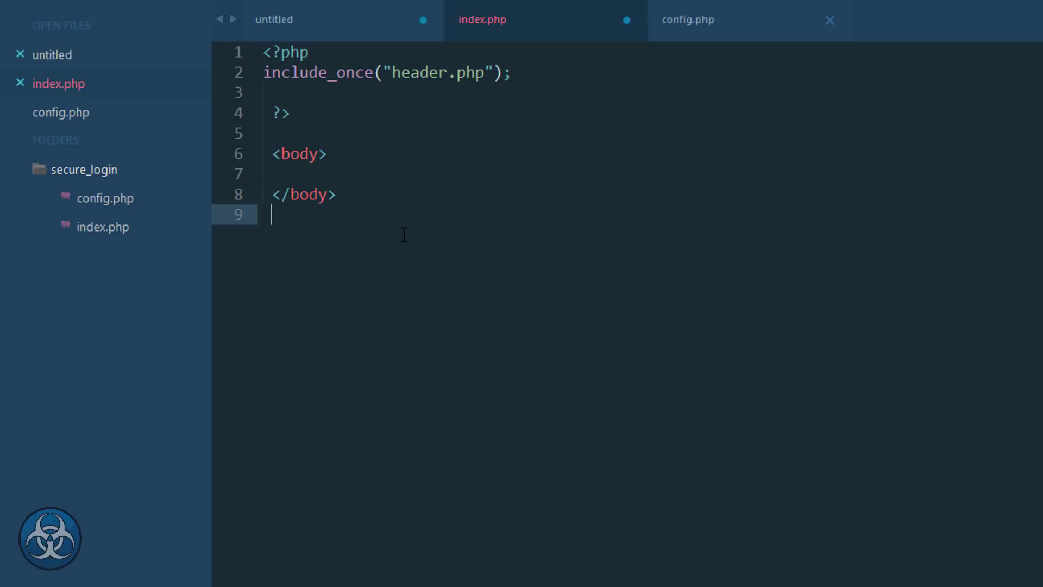
type("</html>")
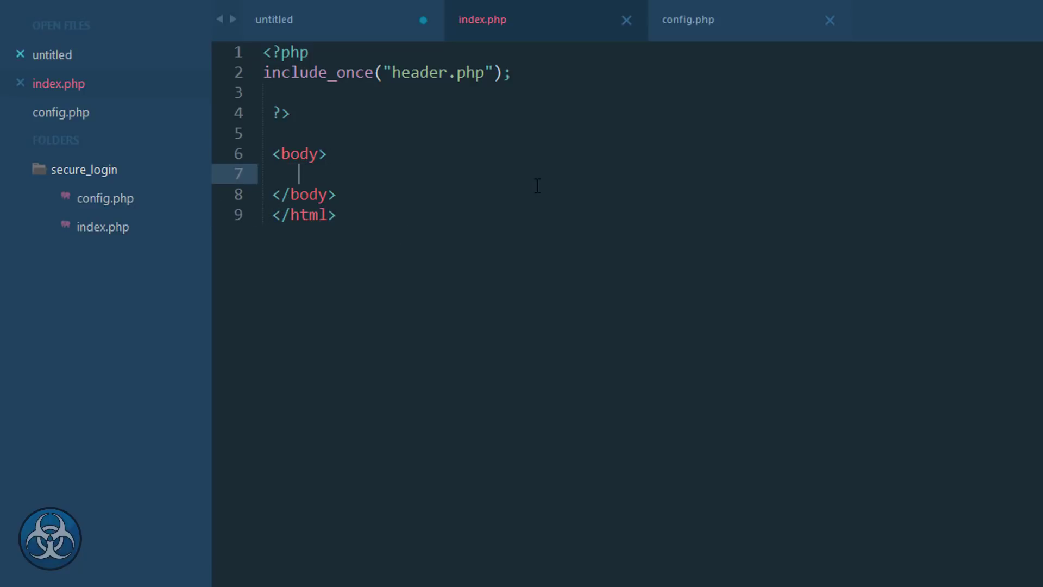
mouse_move(526, 170)
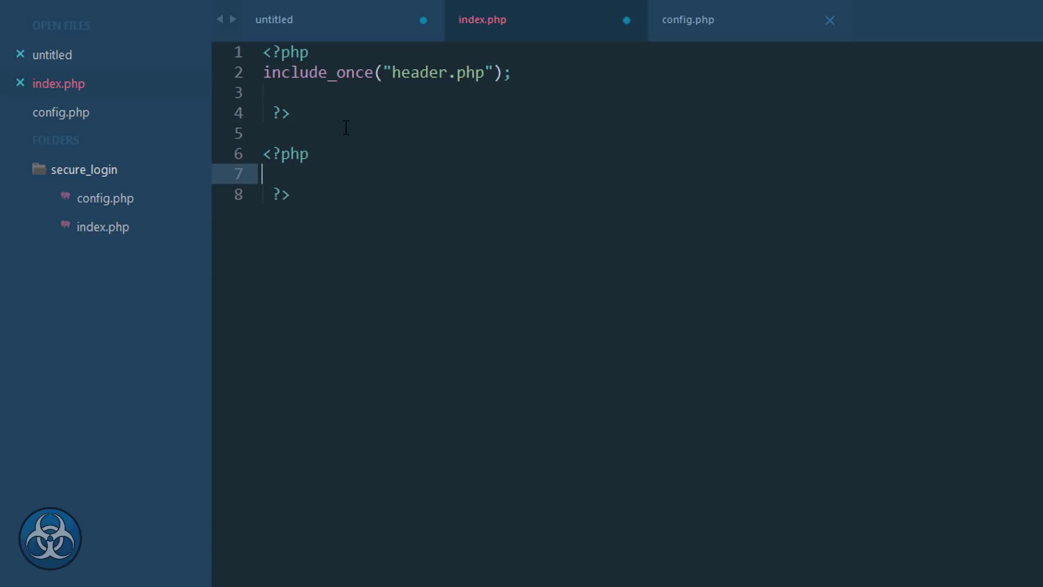
- Add include_once("footer.php"); to index.php's second PHP block
type("include_once(\"footer.php\");")
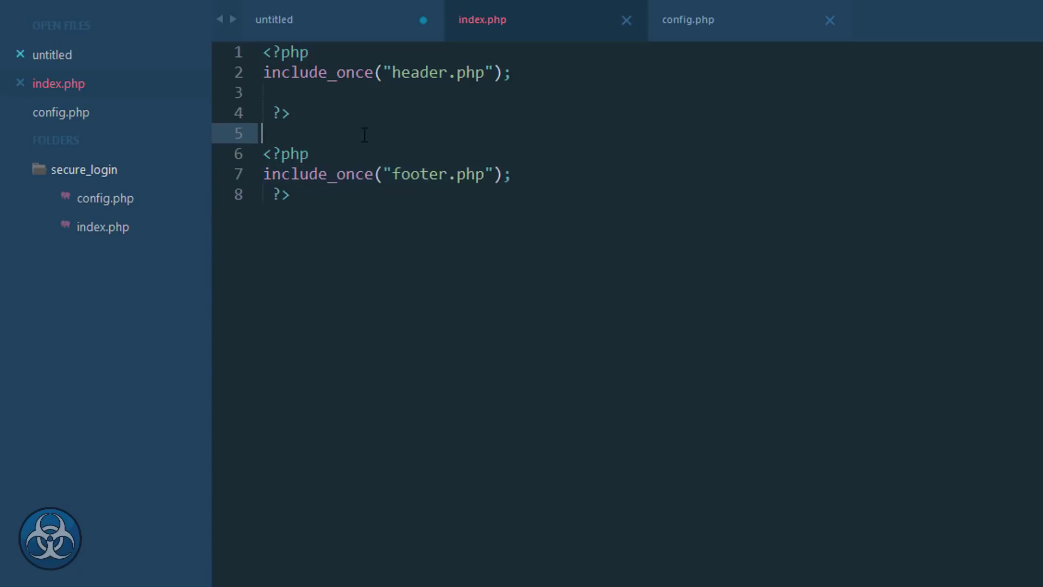
mouse_move(313, 133)
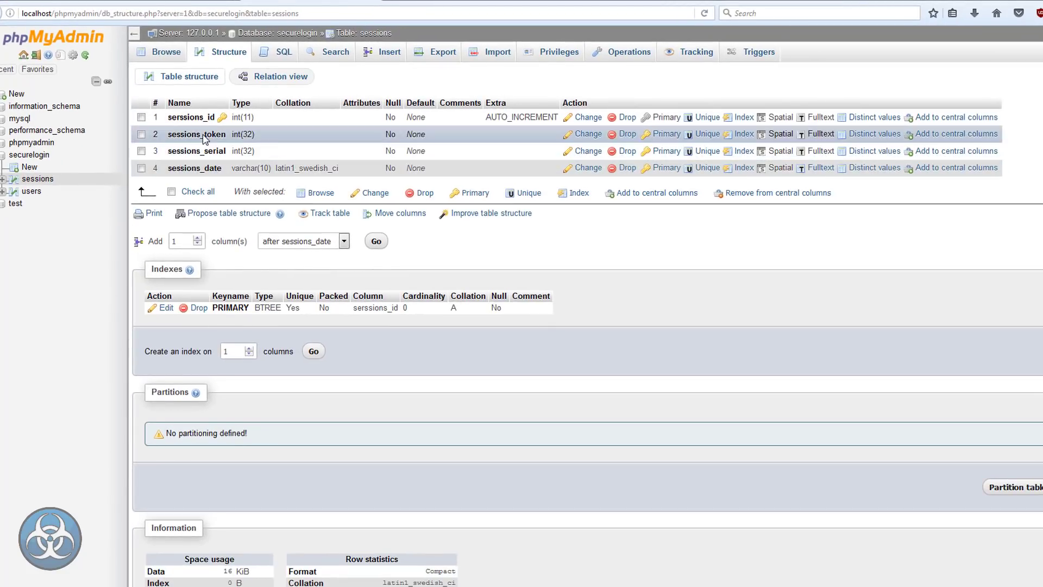
mouse_move(30, 165)
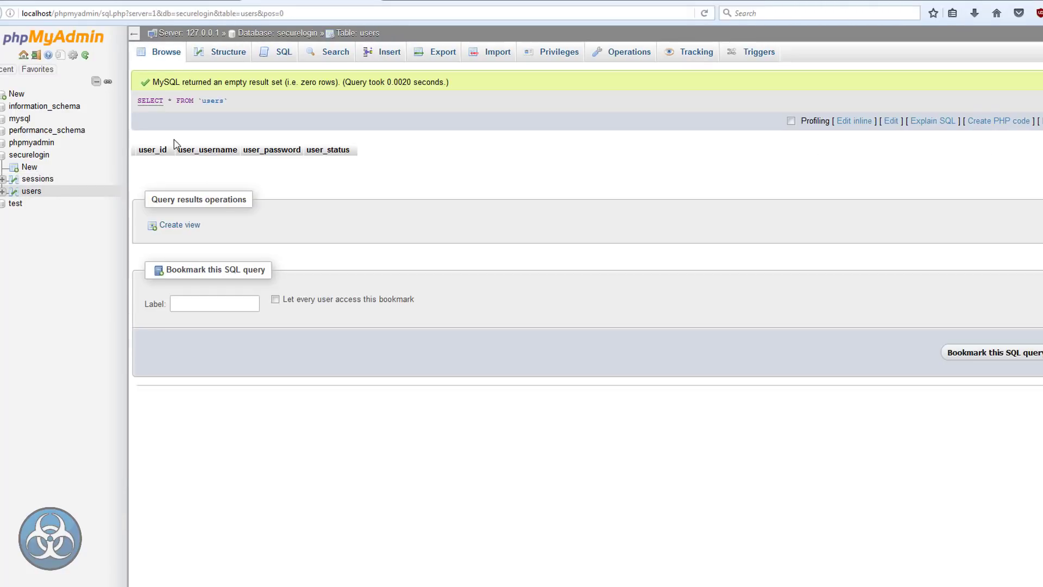
- Open the SQL query editor for the empty users table
left_click(283, 52)
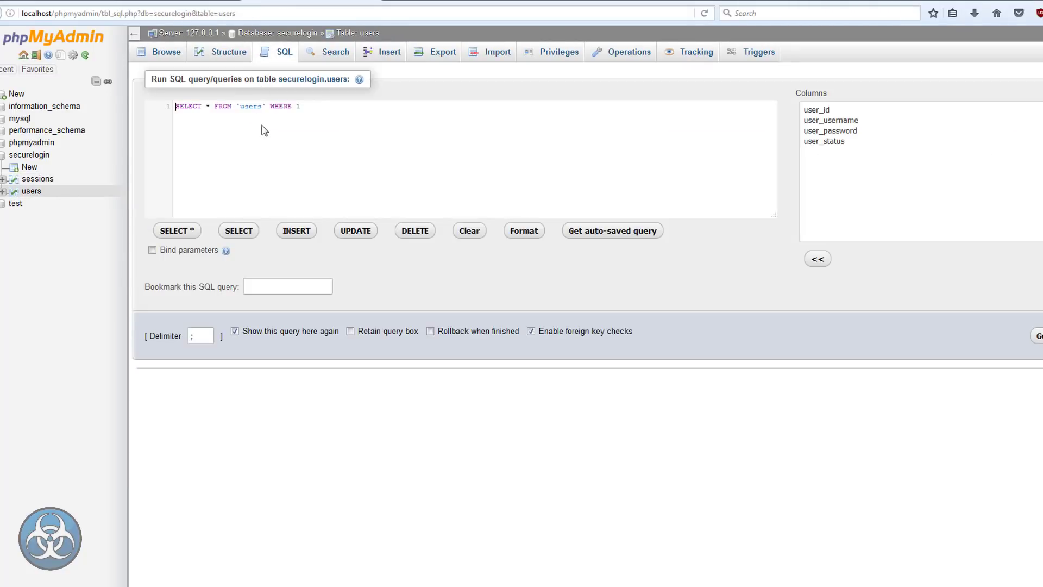
left_click(295, 230)
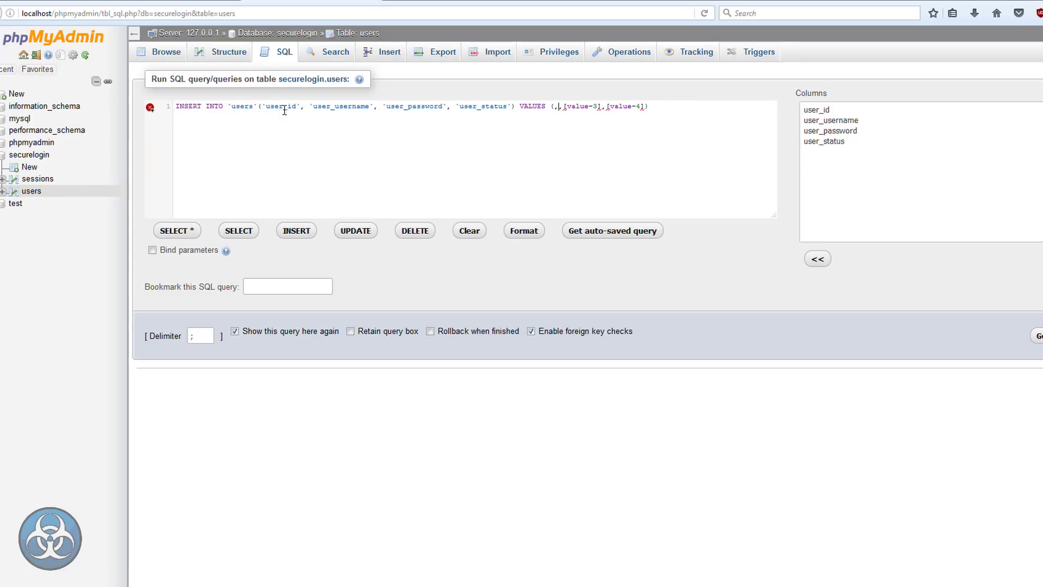
mouse_move(629, 131)
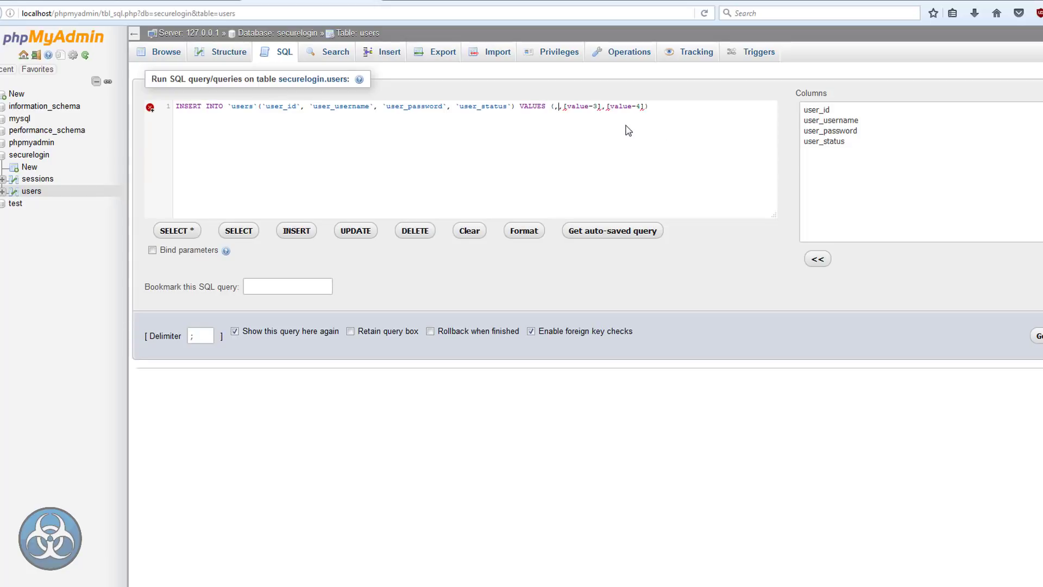
type("admin'")
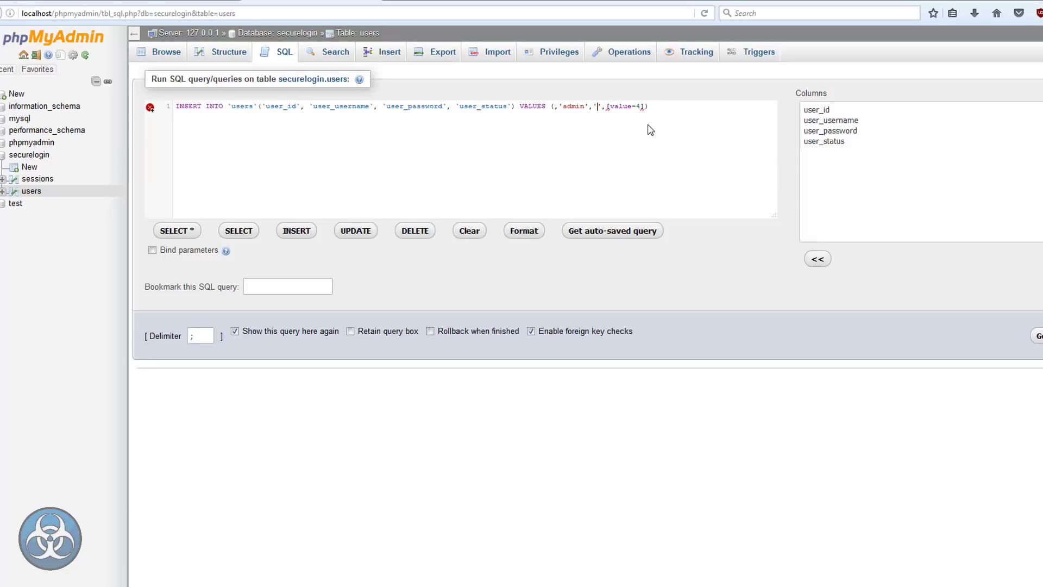
type("admin")
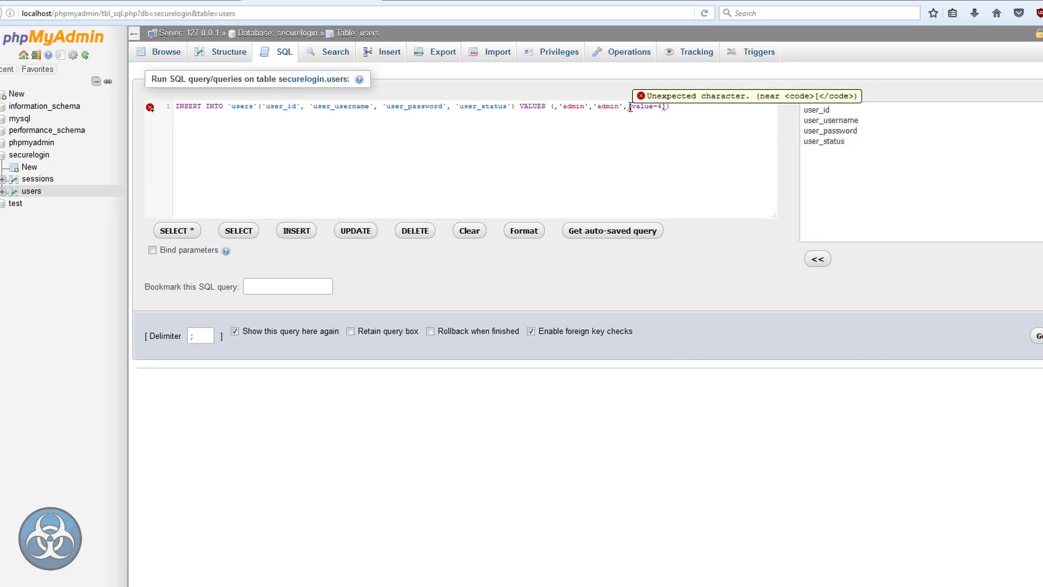
type("1")
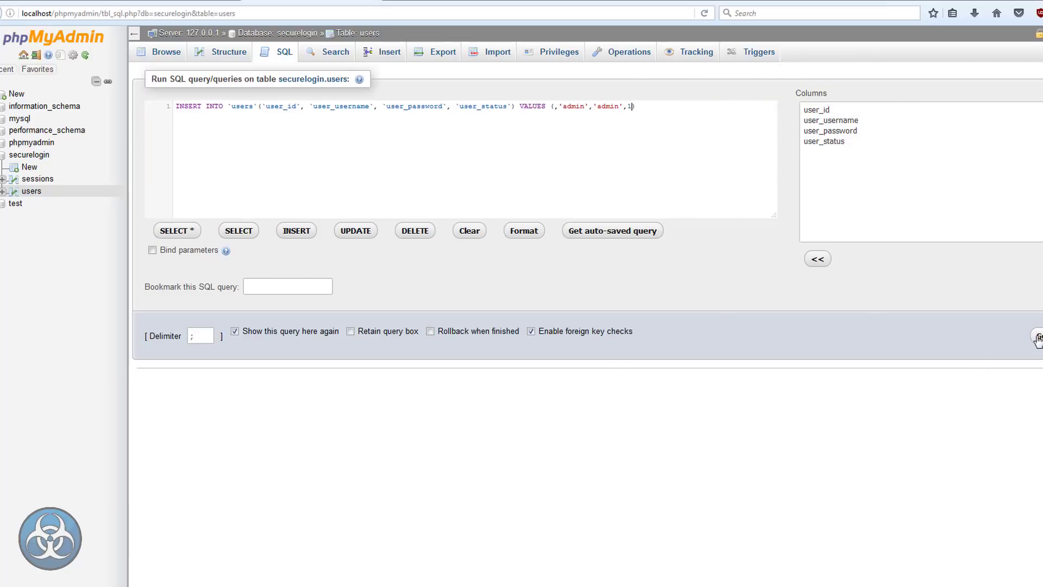
left_click(1038, 335)
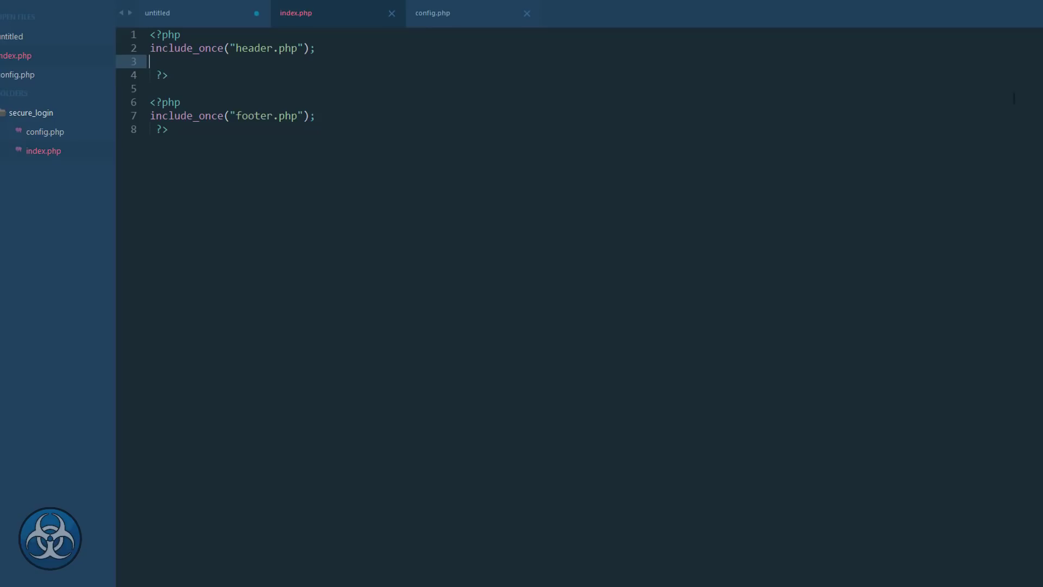
- In config.php, write $stmt = $dbh->prepare("SELECT * FROM users;") and return to index.php
left_click(432, 13)
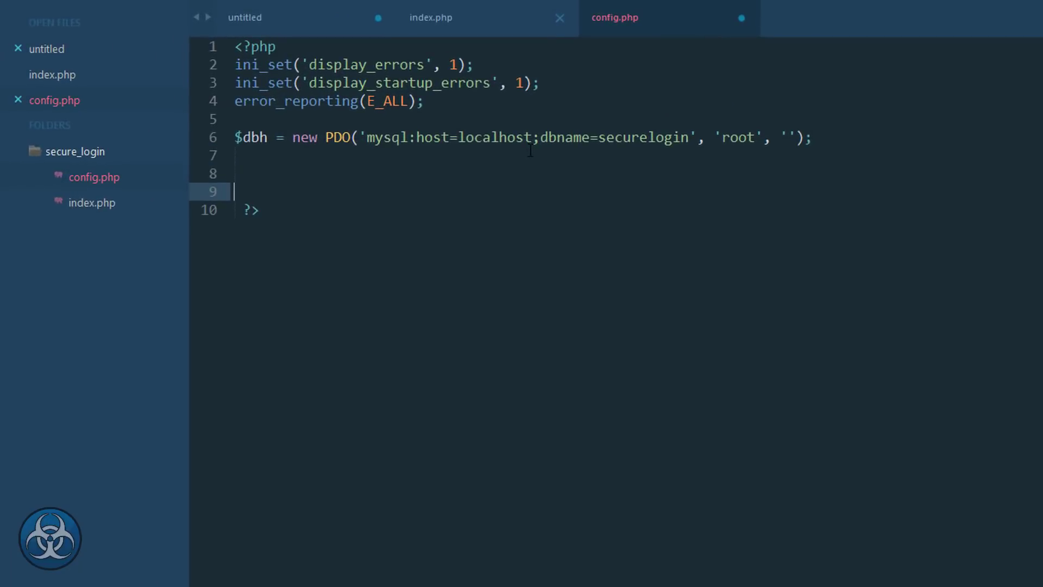
type("$s")
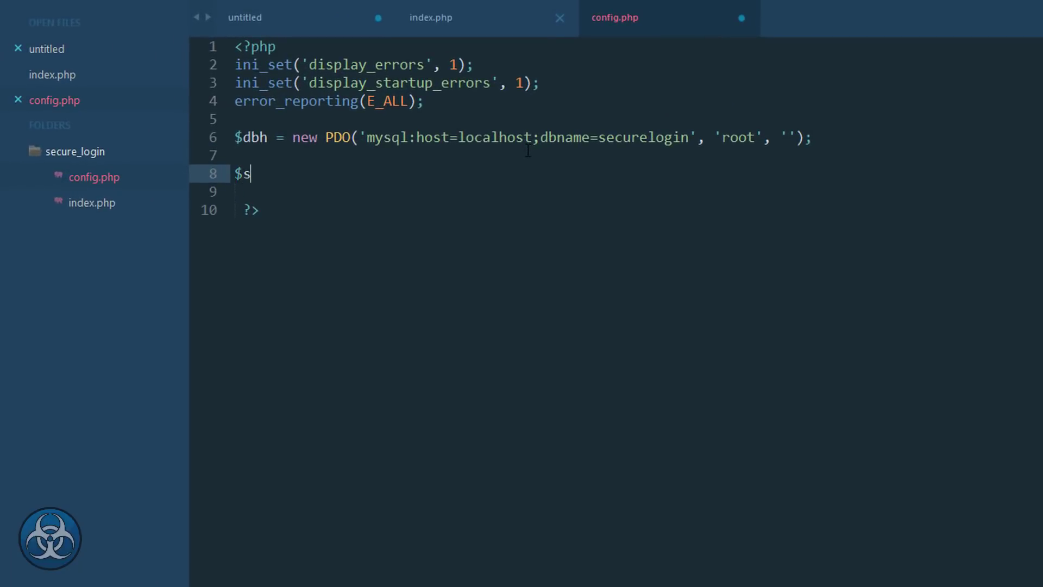
type("tmt =")
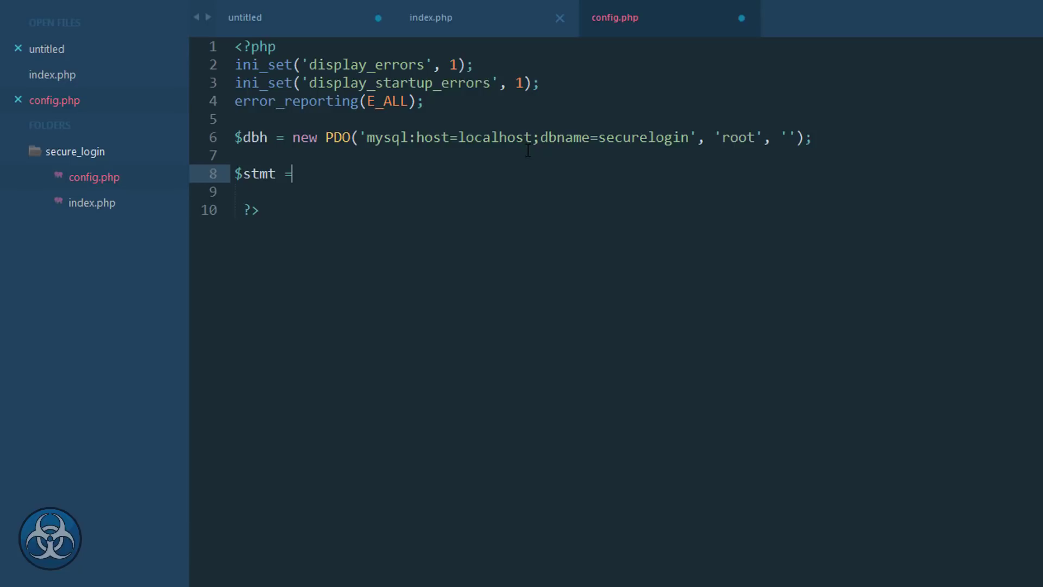
type("$")
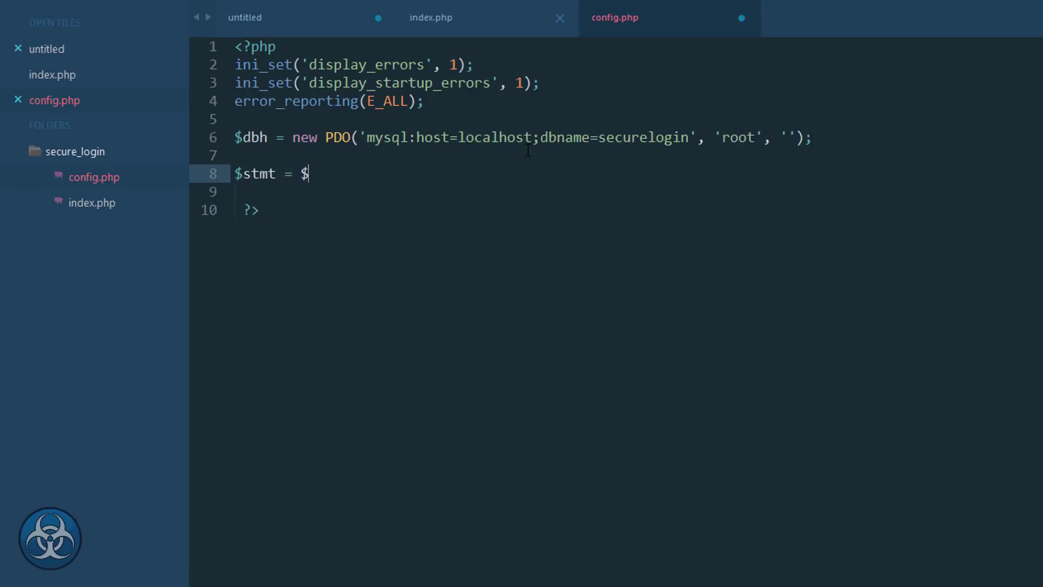
type("dbh")
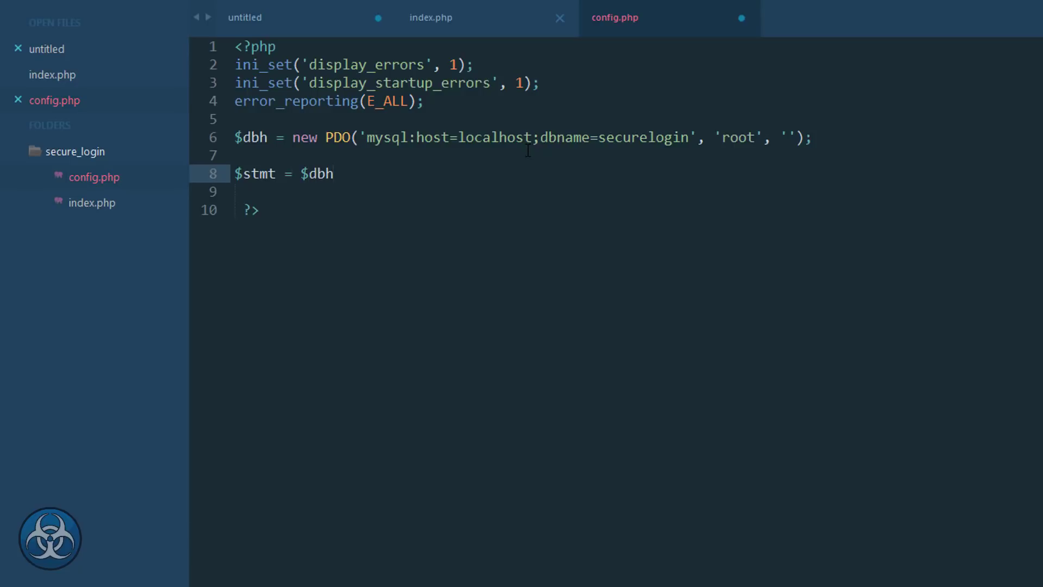
type("->prepare(\"\");")
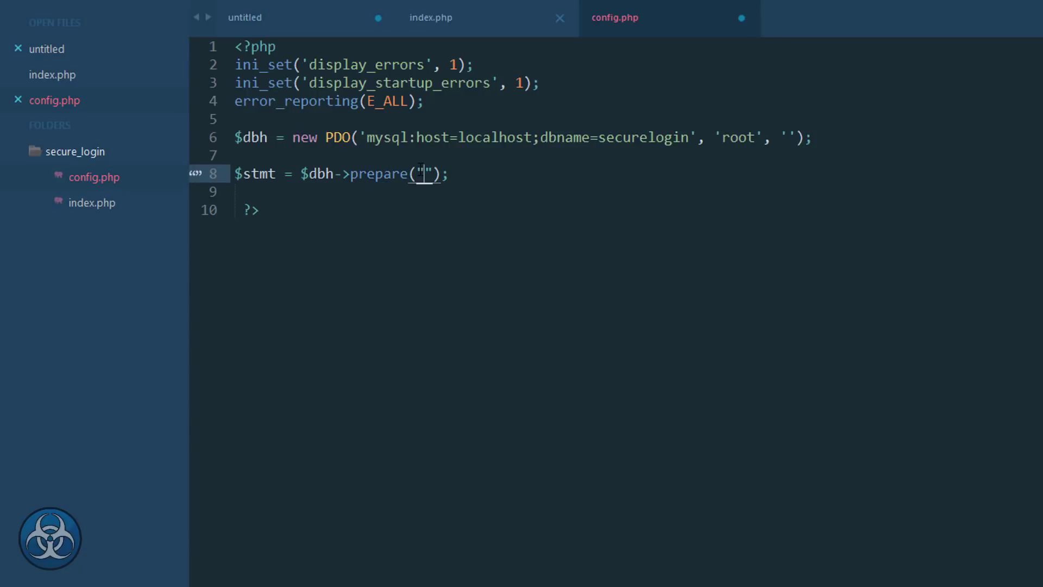
type("SELECT")
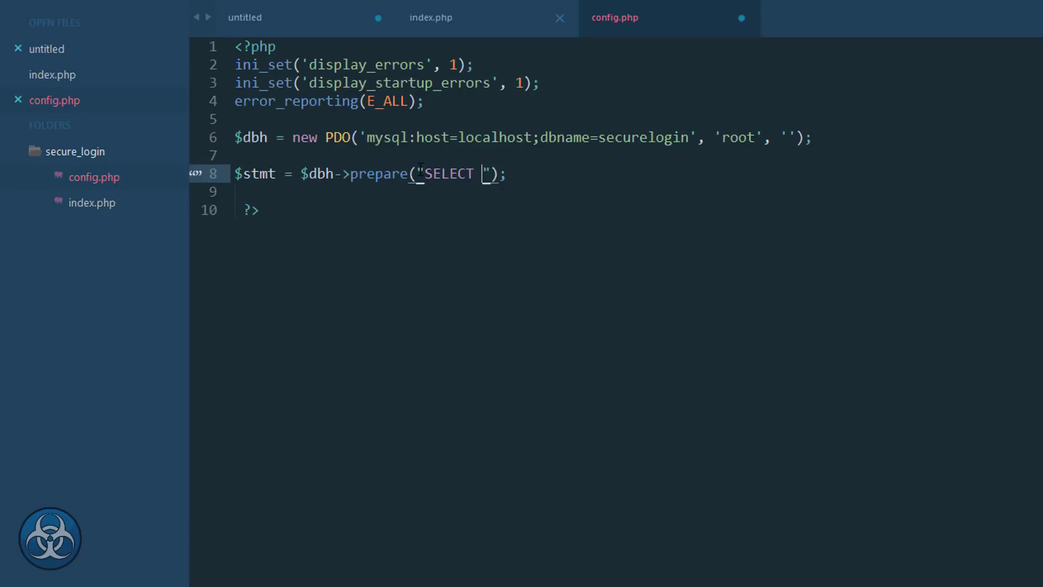
type("* FROM users;\");")
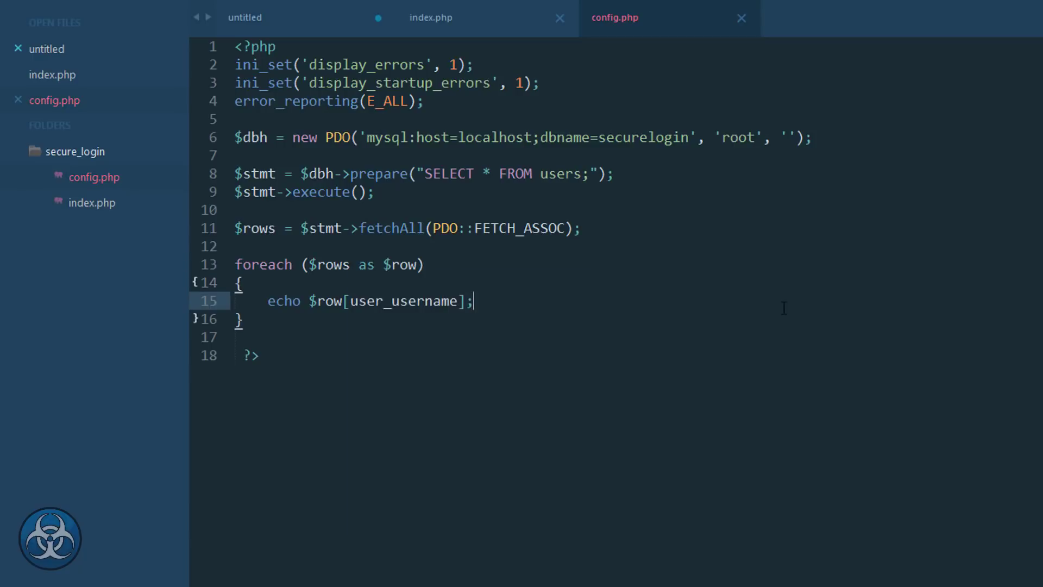
left_click(431, 17)
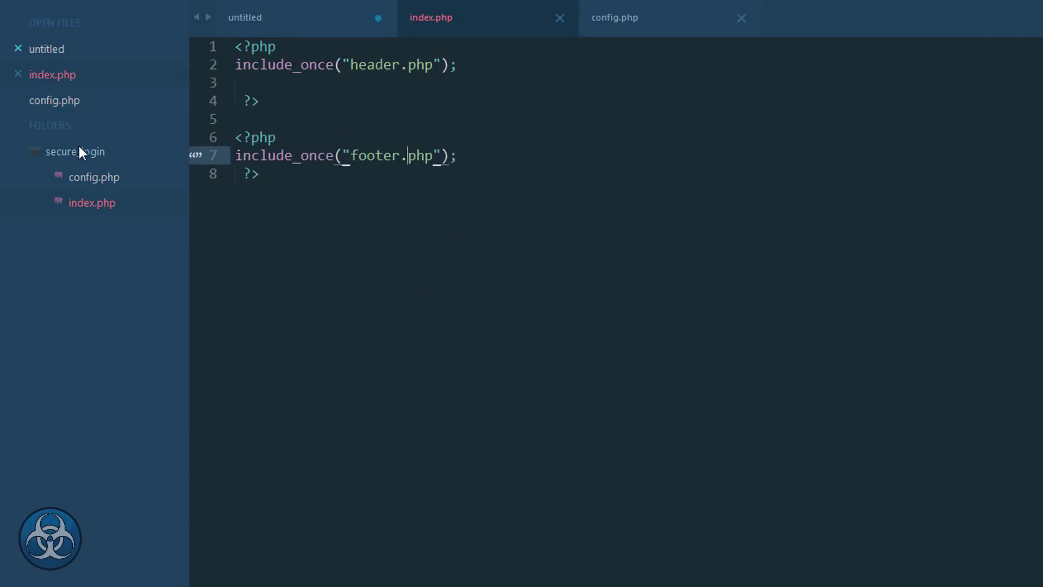
- Give header.php include_once("config.php") followed by html, head and body tags
right_click(75, 151)
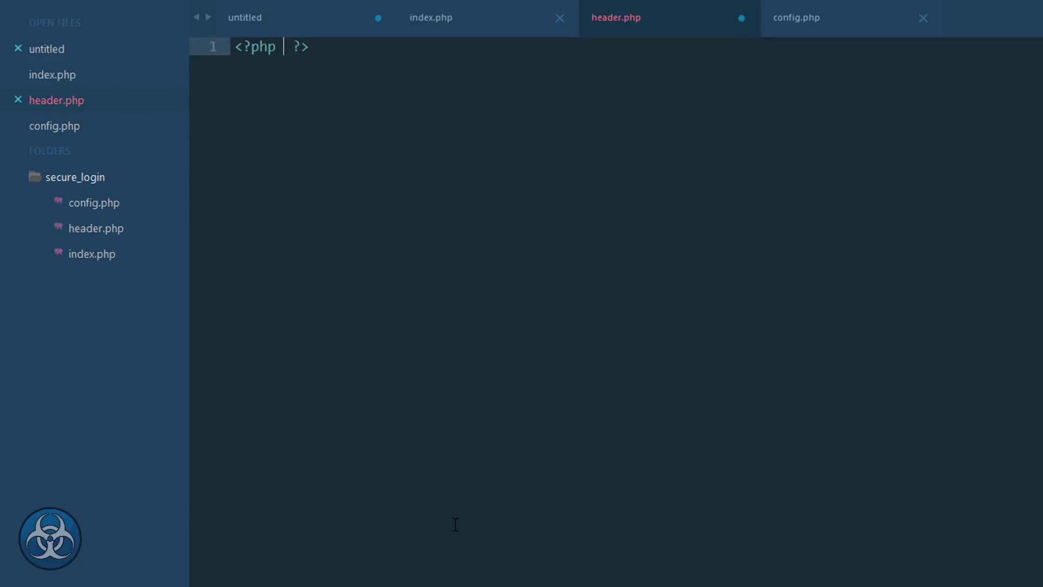
type("include ?>")
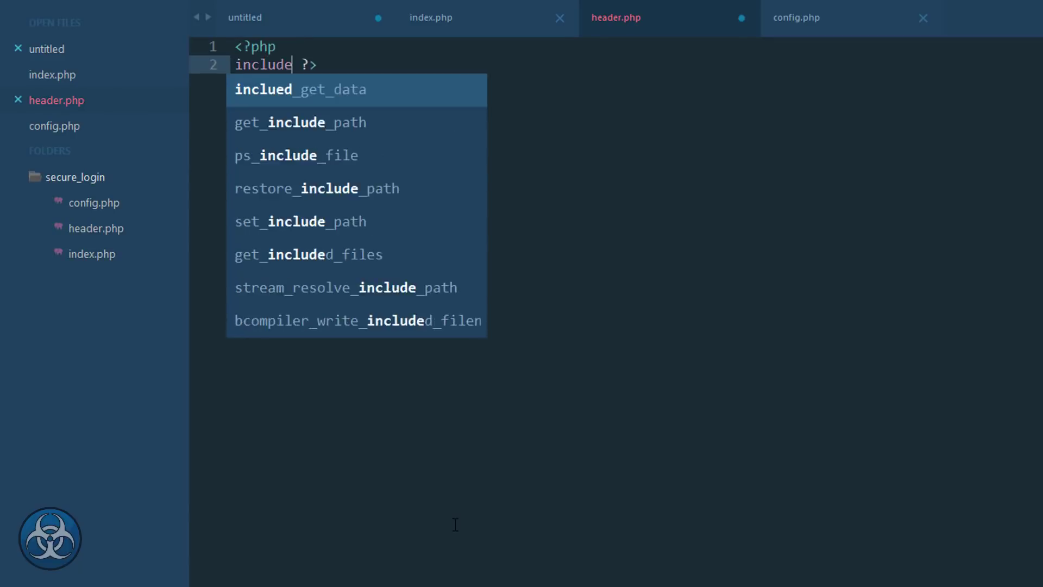
type("_once")
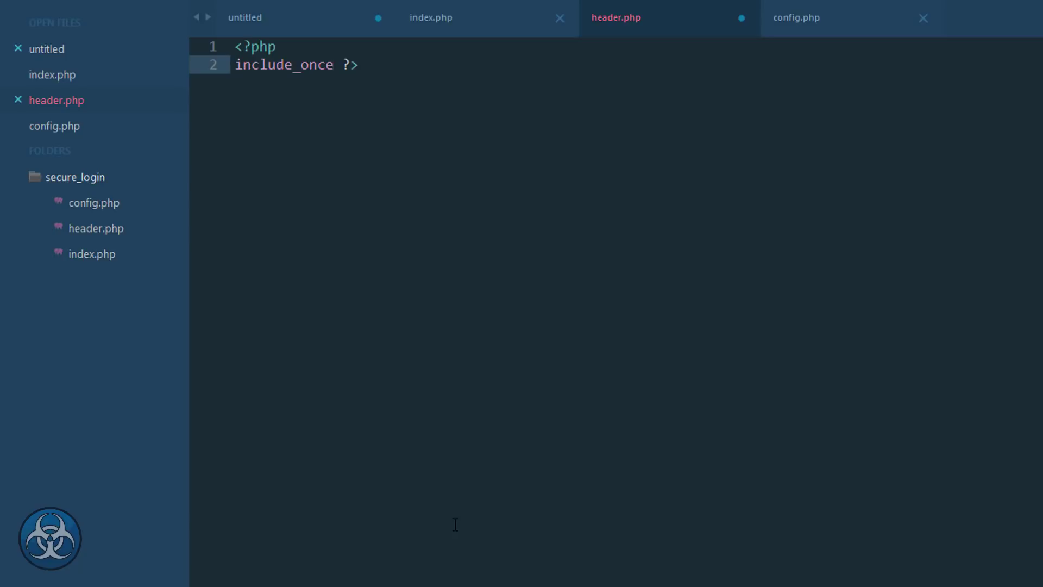
type("();")
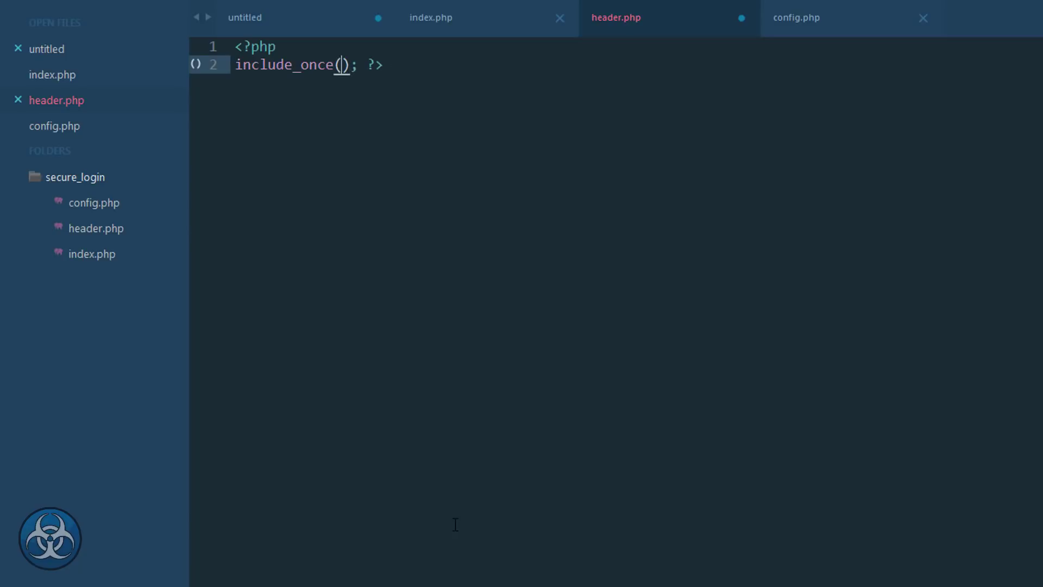
type("\"config\"")
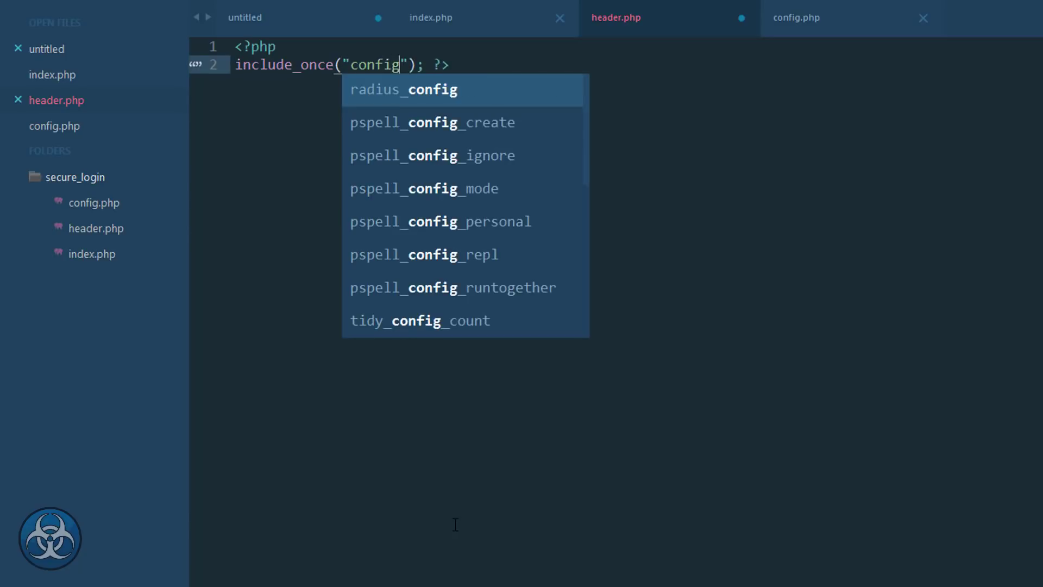
type(".php")
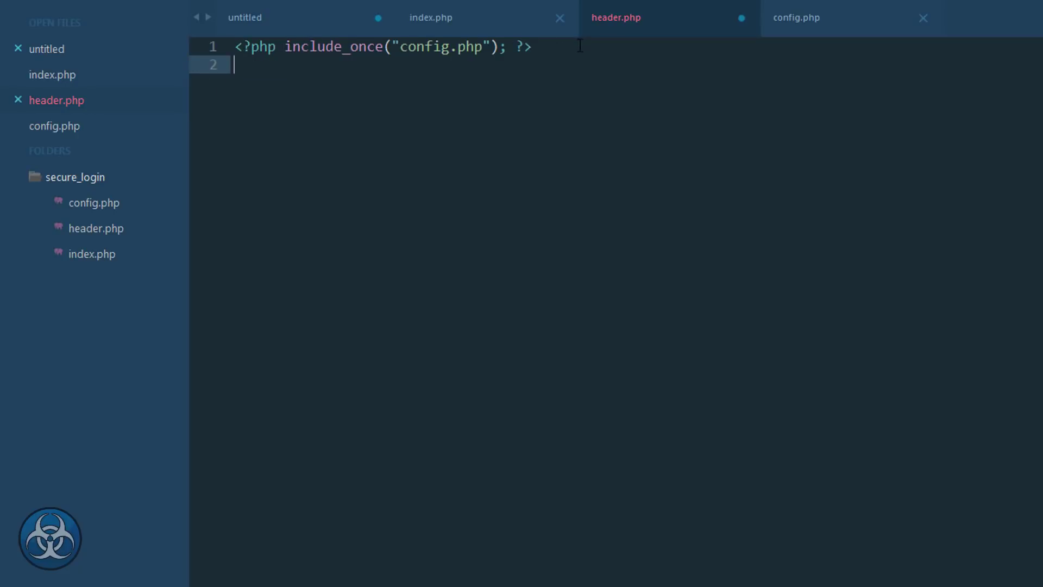
type("<")
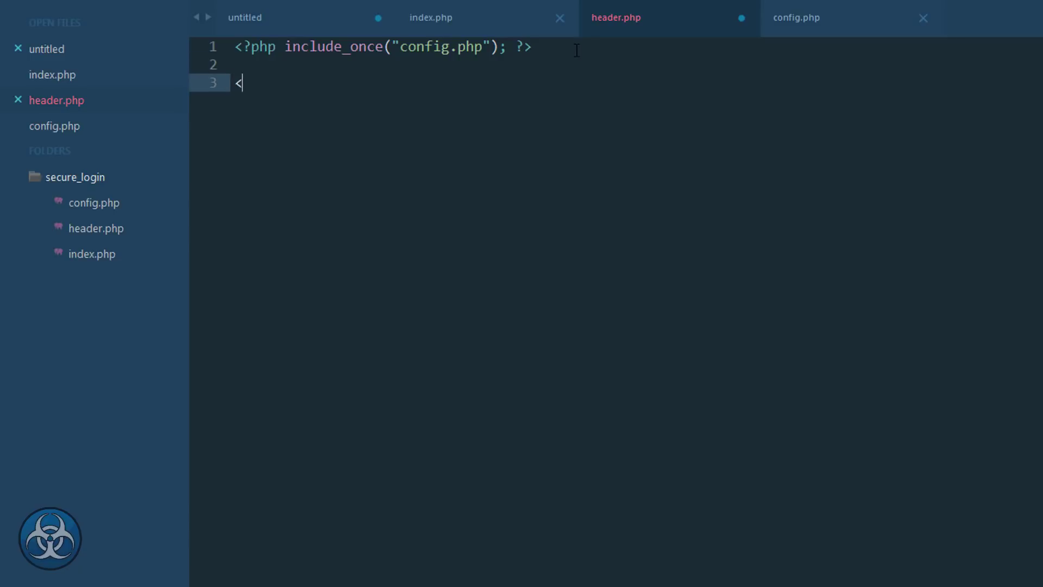
type("html>")
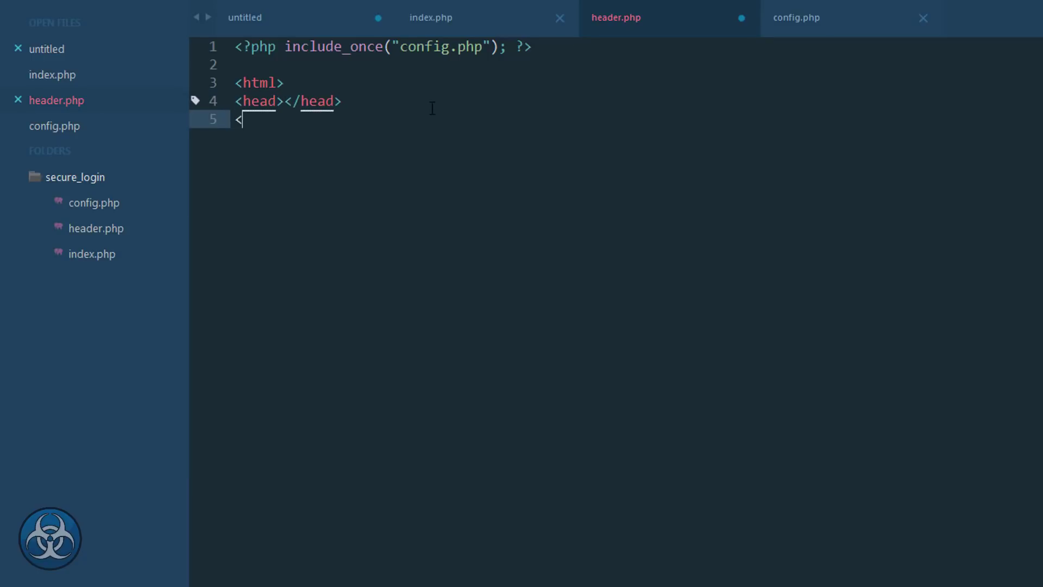
type("body>")
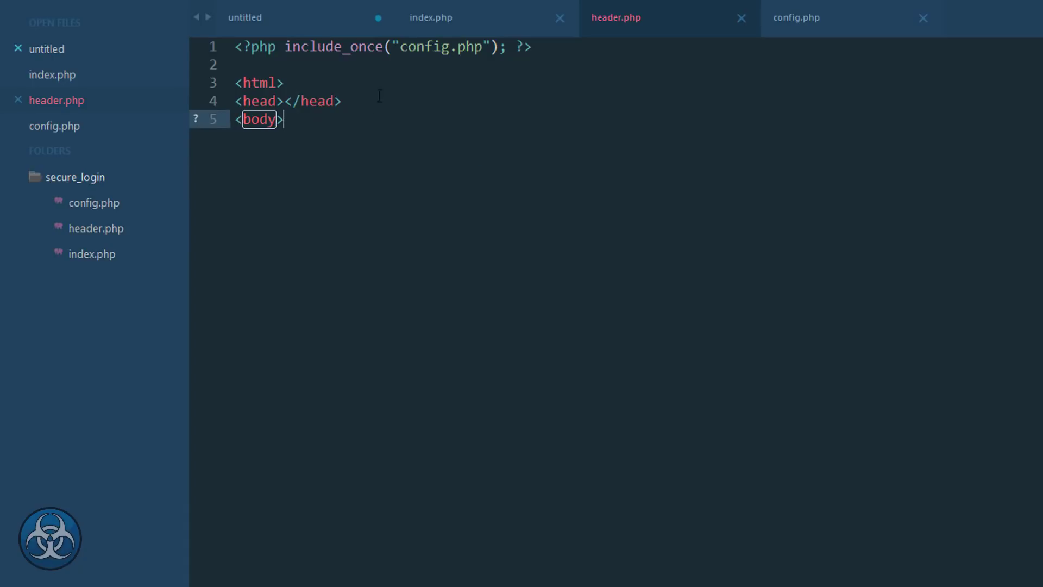
mouse_move(222, 107)
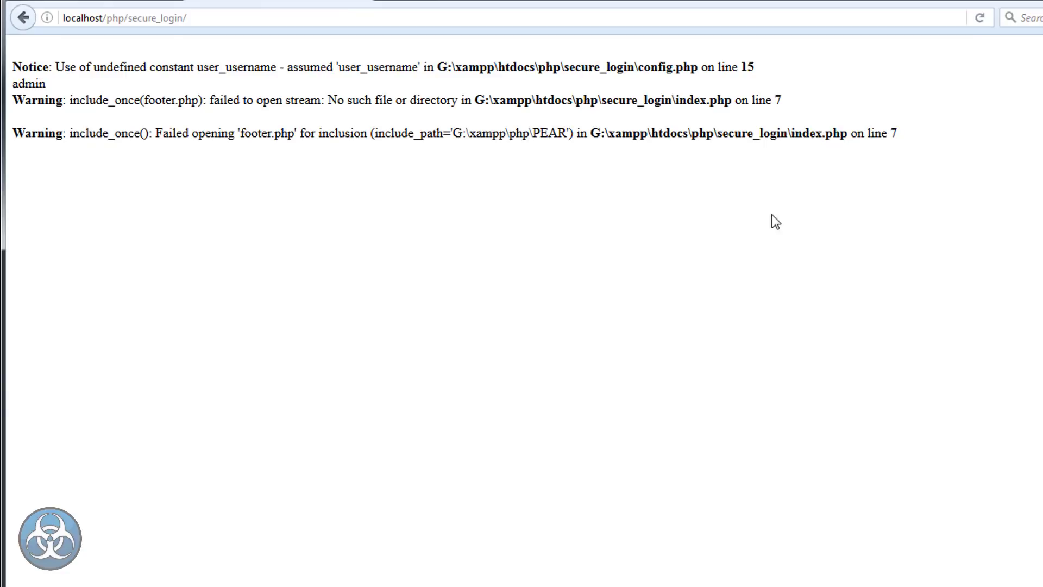
- Recheck the secure_login page in Firefox and select the printed admin username
double_click(172, 67)
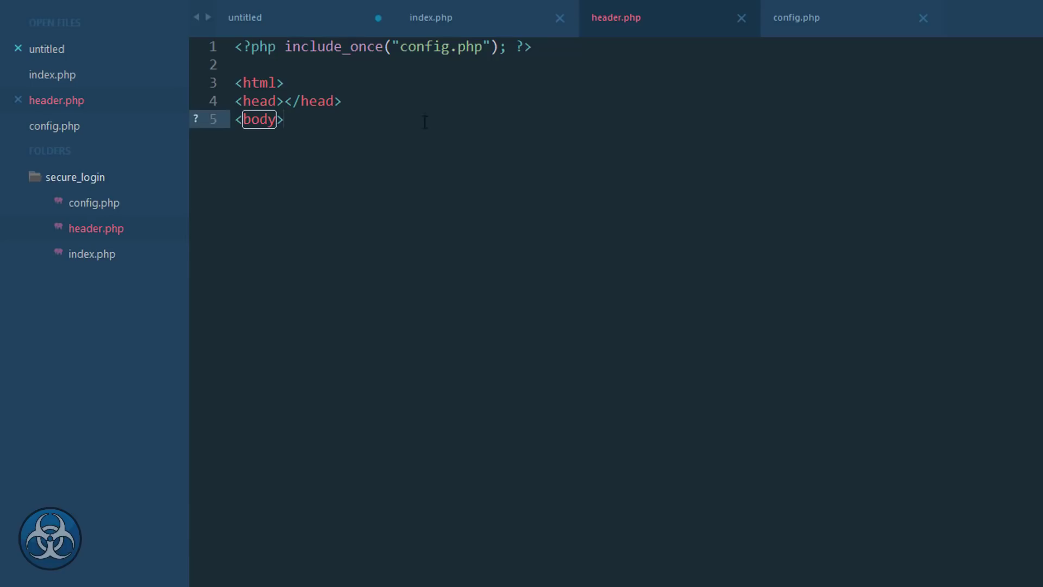
left_click(795, 18)
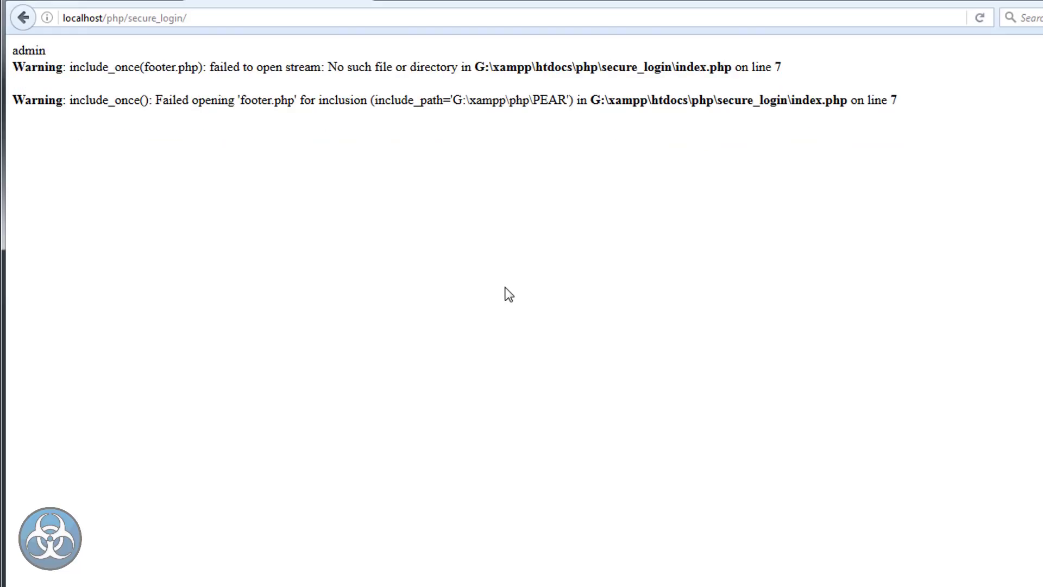
mouse_move(519, 209)
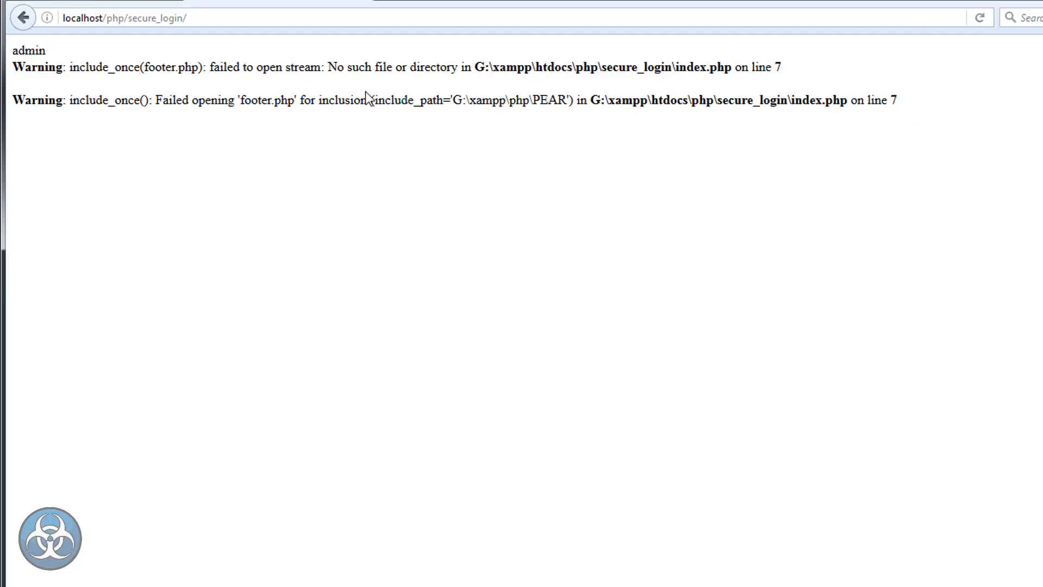
double_click(29, 50)
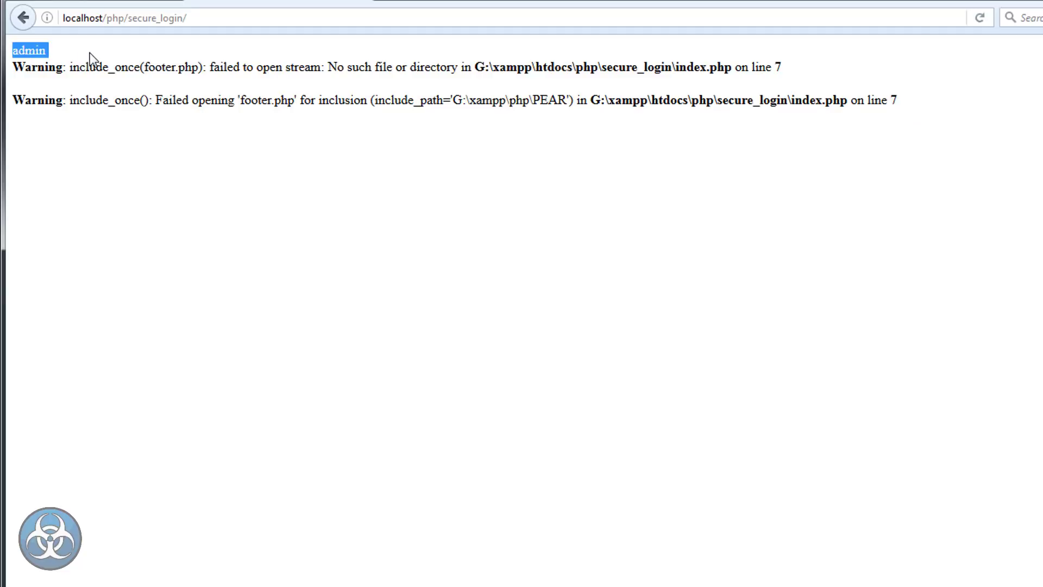
mouse_move(401, 115)
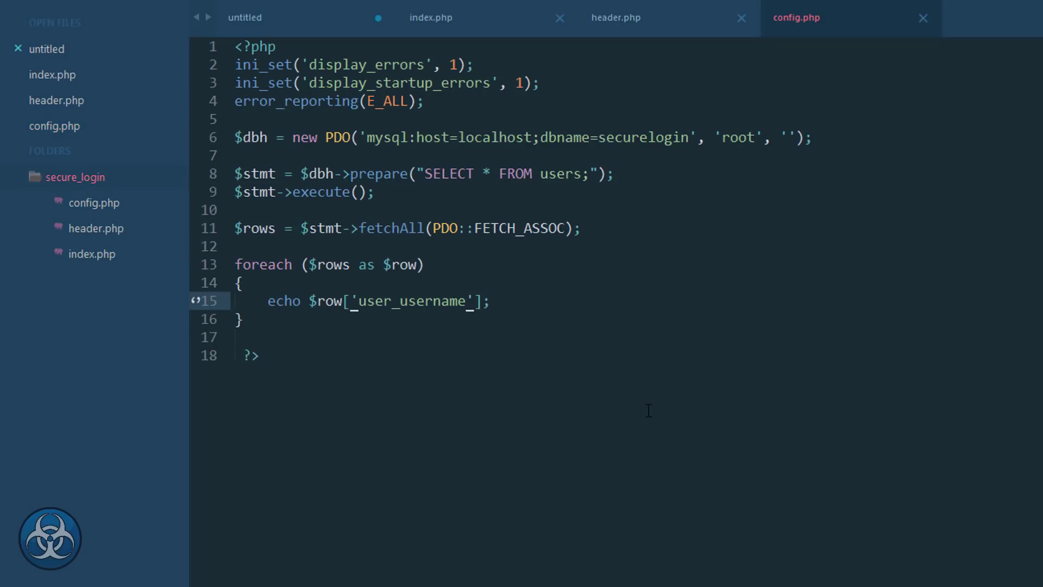
- Create an empty footer.php in secure_login and return to index.php
left_click(244, 17)
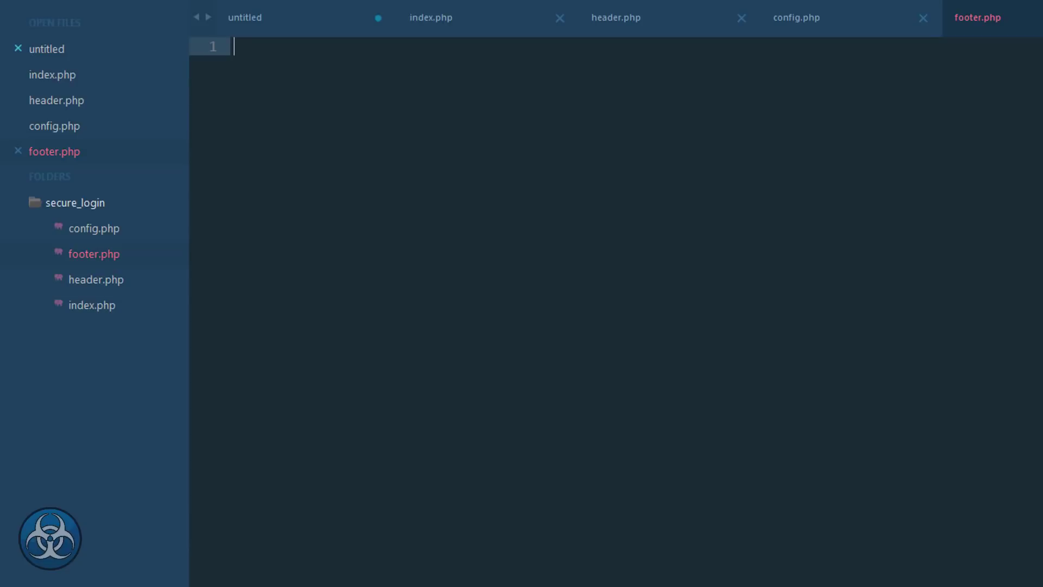
left_click(796, 17)
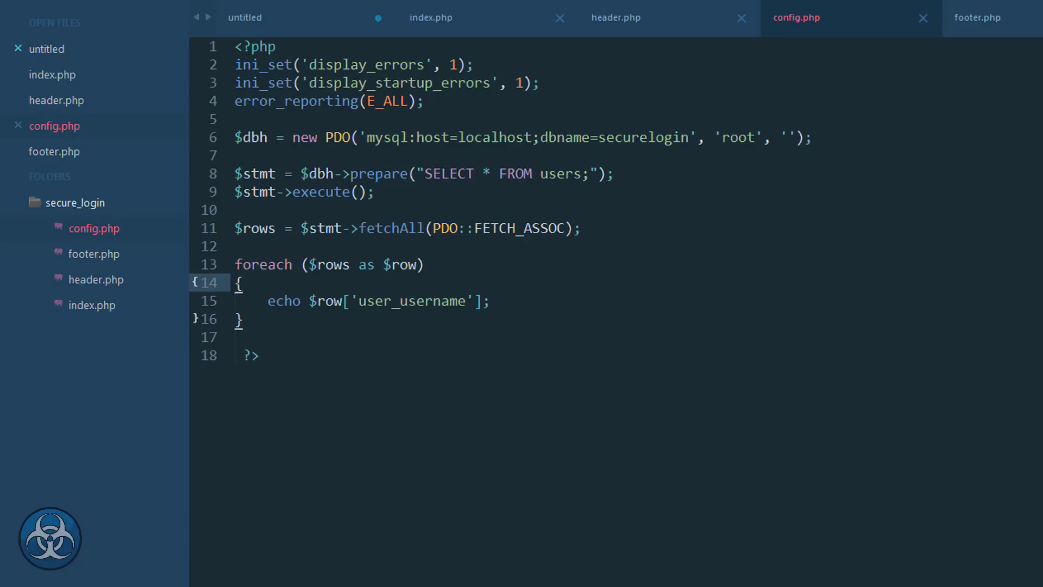
left_click(430, 18)
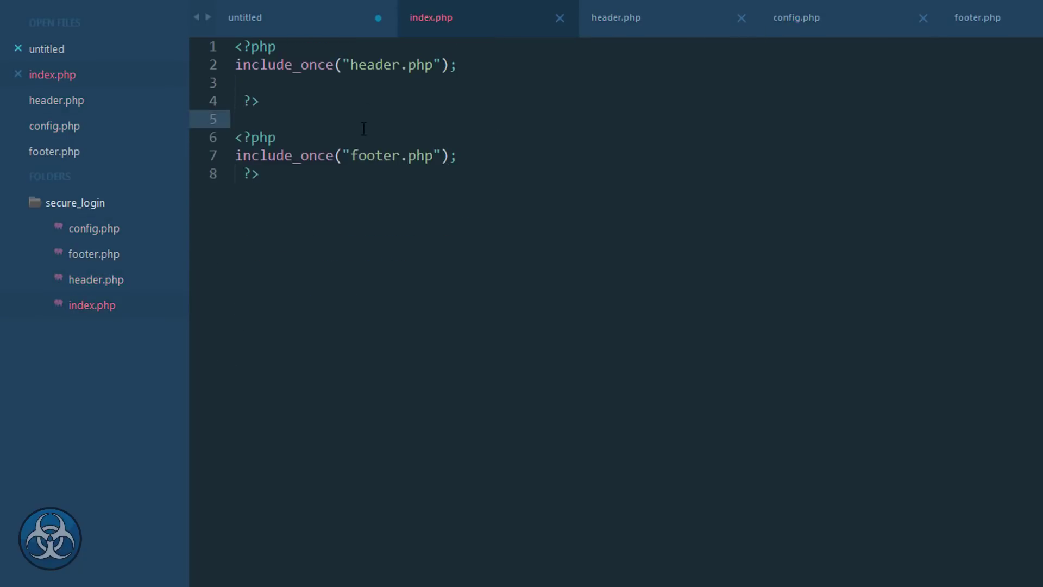
- Add a section.parent containing a div.child to index.php via Emmet
type("se")
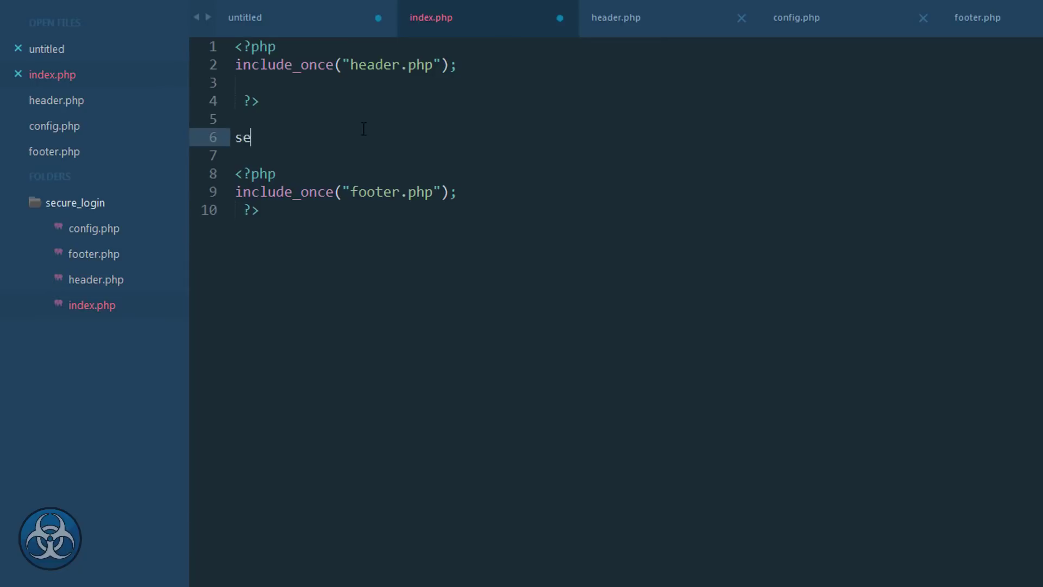
type("ction.")
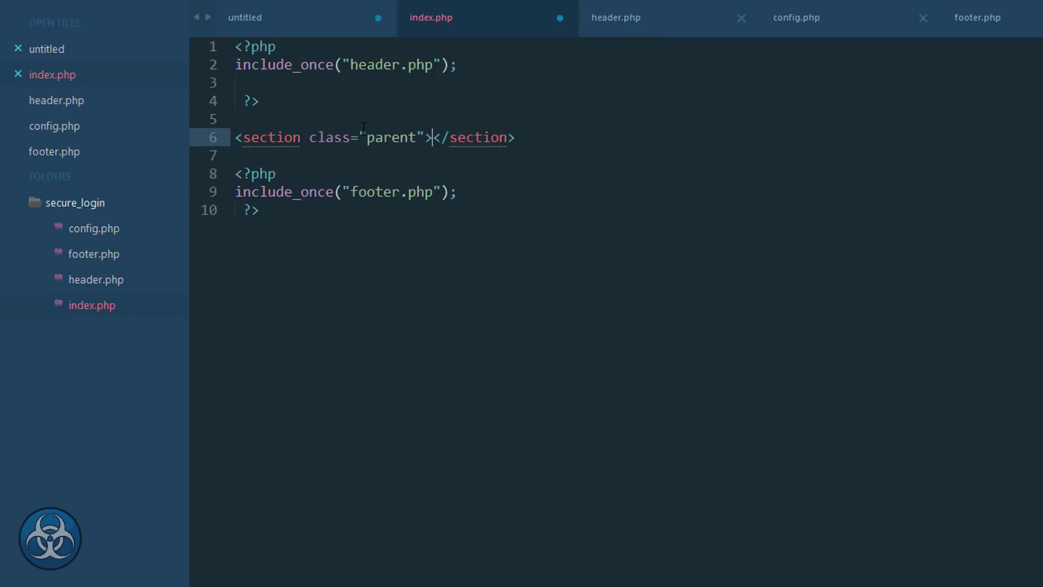
key("Enter")
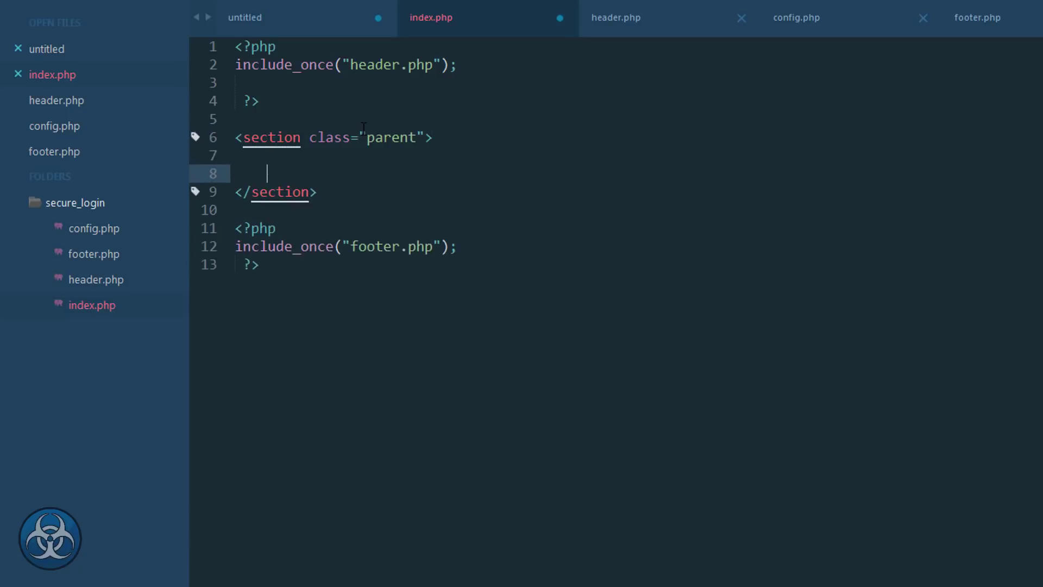
type("<")
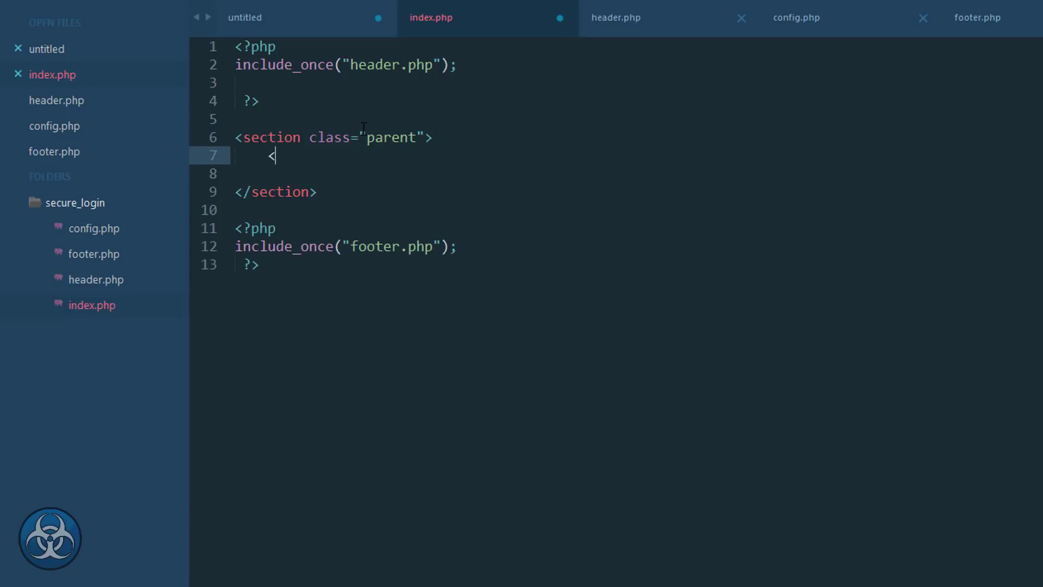
type("div.c")
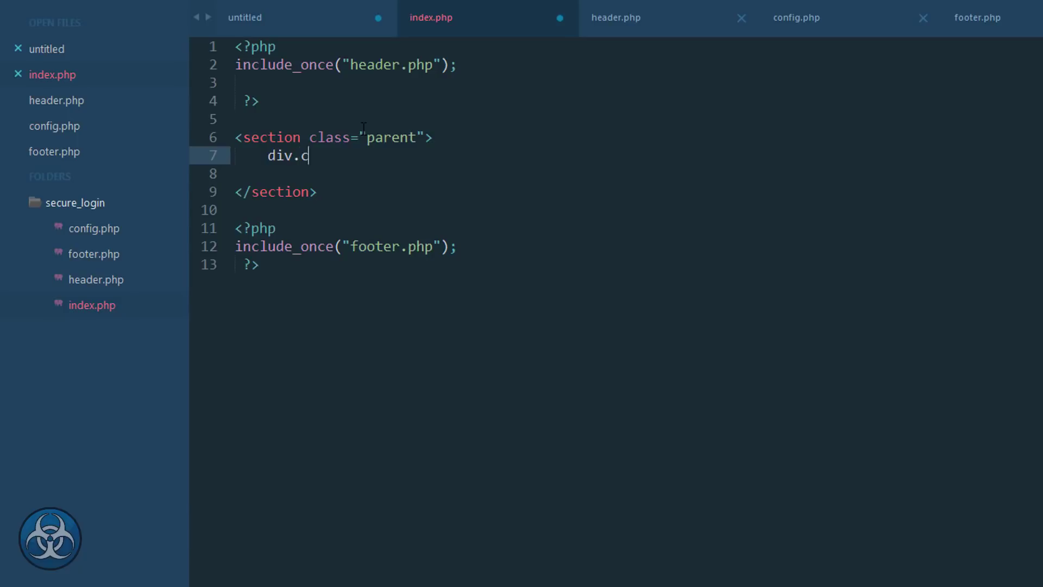
key("Tab")
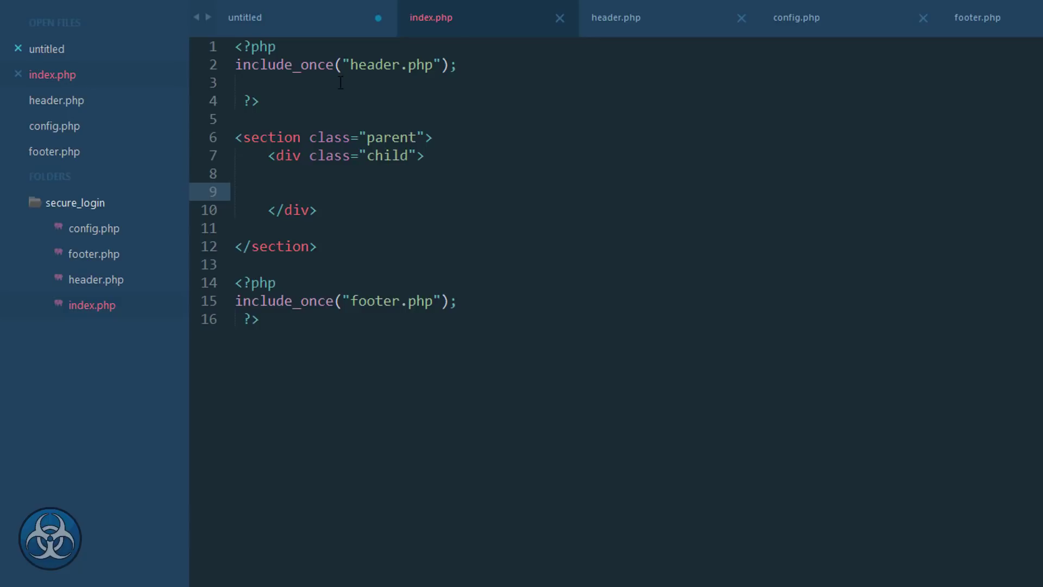
right_click(75, 203)
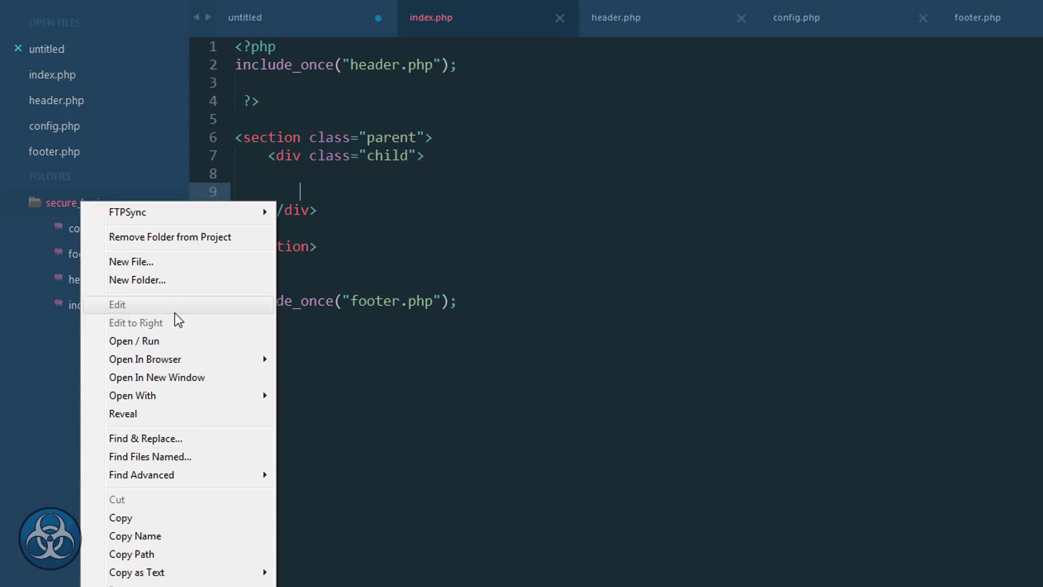
mouse_move(178, 237)
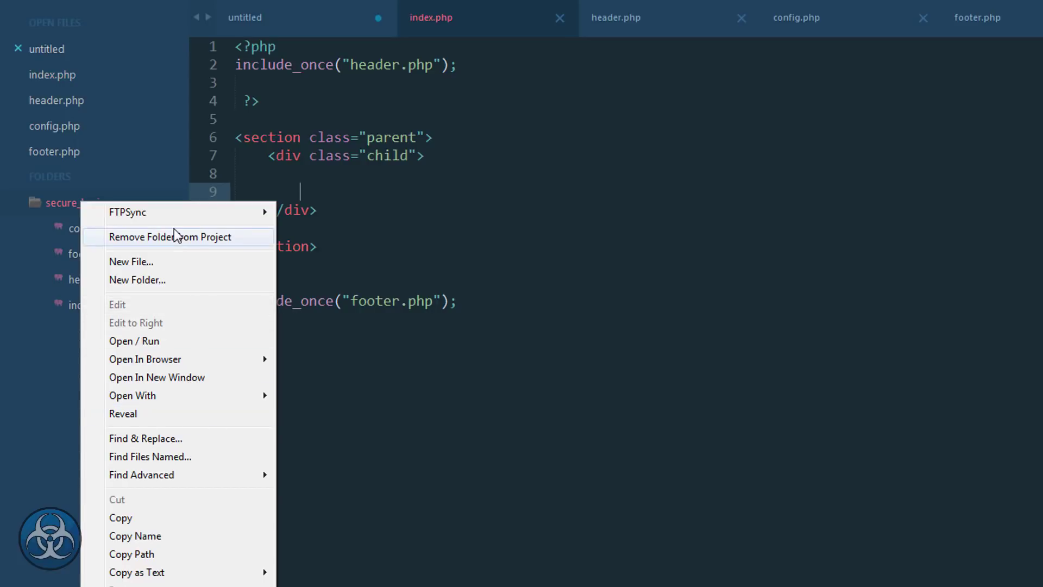
mouse_move(171, 264)
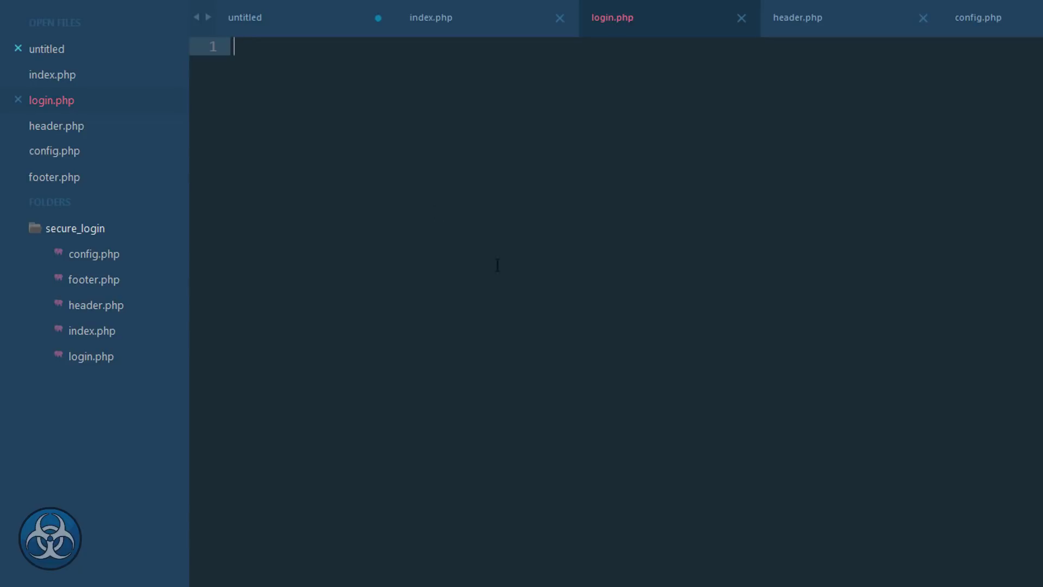
- Return to index.php after creating login.php, then move to header.php
left_click(430, 18)
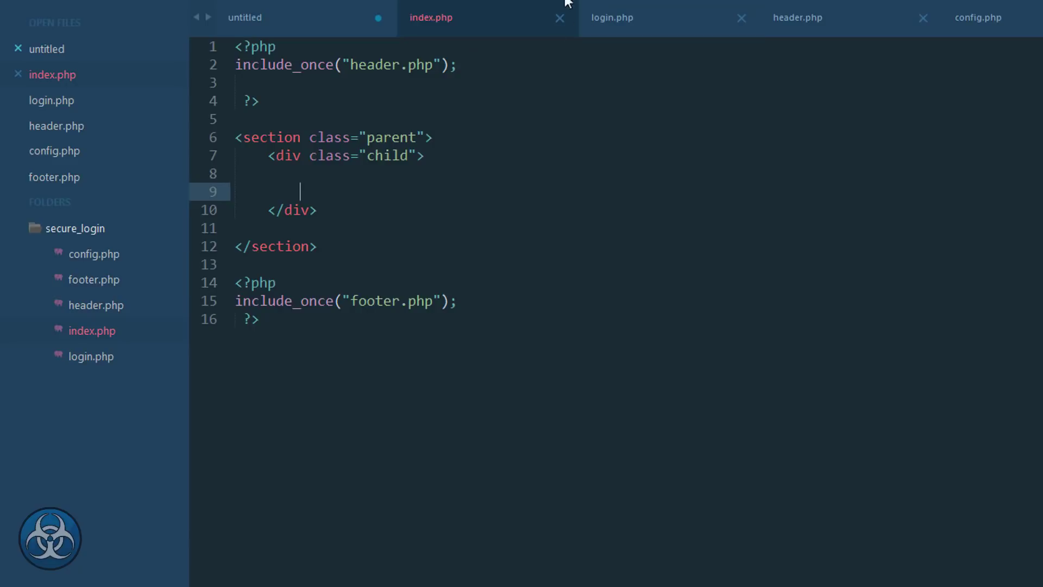
mouse_move(566, 41)
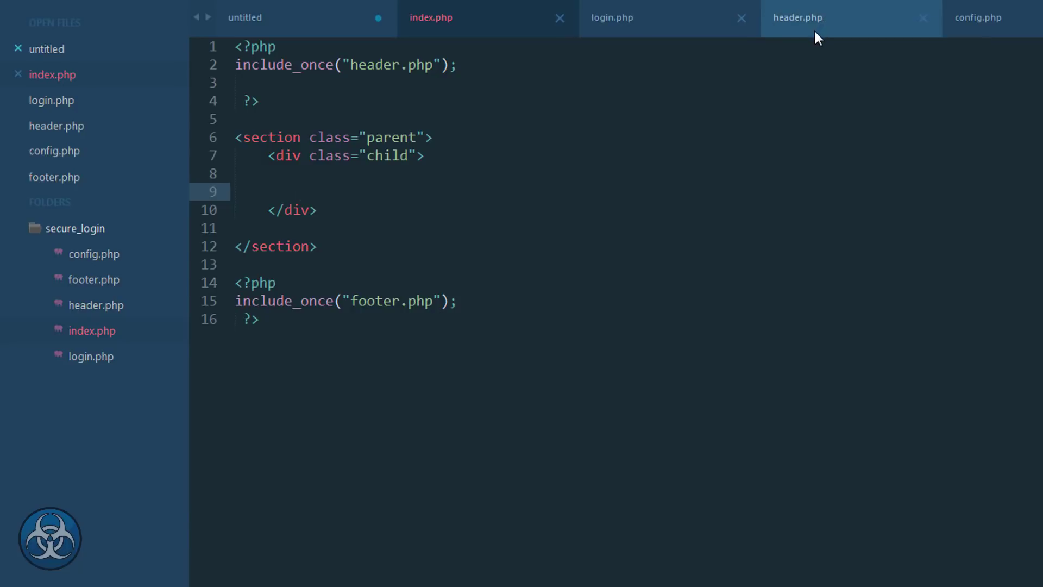
left_click(797, 18)
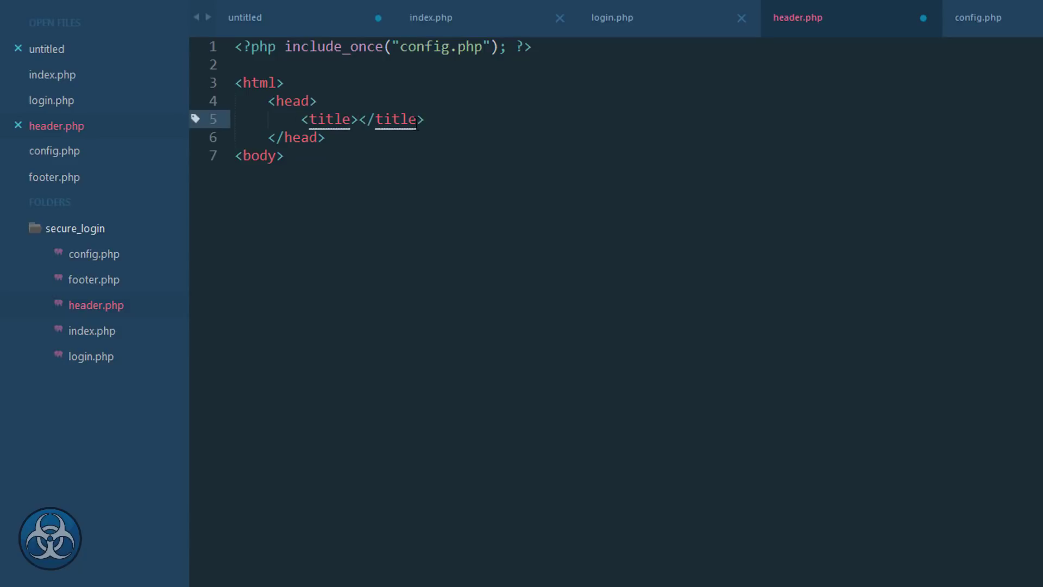
- Title the page 'Secure Login' and link the style.css stylesheet in header.php
type("Secure LK")
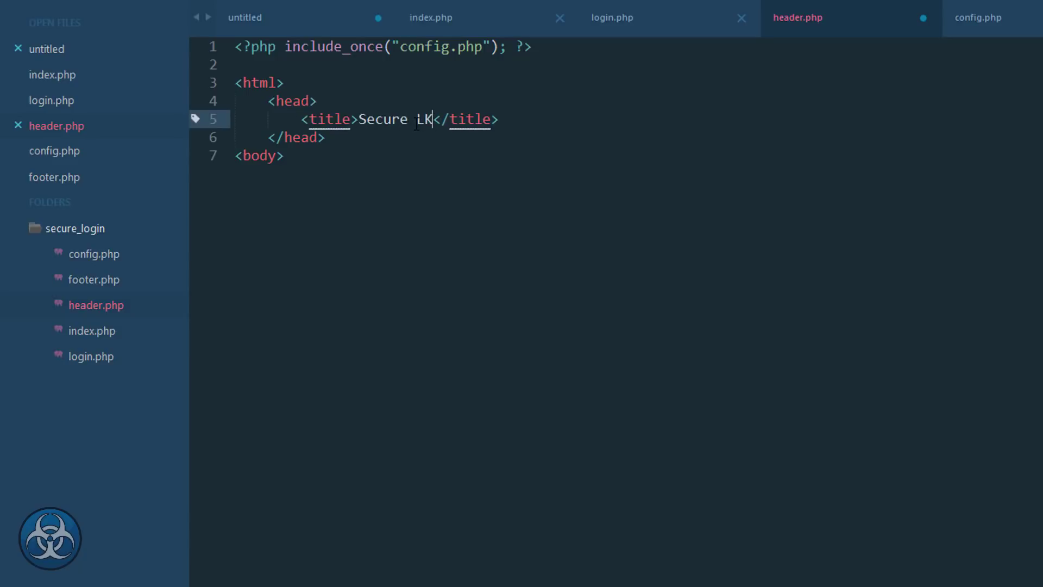
type("ogi")
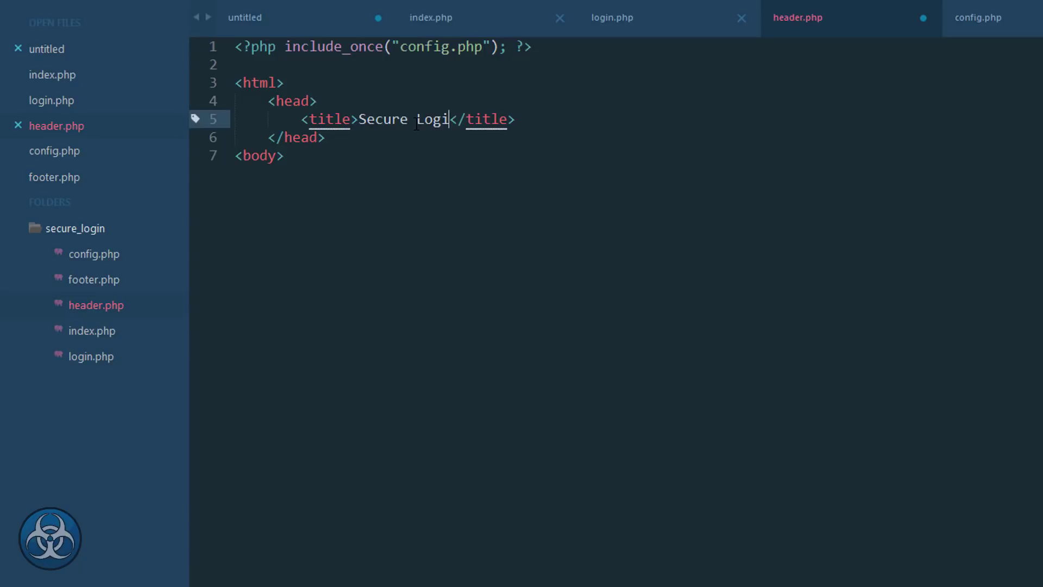
type("n")
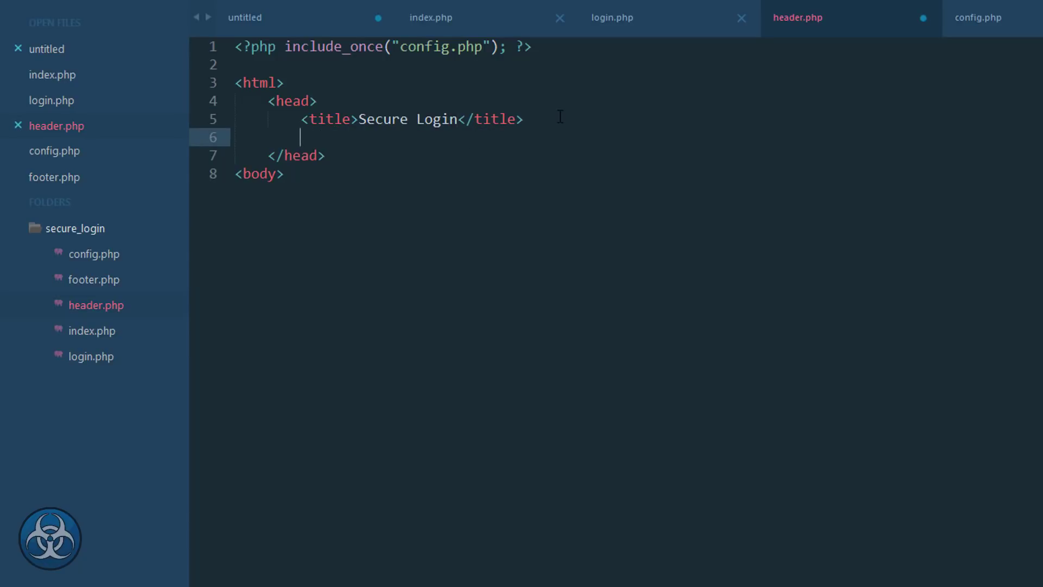
type("<link rel=\"stylesheet\" href=\"\">")
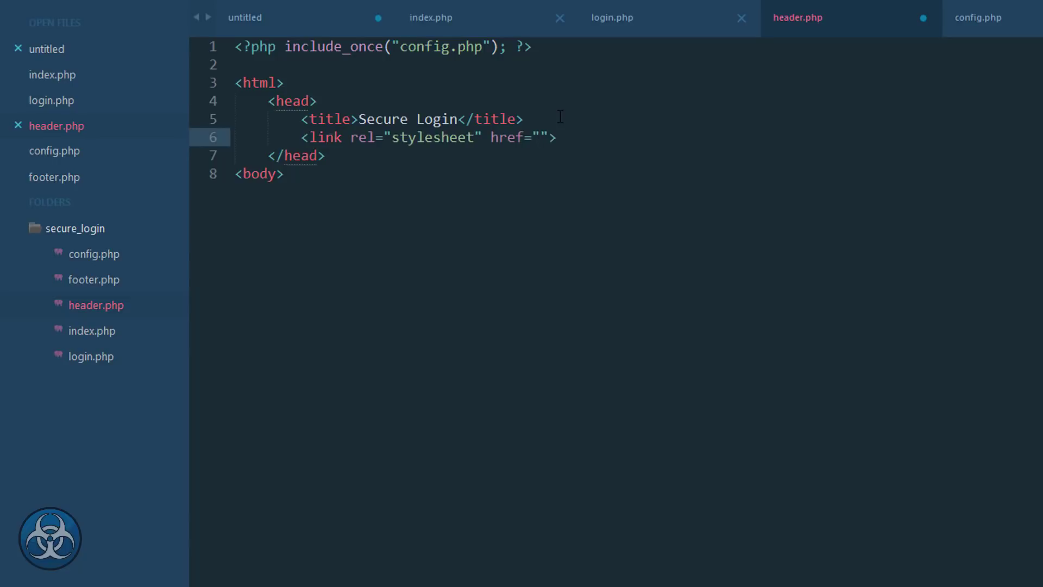
type("style.")
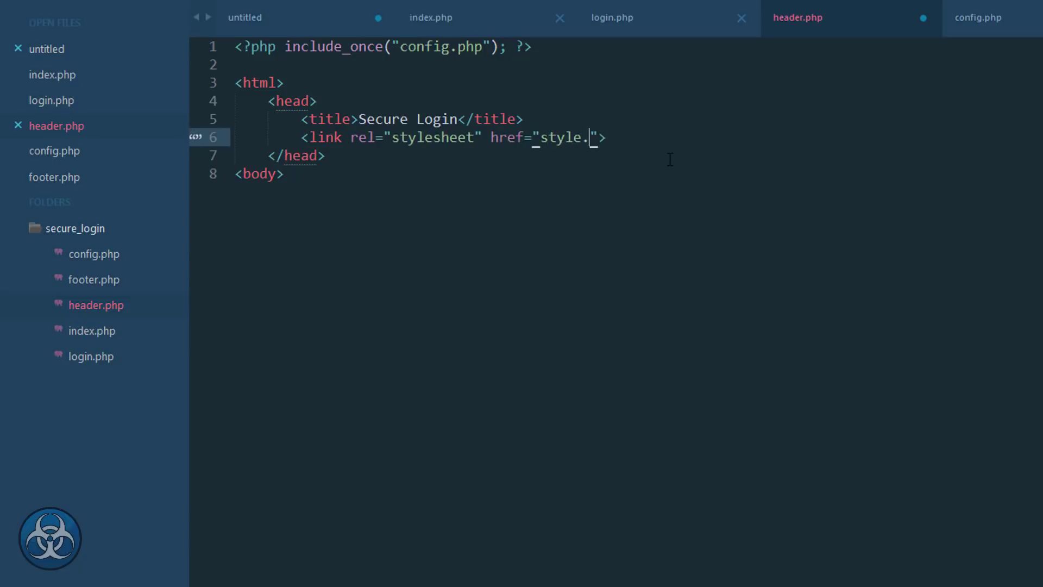
type("css")
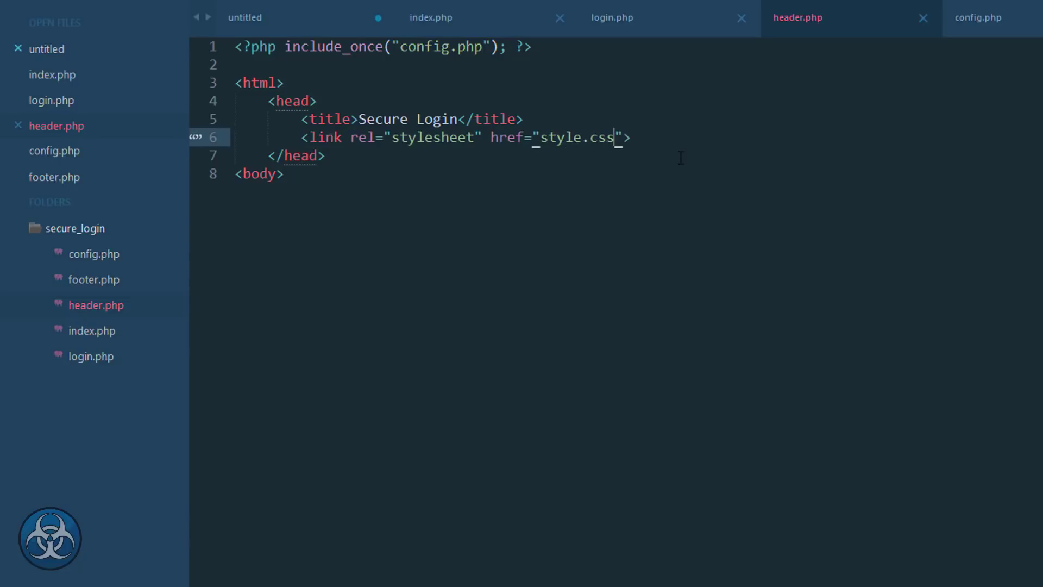
mouse_move(651, 136)
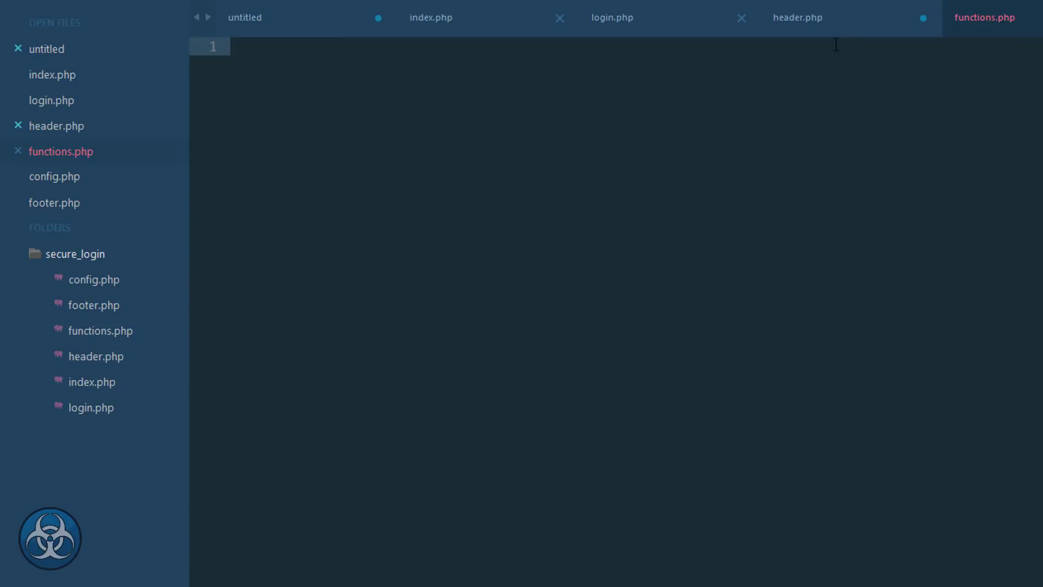
- Add a header with a center div holding an img/header.jpg image to header.php
left_click(797, 17)
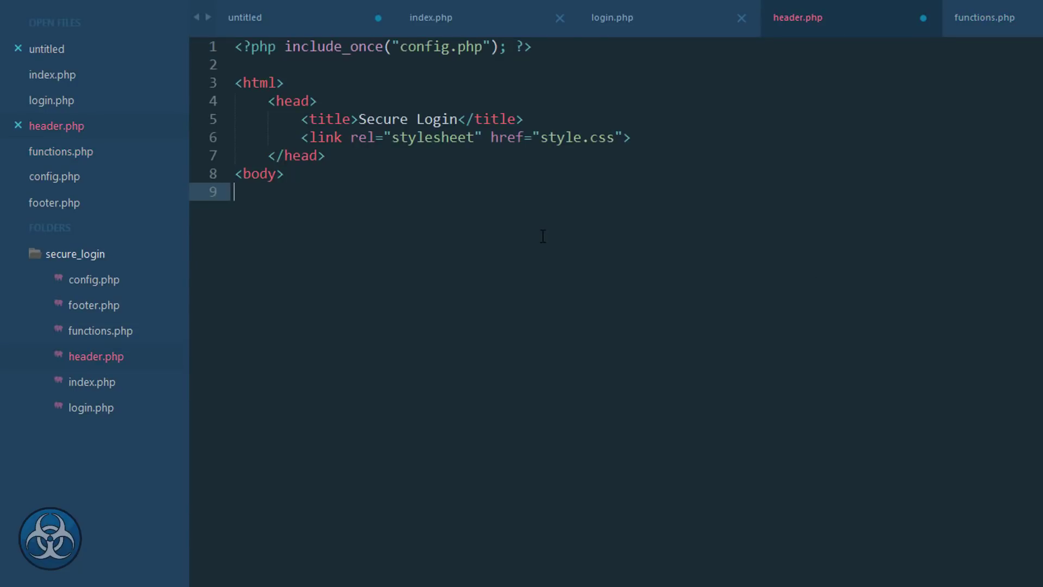
type("header>")
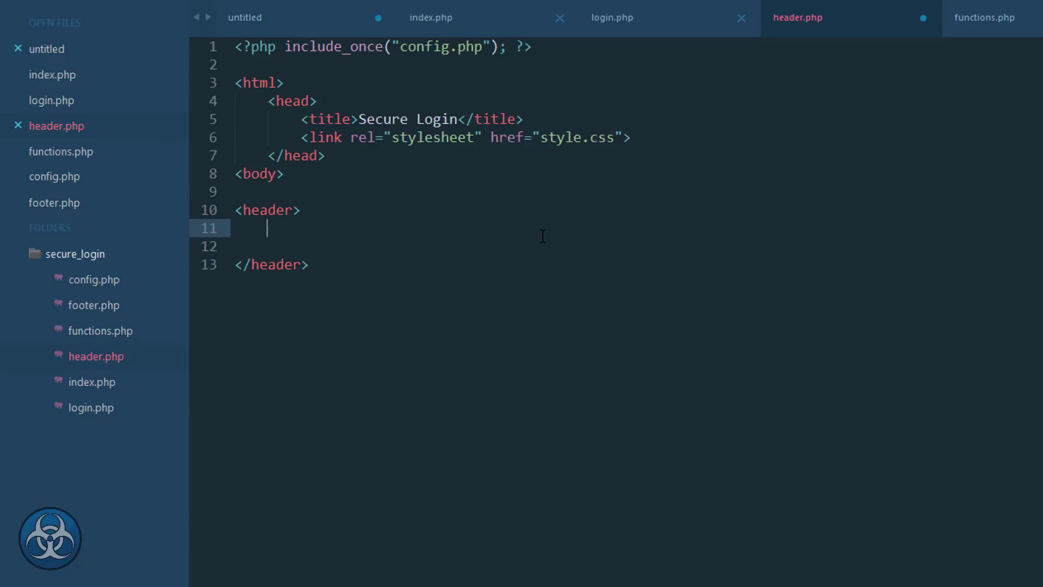
type("<div class=\"center\"></div>")
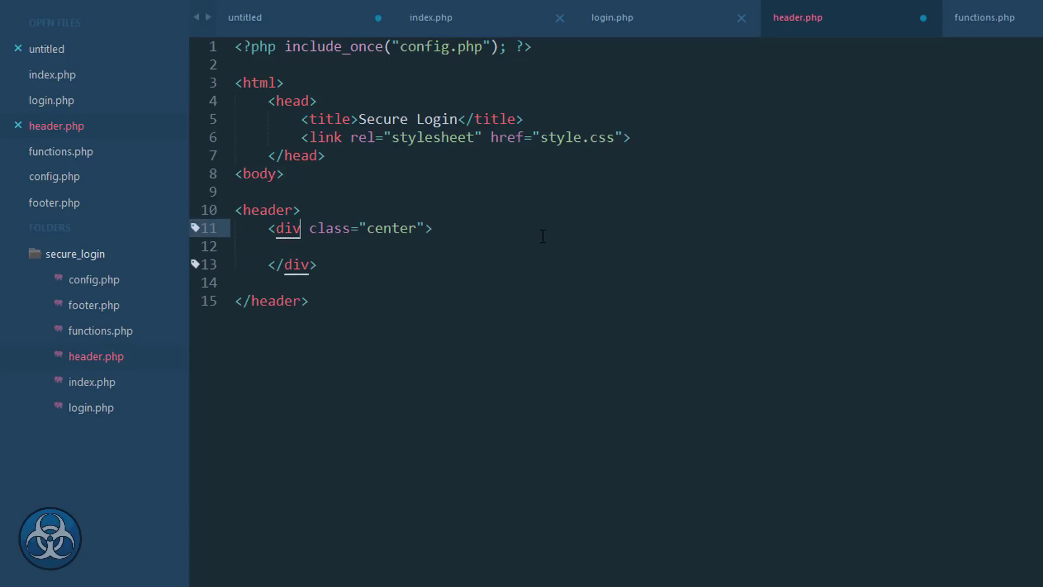
type("i")
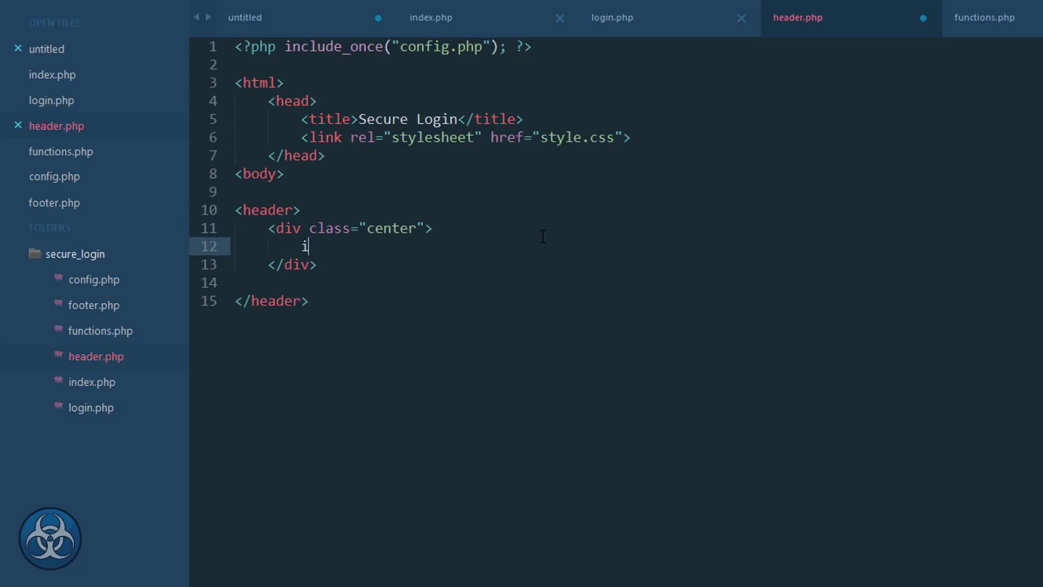
type("mg.ds")
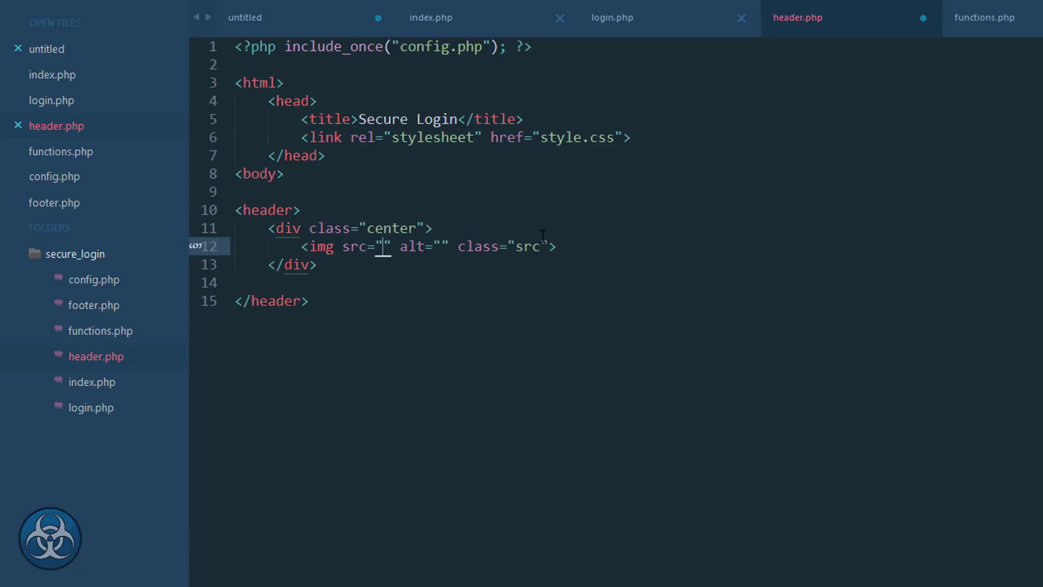
key("Backspace")
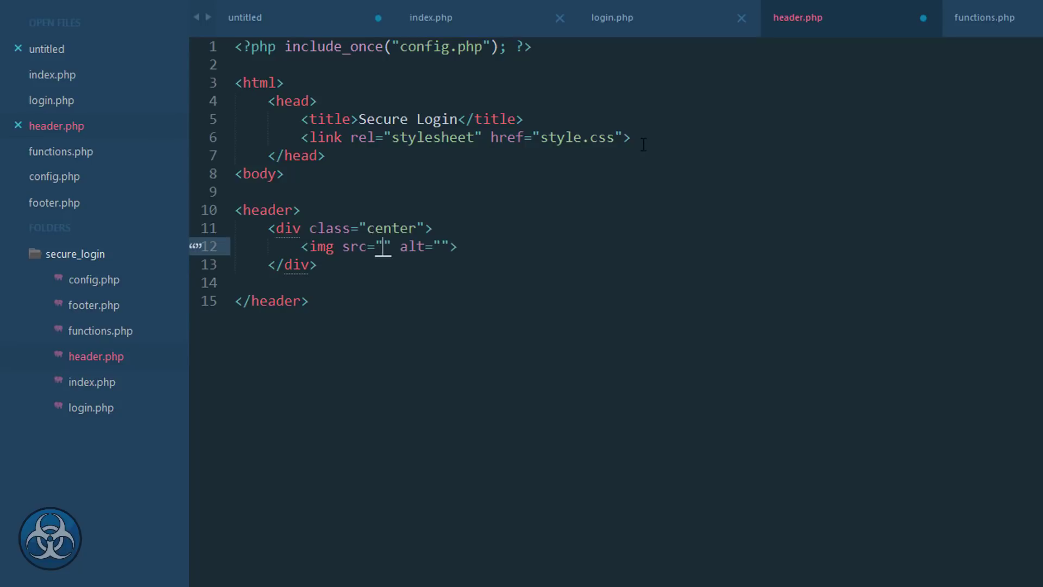
type("img/he")
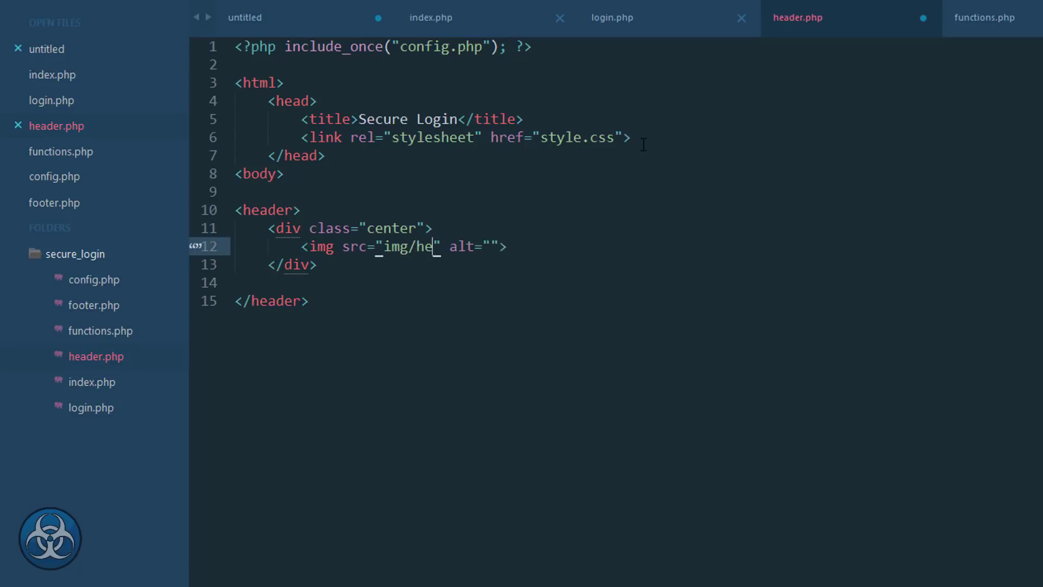
type("ader.jp")
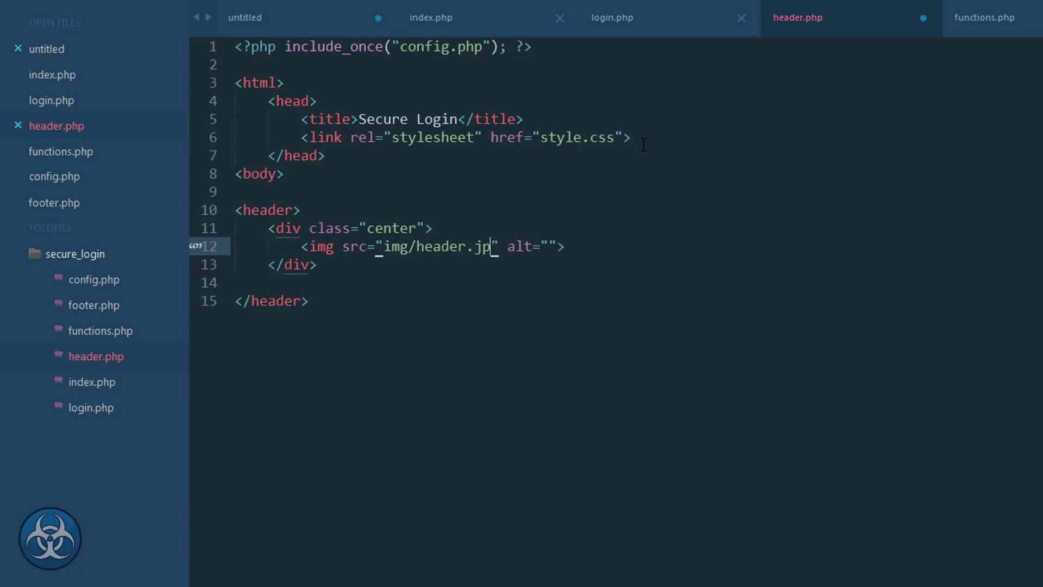
type("g")
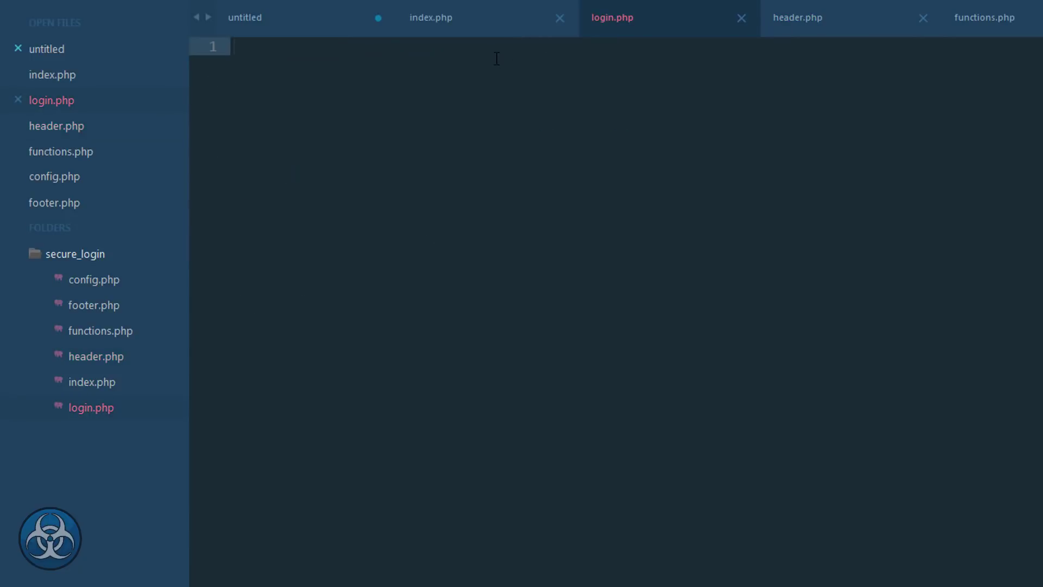
- Include header.php in login.php and add a parent section with a child div
type("php")
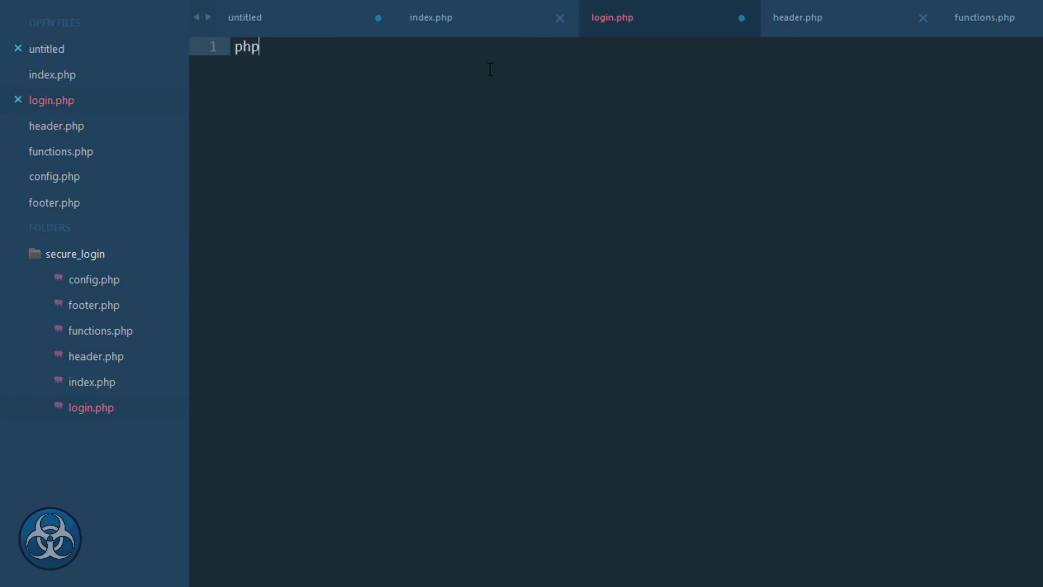
type("<?php ?>")
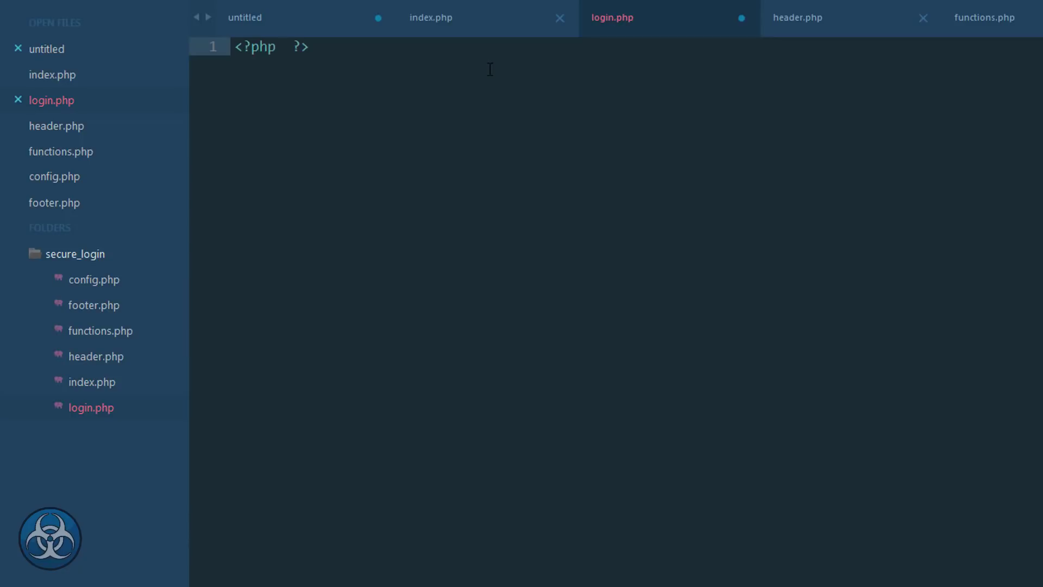
type("incluide_once(\"\");")
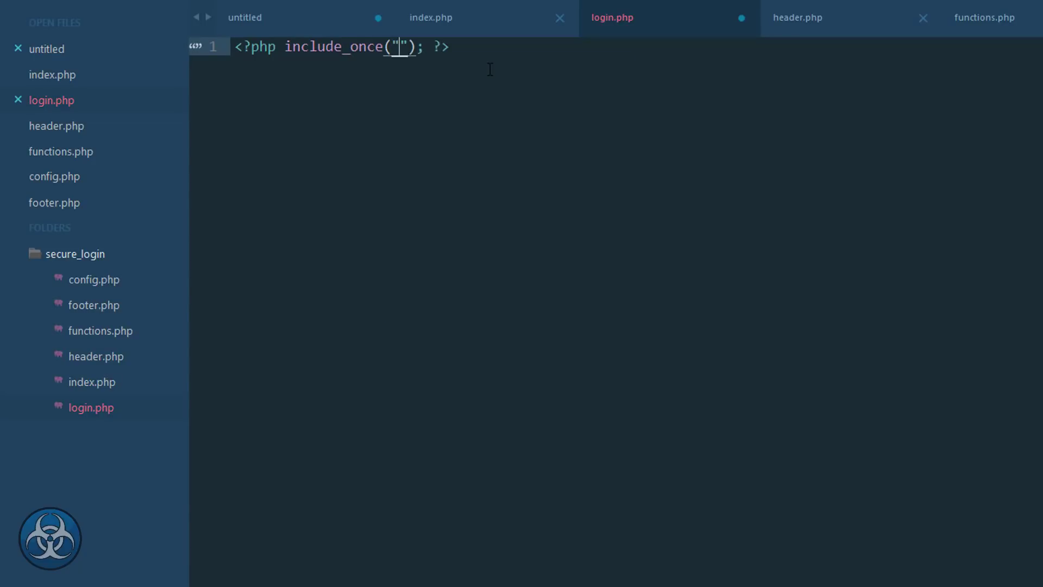
type("header.")
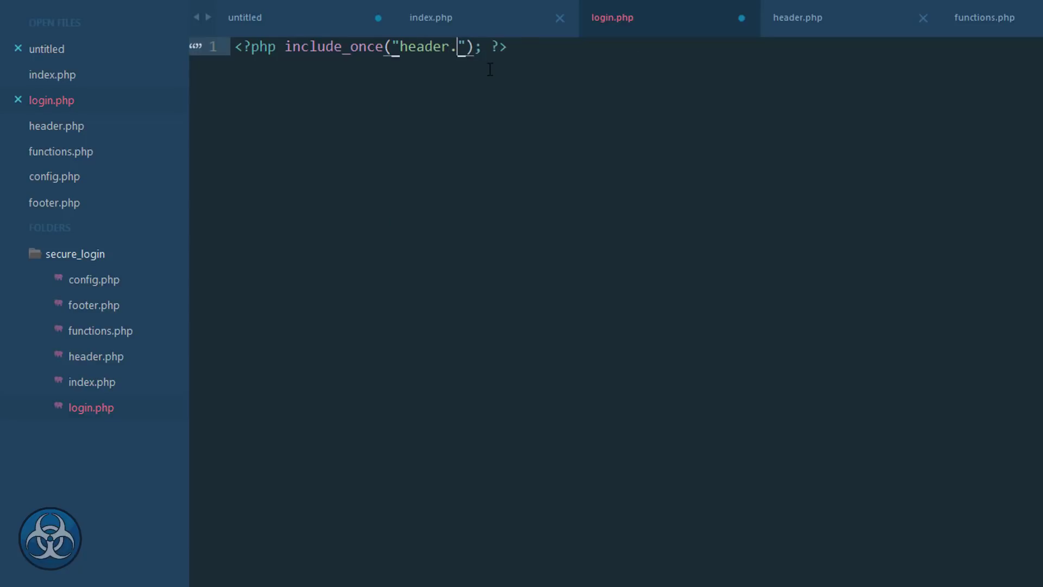
type("php")
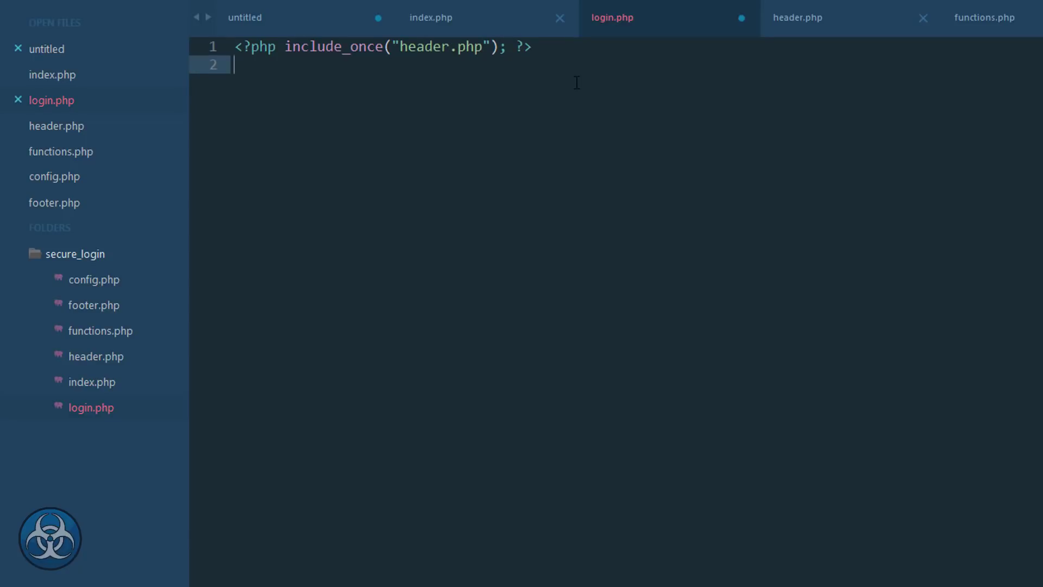
type("section class=\"parent\">")
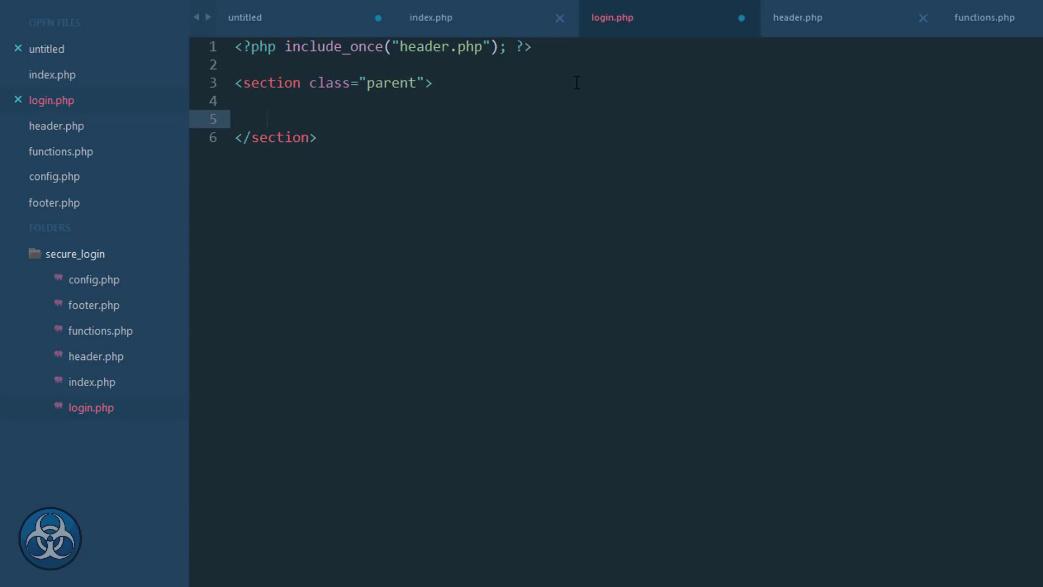
type("<div class=\"child\"></div>")
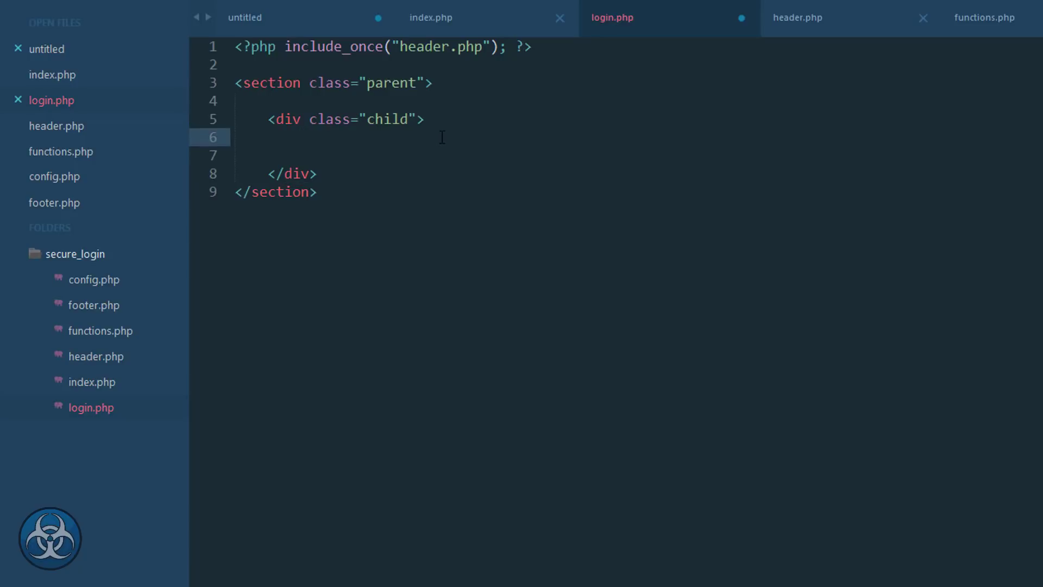
- Add a PHP if (!//checkloginstate) { } block to login.php
type("<?php ?>")
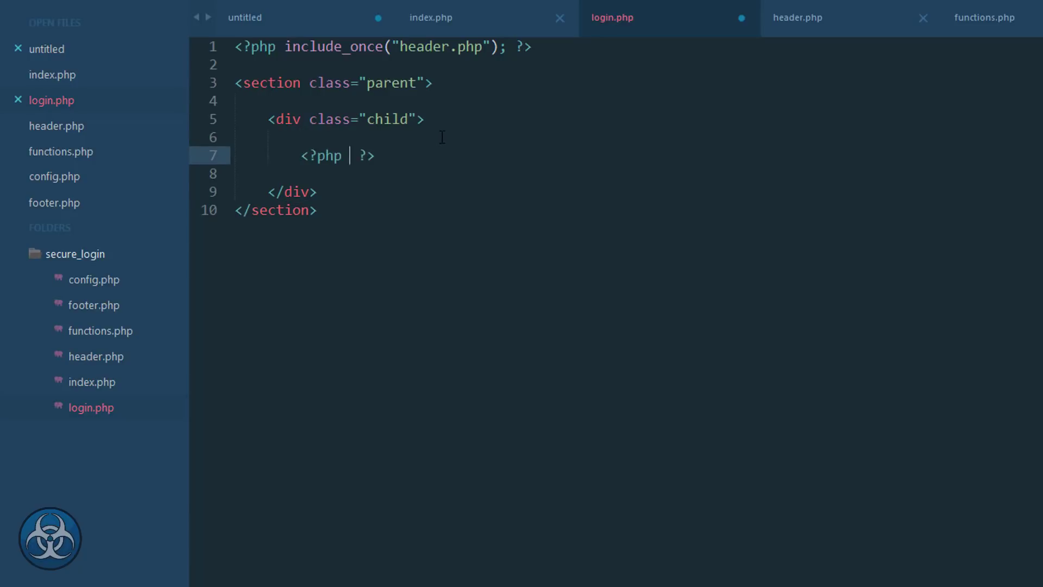
key("Enter")
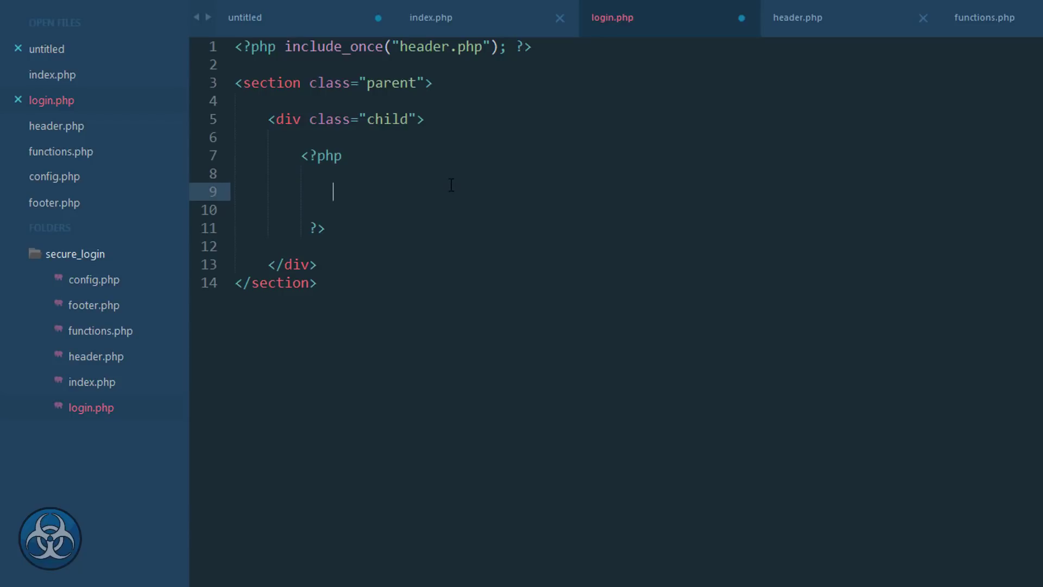
type("if")
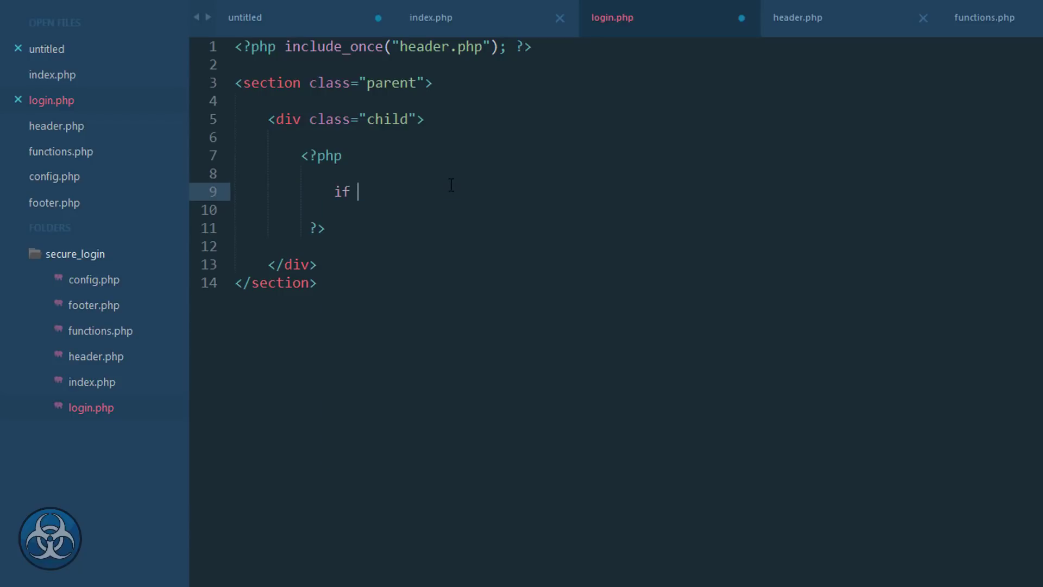
type("(//")
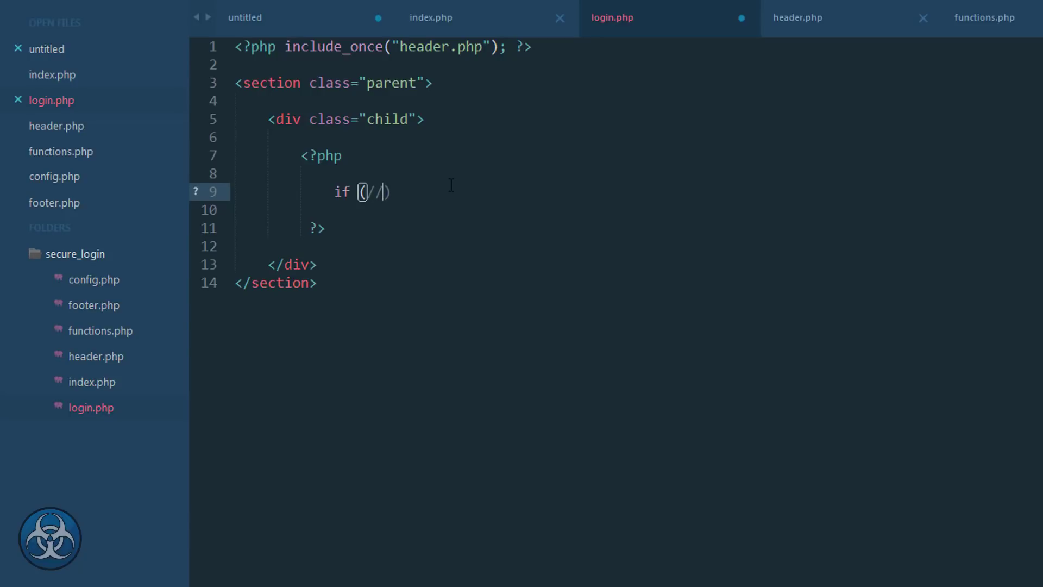
type("checklogi")
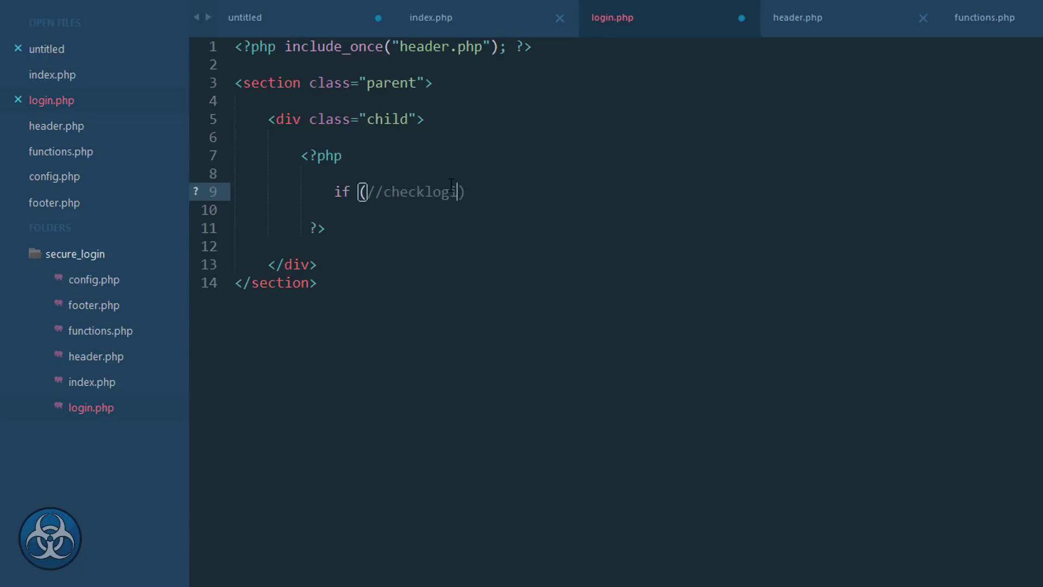
type("nstate")
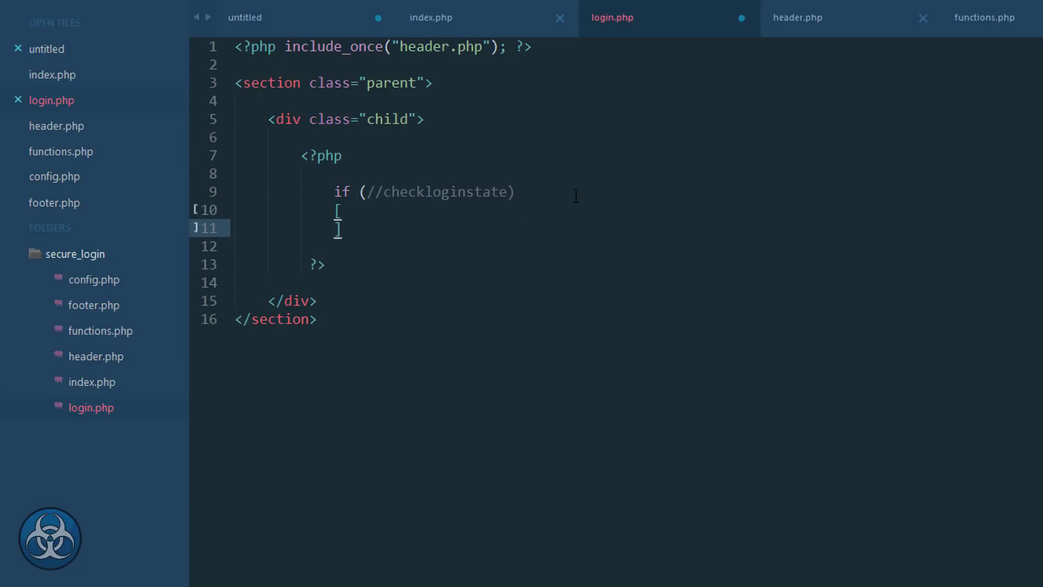
key("Backspace")
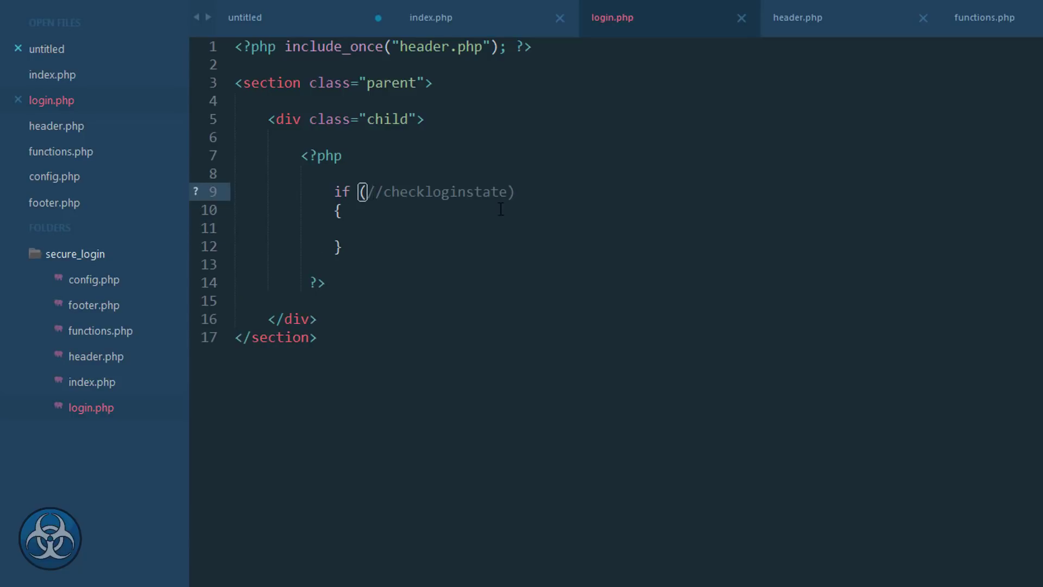
type("!")
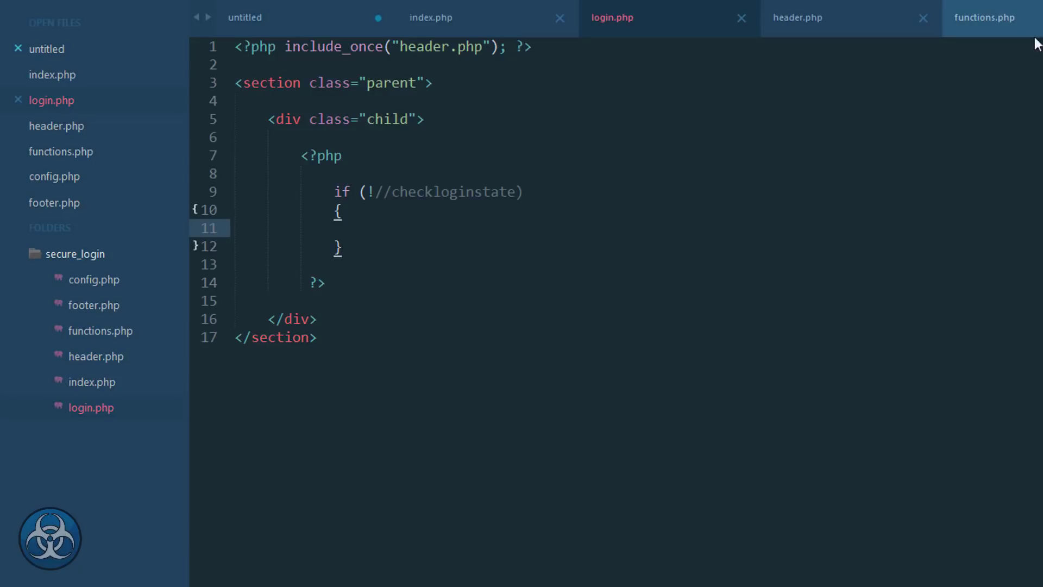
mouse_move(987, 17)
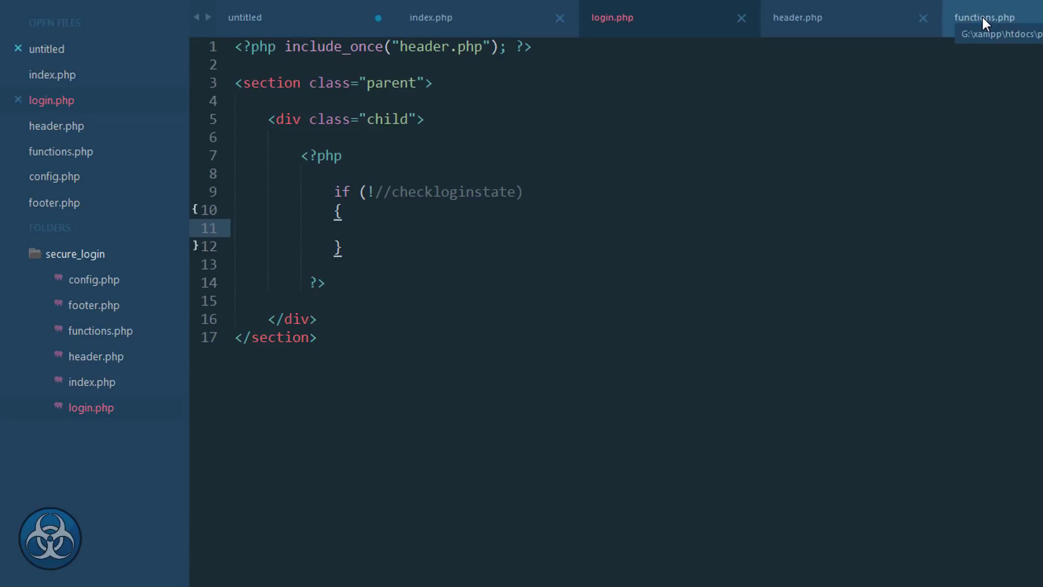
mouse_move(977, 25)
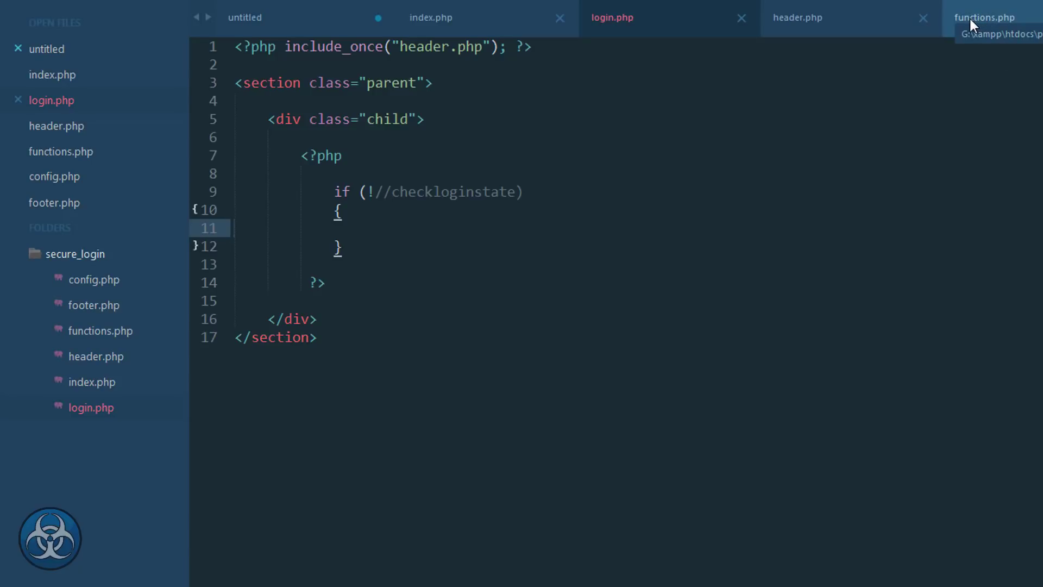
left_click(985, 17)
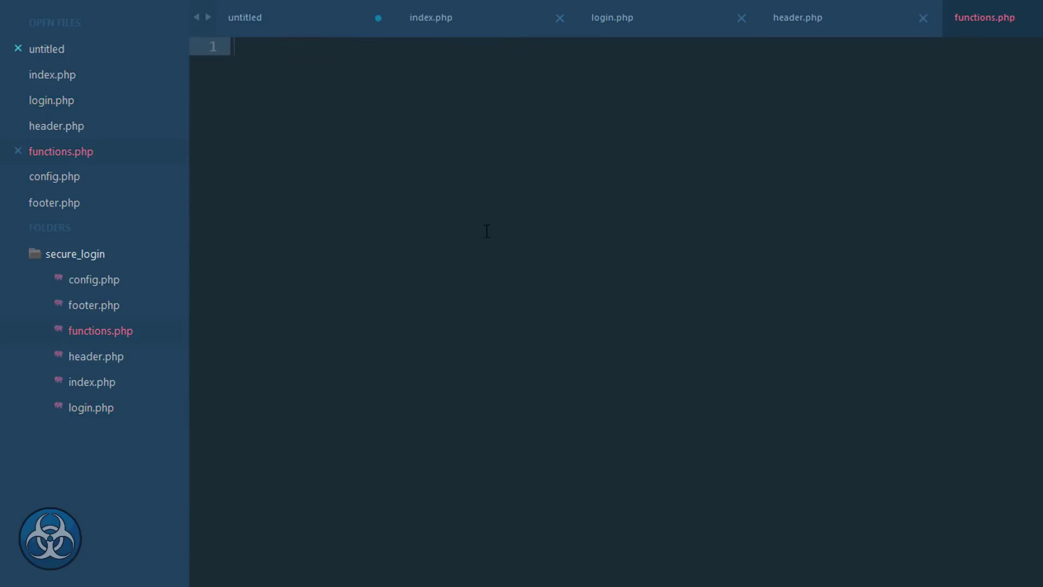
- Open the PHP file with class func and declare public static function checkLoginState($dbh)
type("<?php")
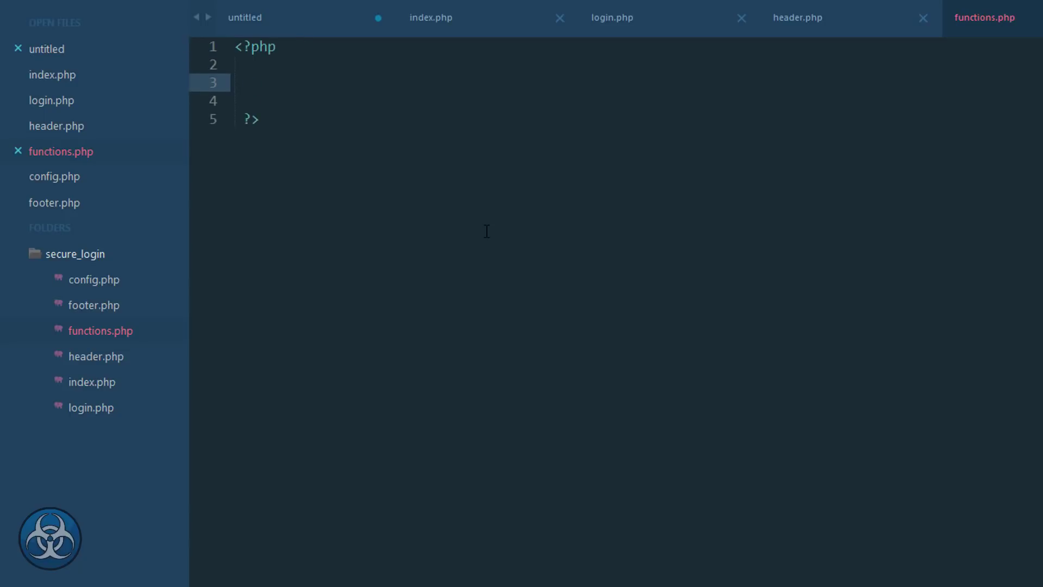
type("class func")
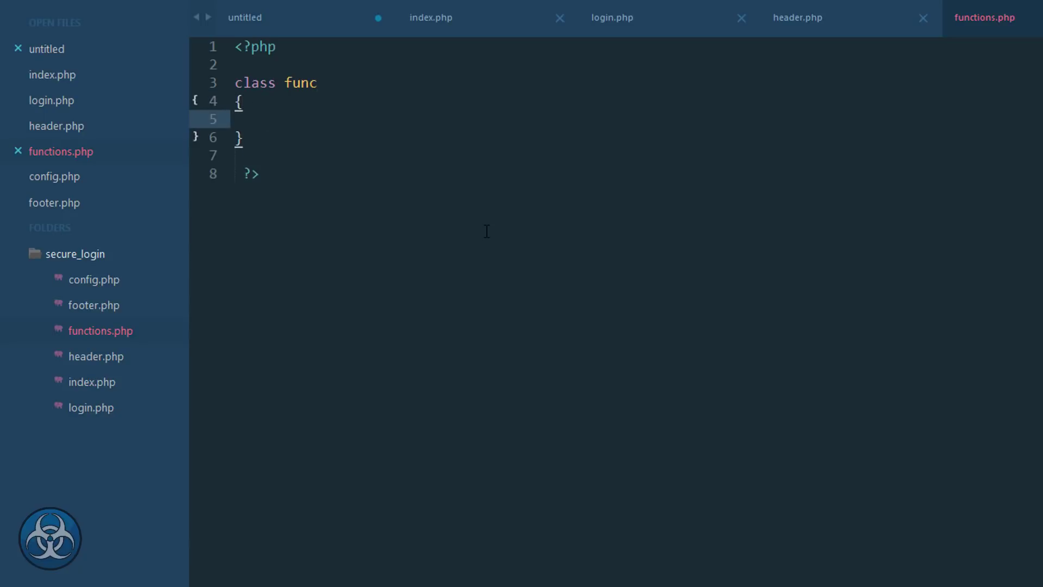
type("public")
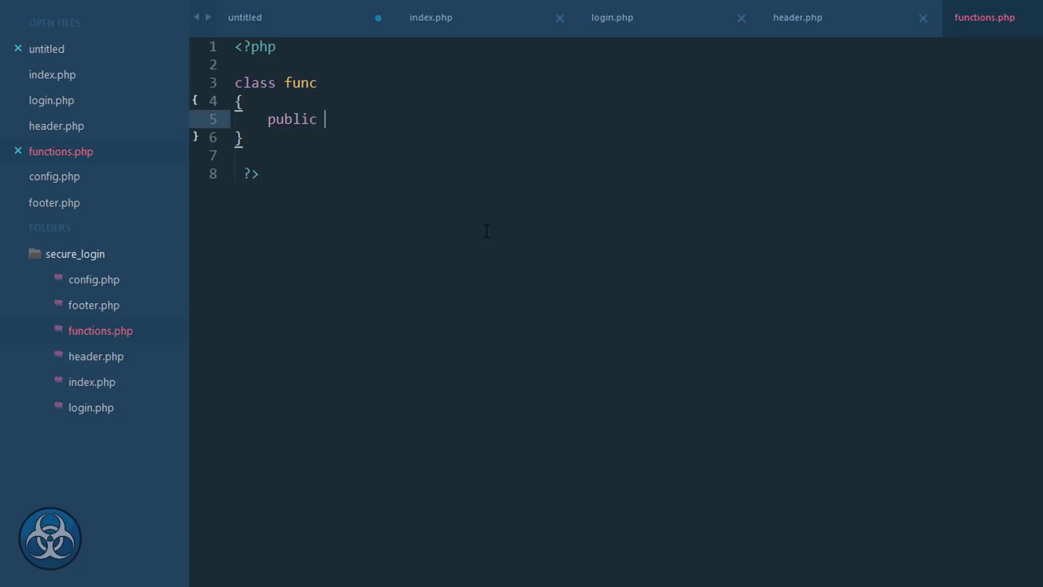
type("static")
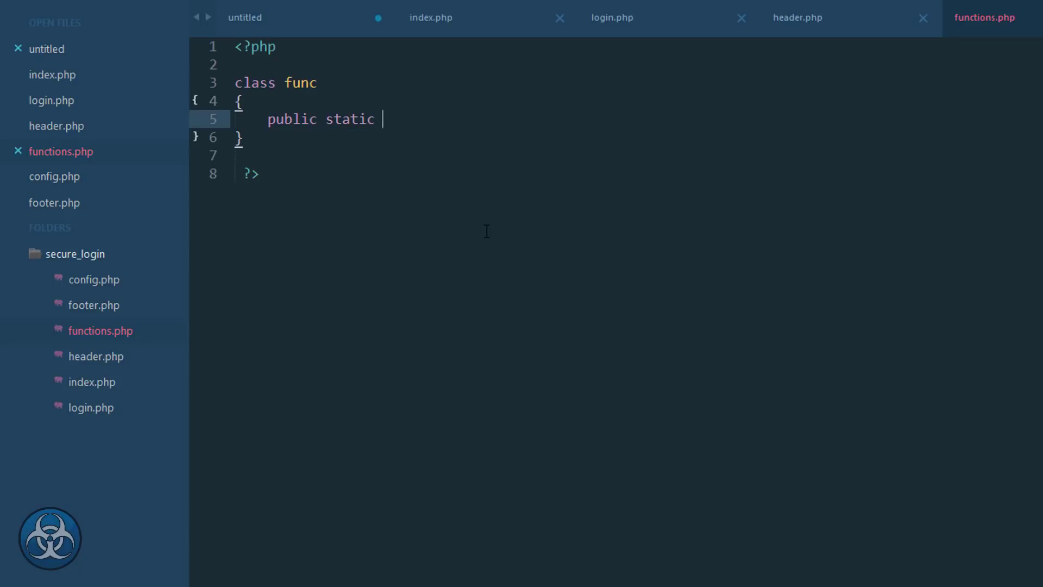
type("function")
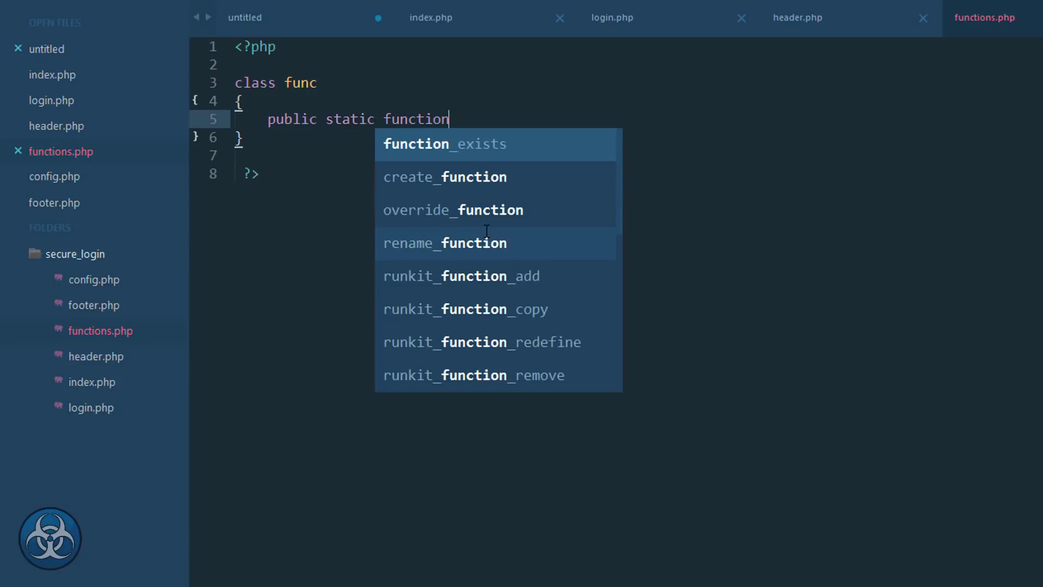
type("check")
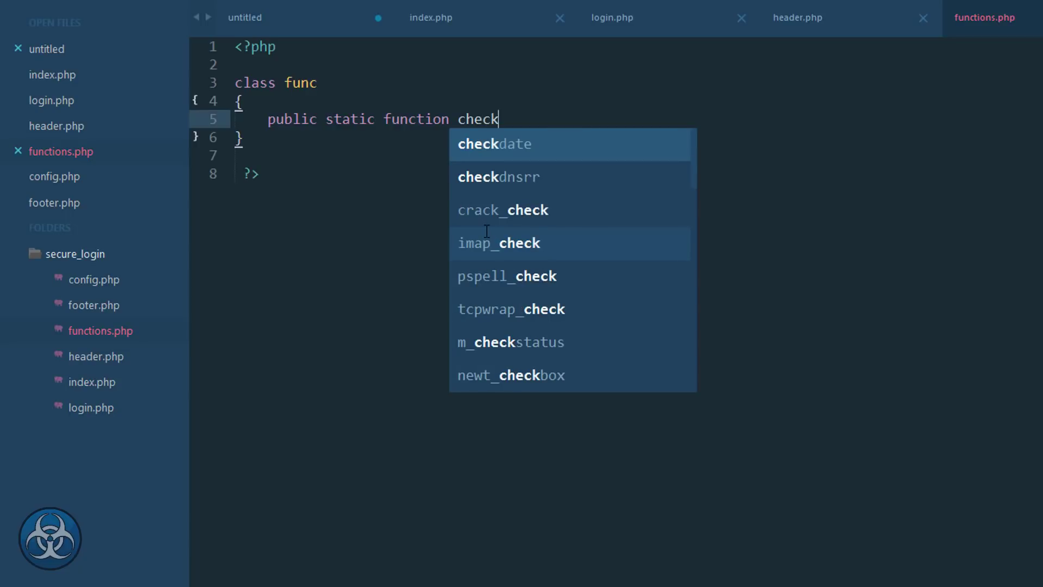
type("LoginS")
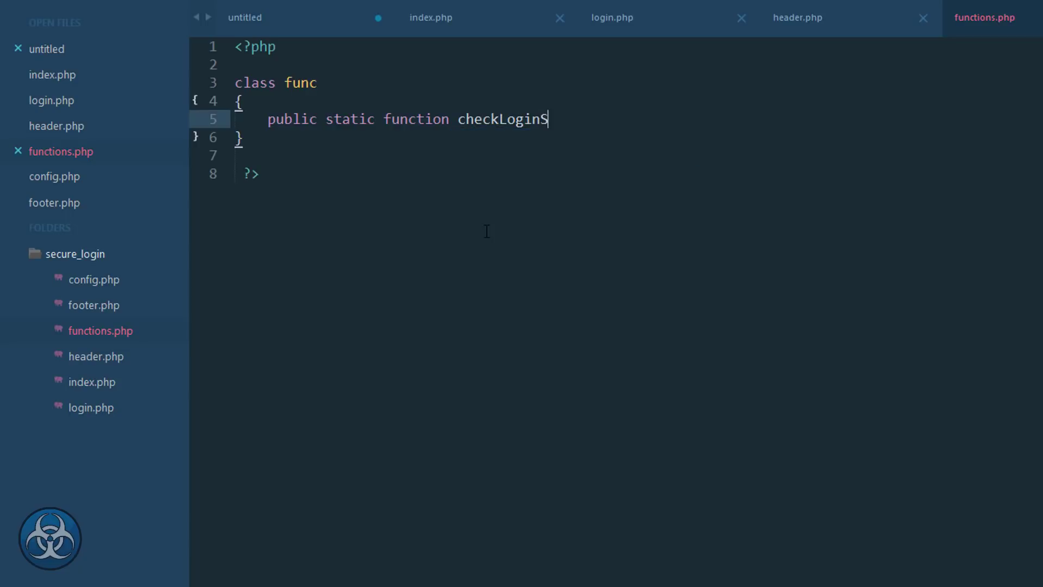
type("tate()")
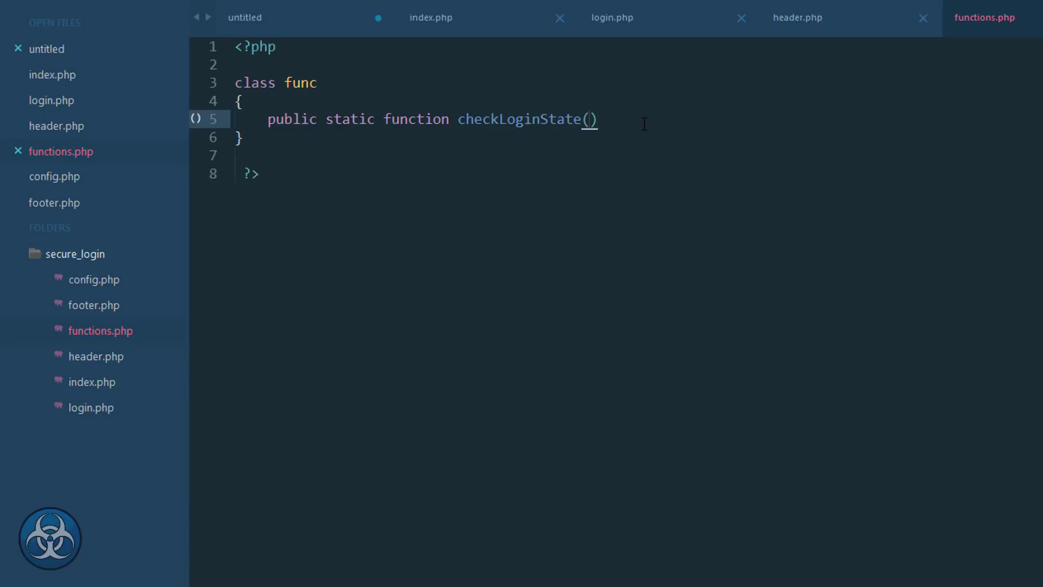
type("$")
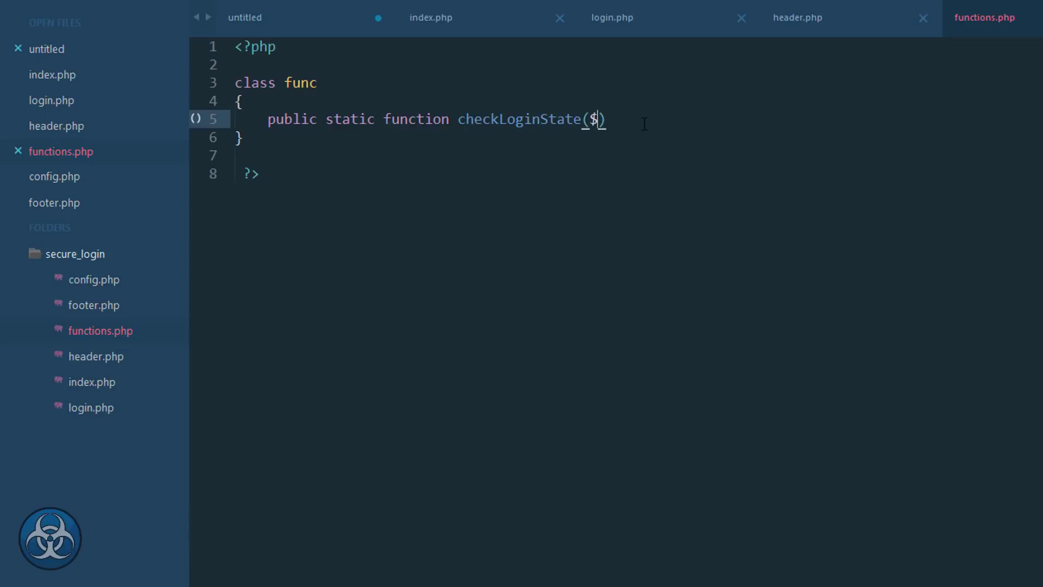
type("dbh")
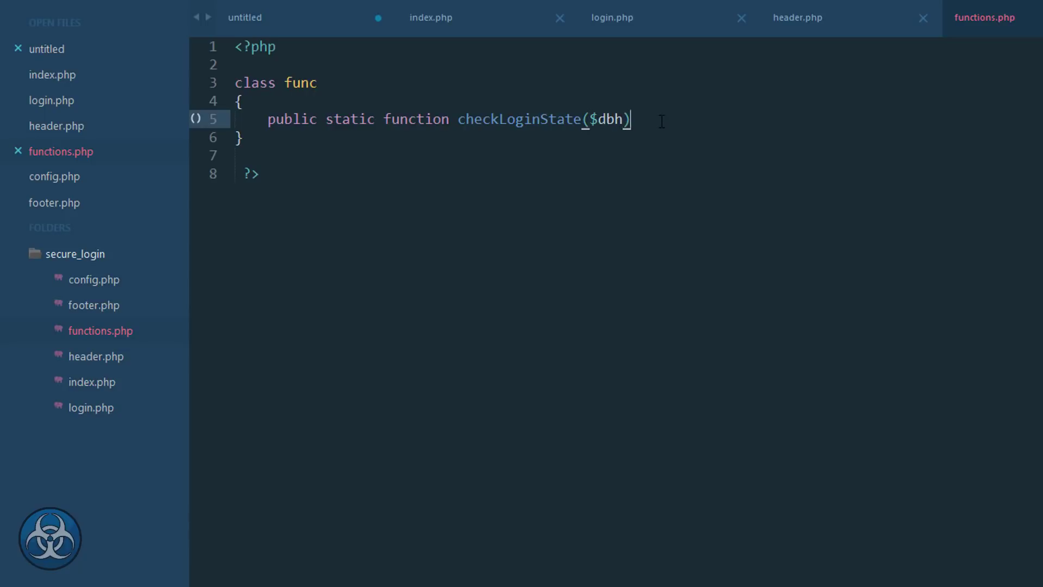
type("{")
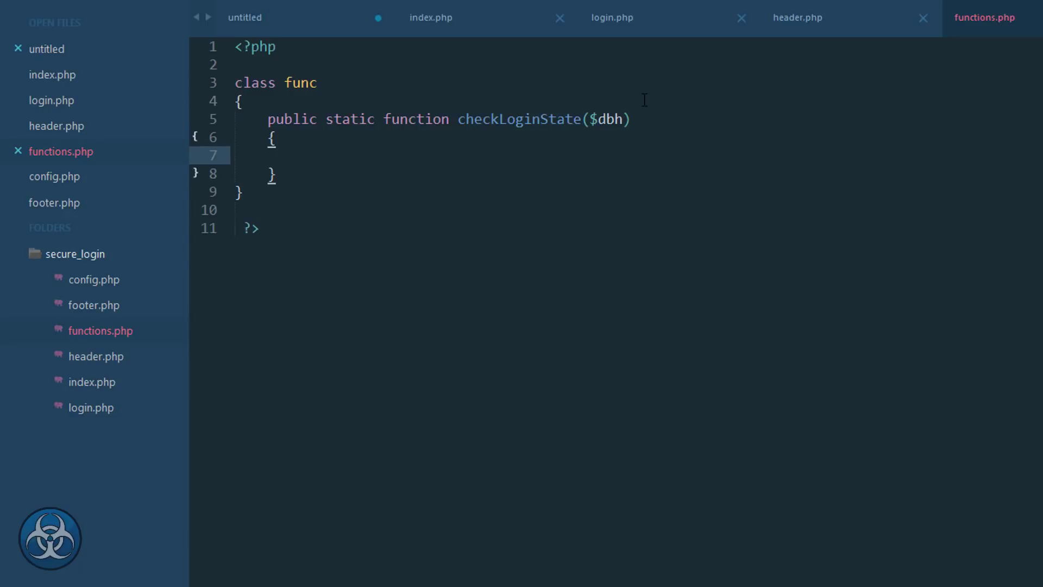
- Start an if whose condition checks !isset($_SESSION['id'])
type("if ()")
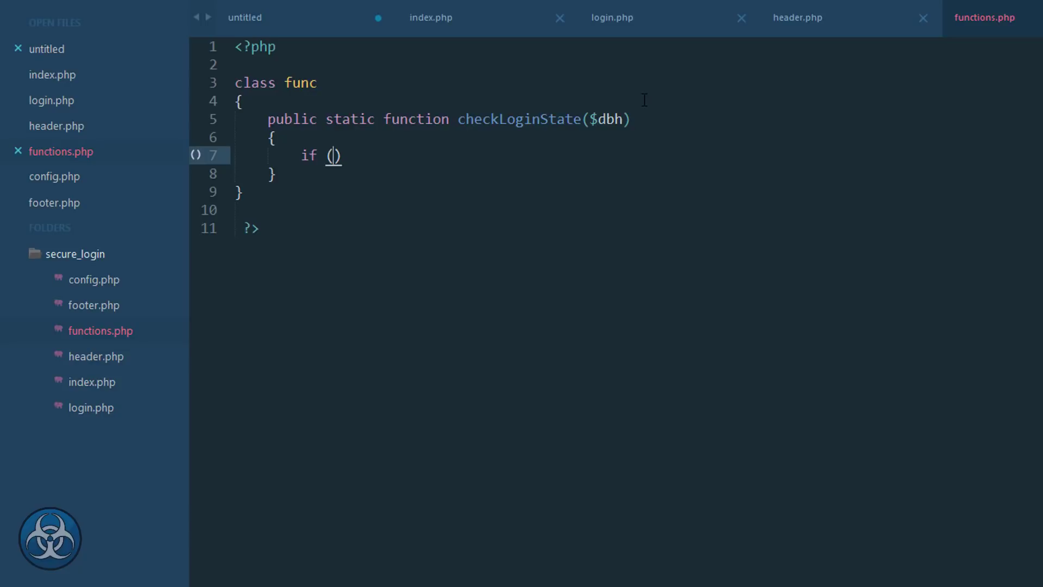
type("!")
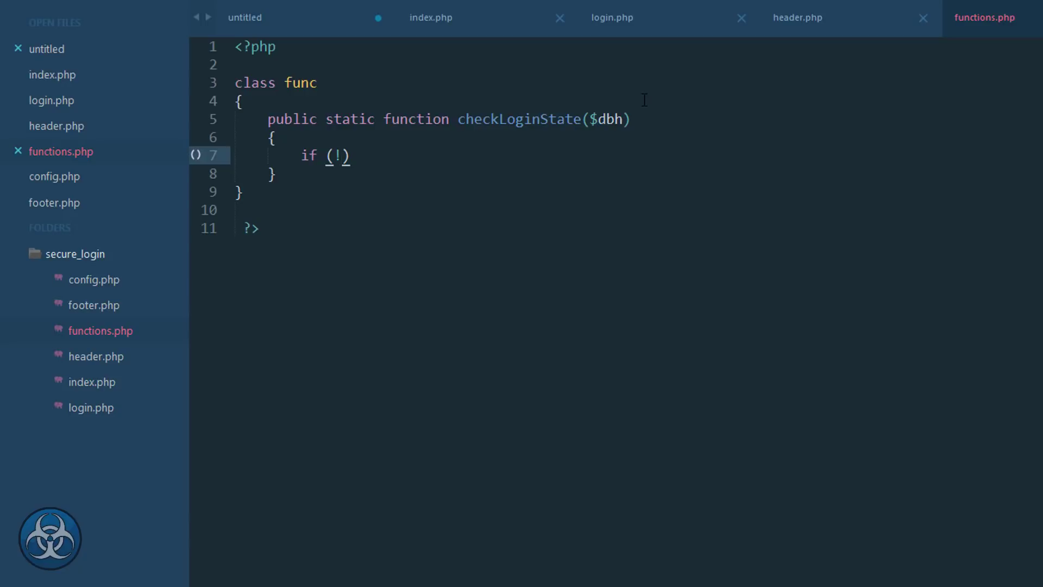
type("isset(")
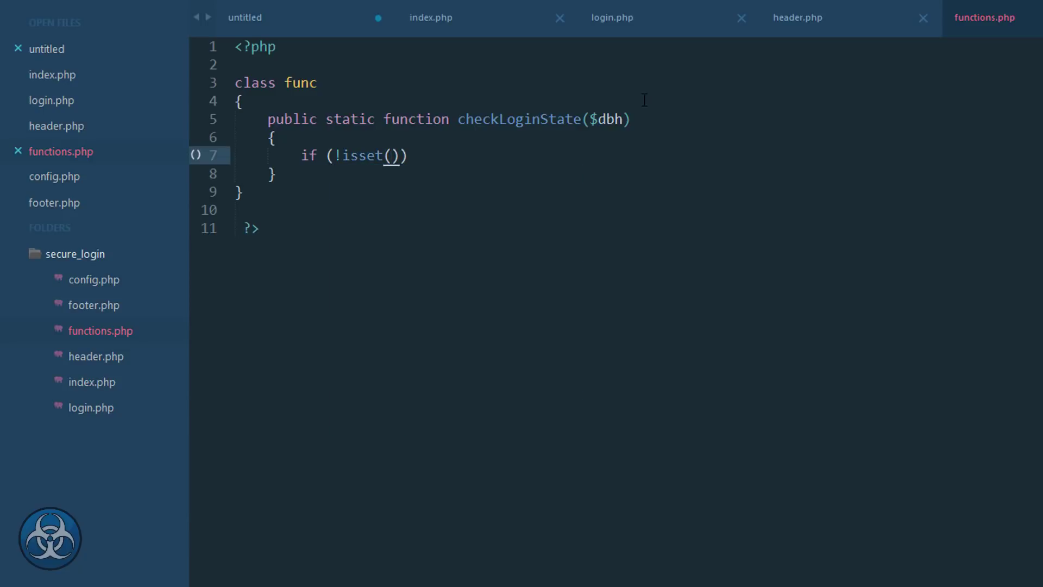
type("$$")
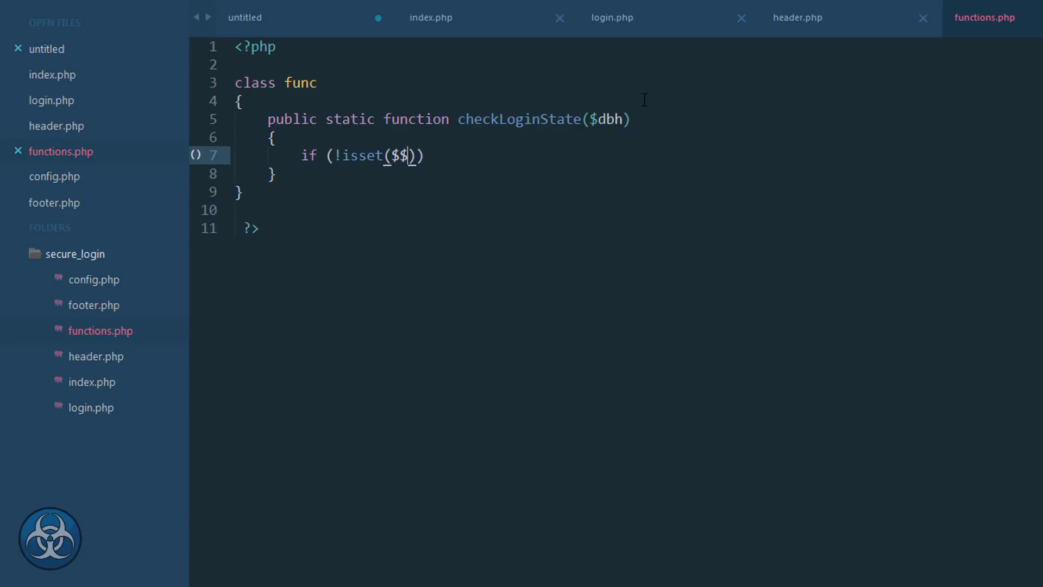
type("_")
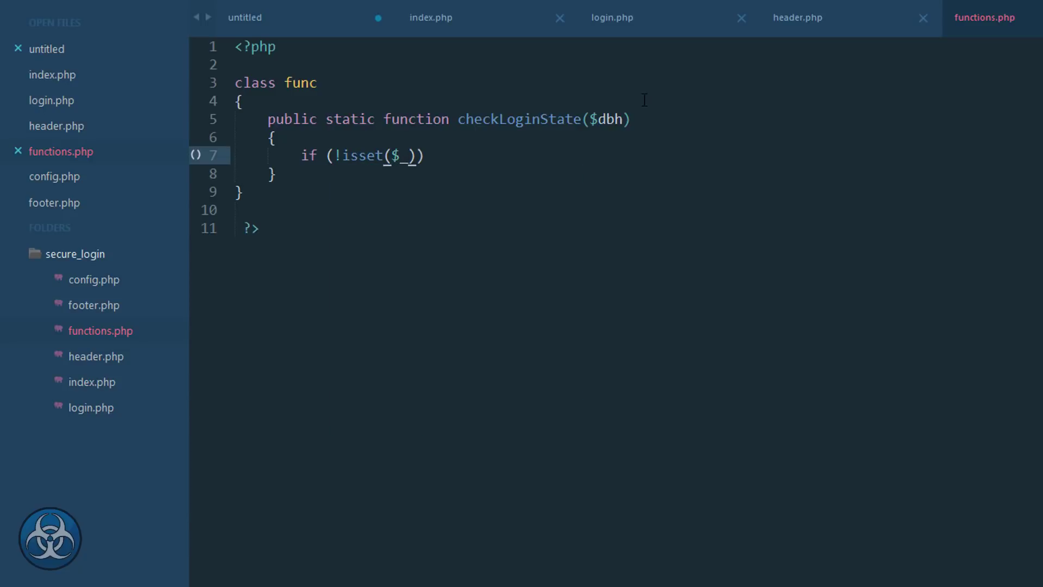
type("SE")
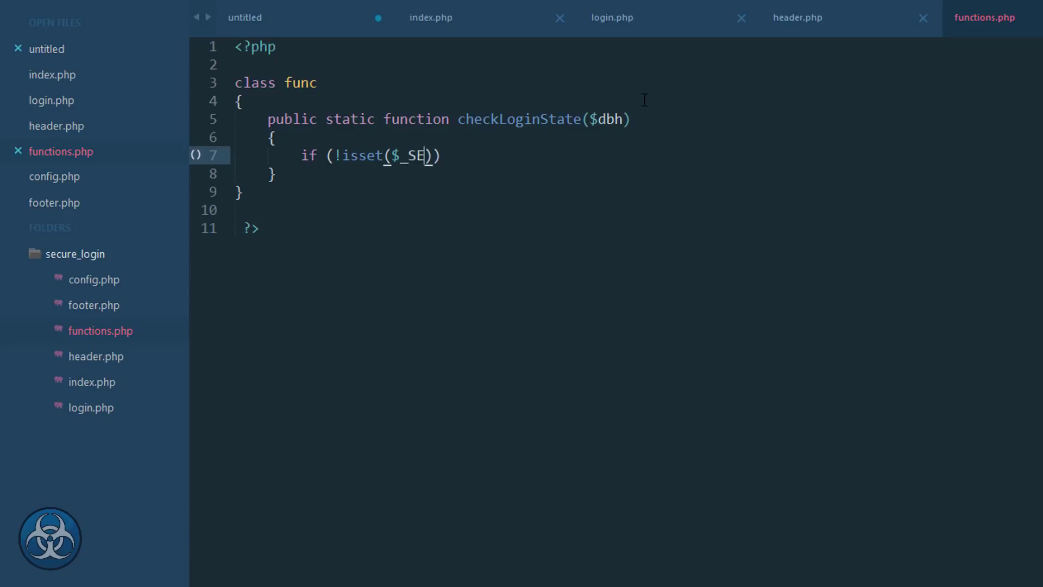
type("SSION")
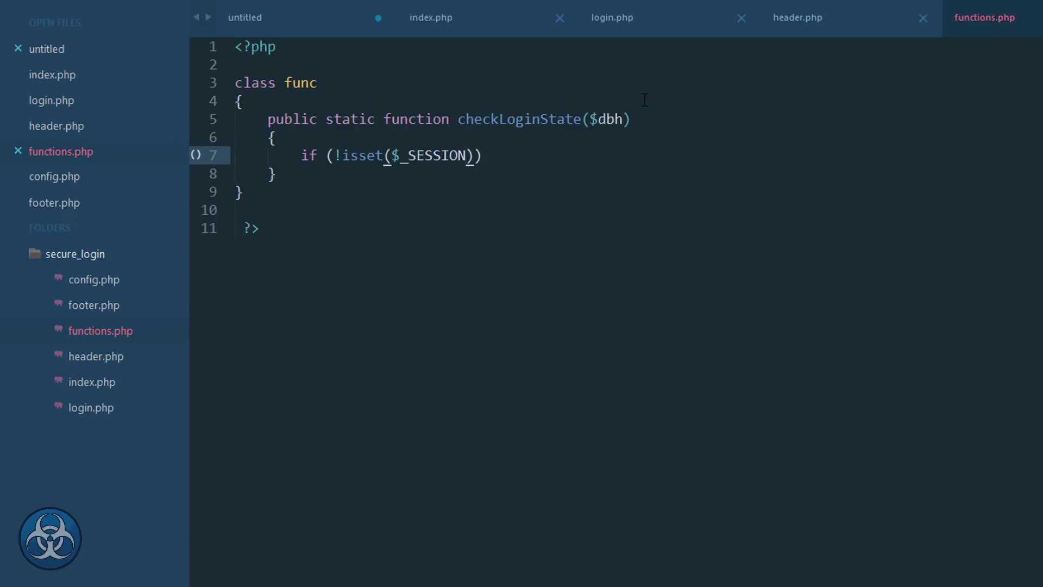
type("[")
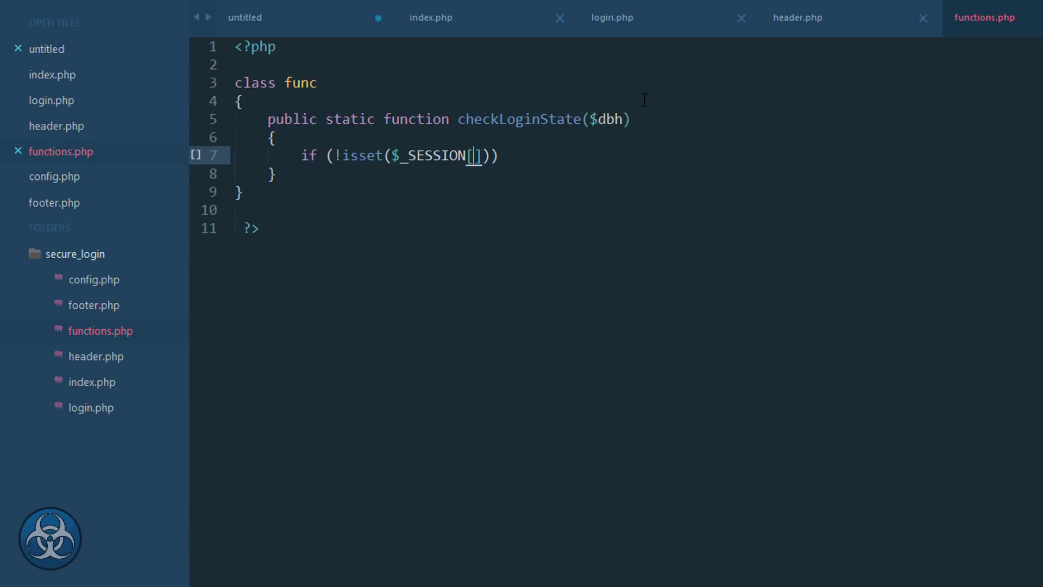
type("'id'")
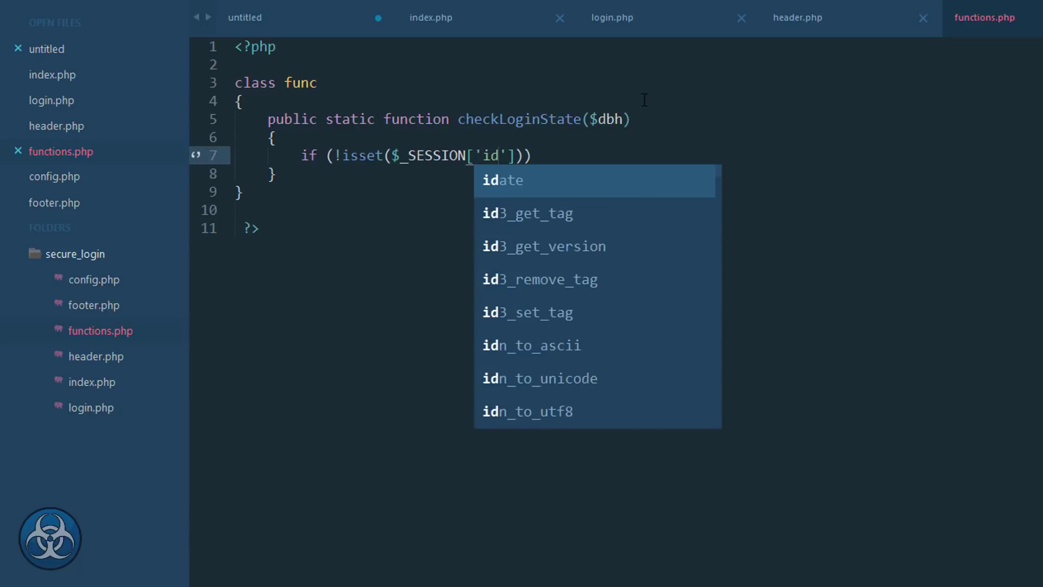
key("Escape")
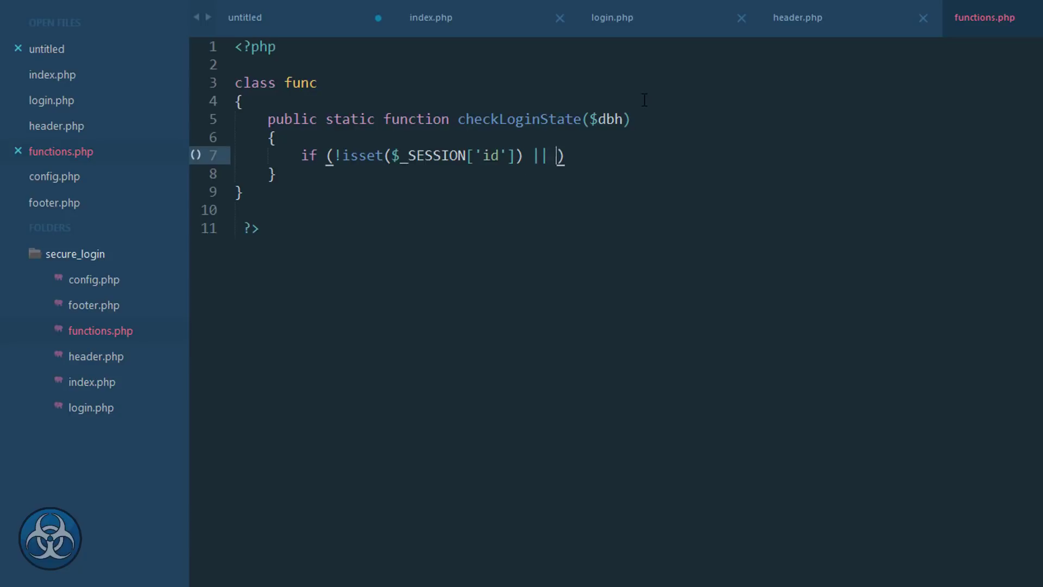
- Extend the condition with !isset($_COOKIE['PHPSESSID']) and call session_start() inside the block
type("!")
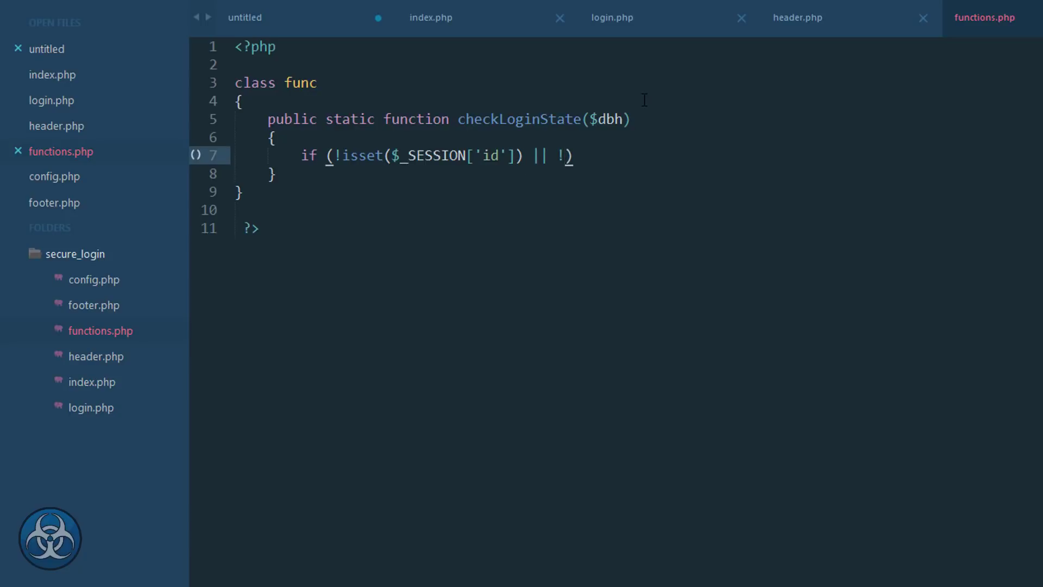
type("isset(")
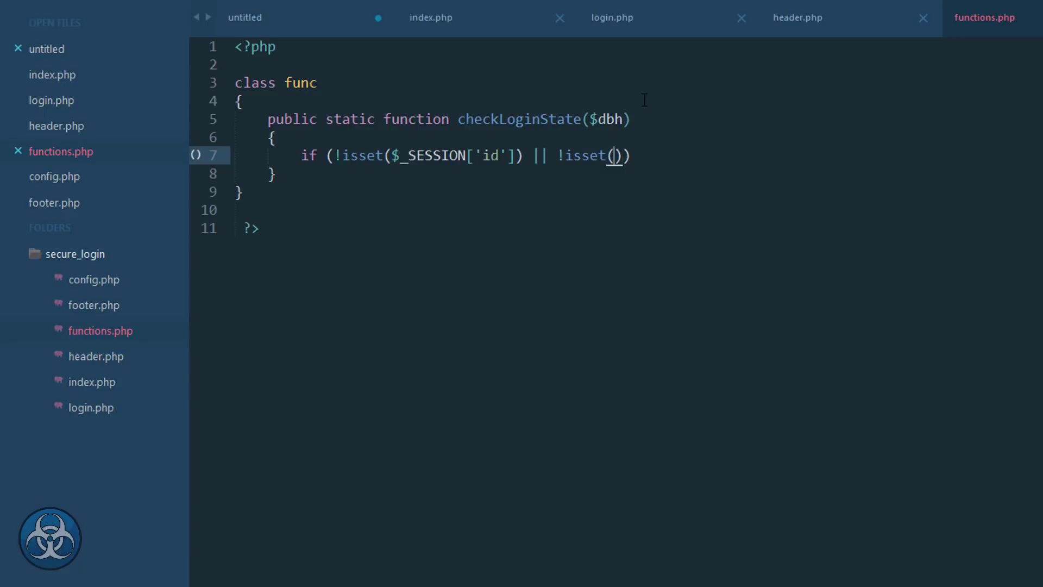
type("$_")
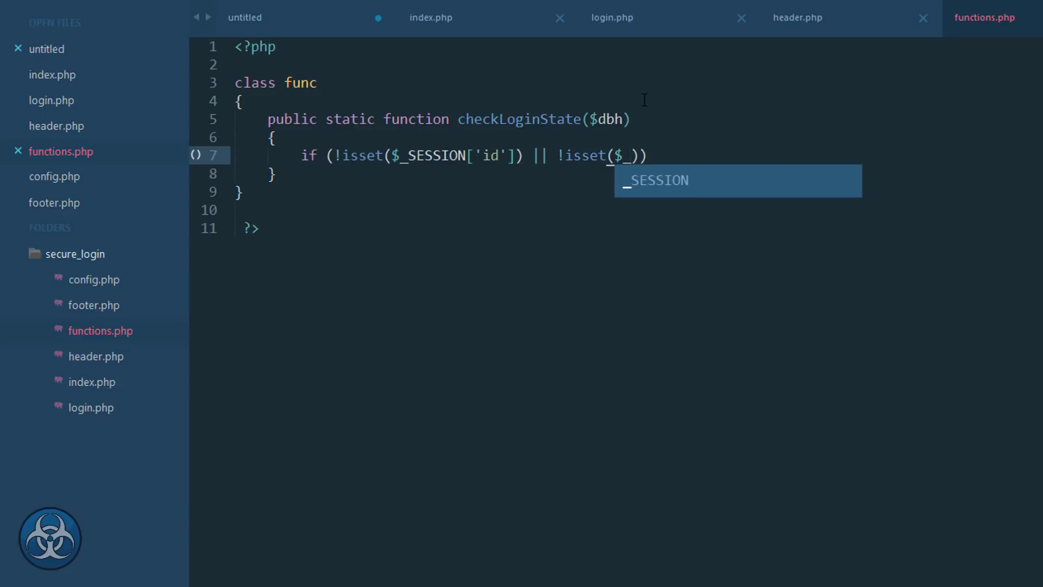
type("_COOKIE")
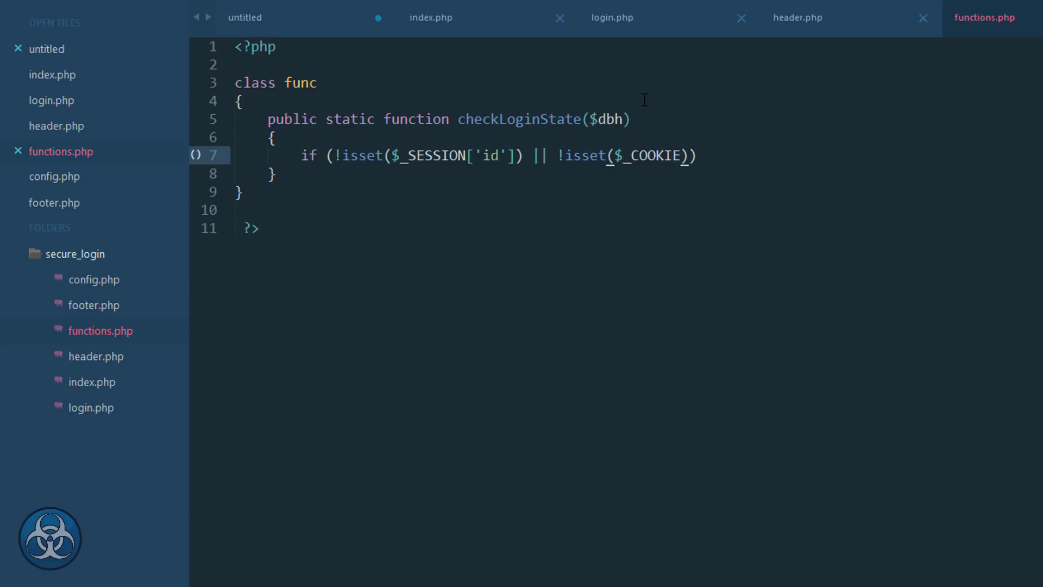
type("[]")
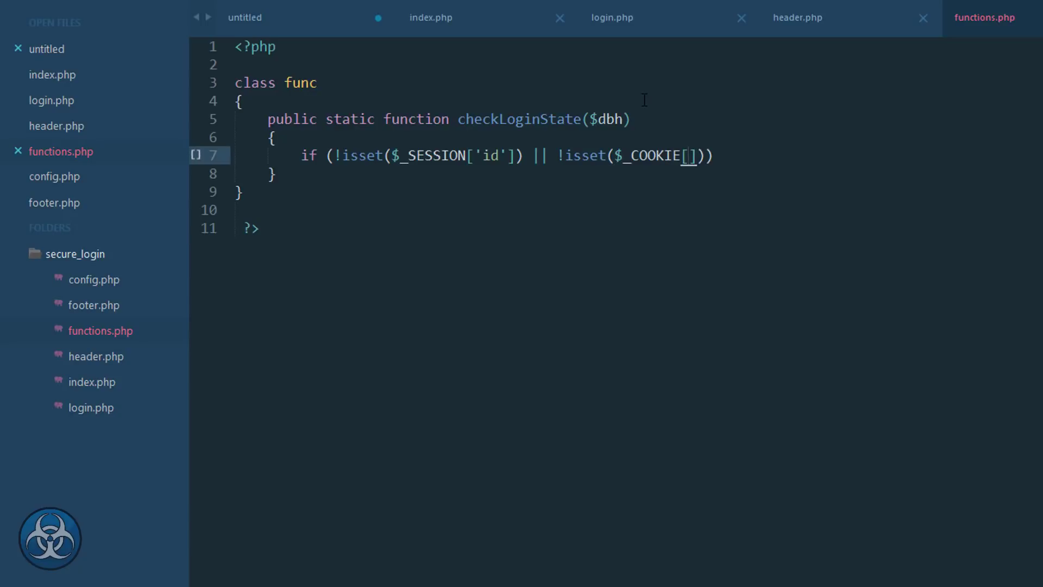
type("PH'")
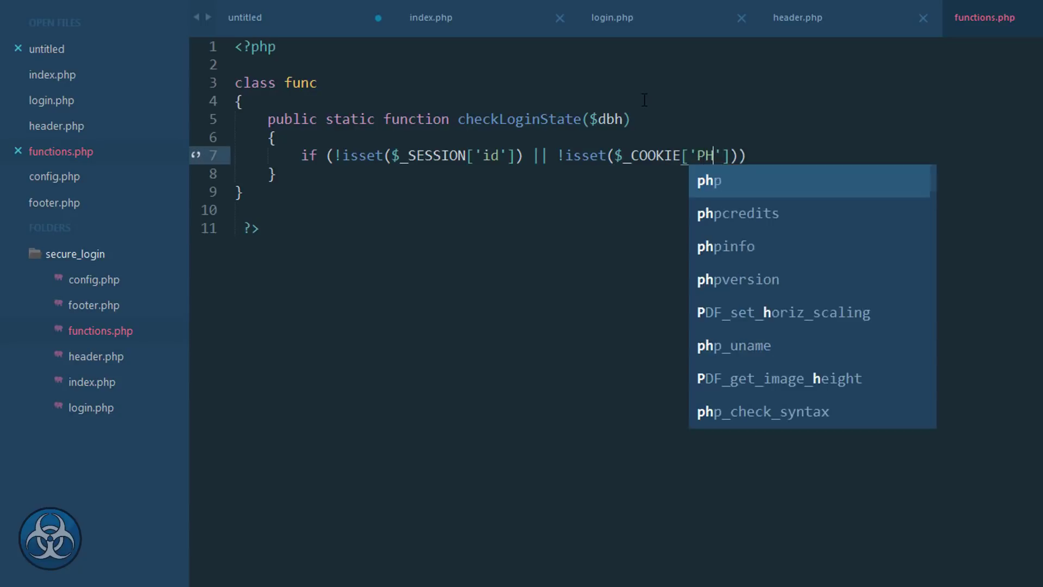
type("PSESSID")
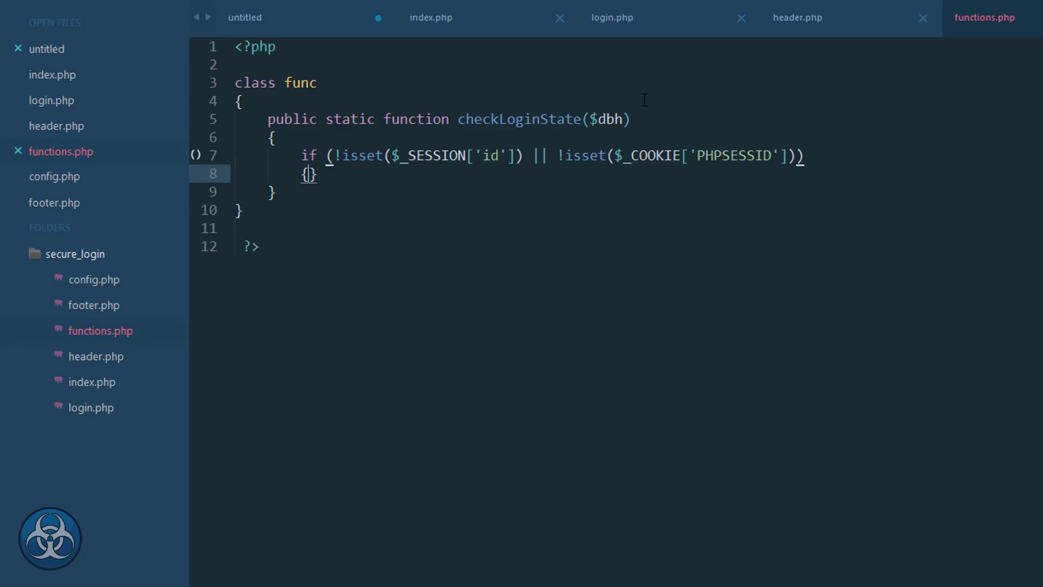
key("Enter")
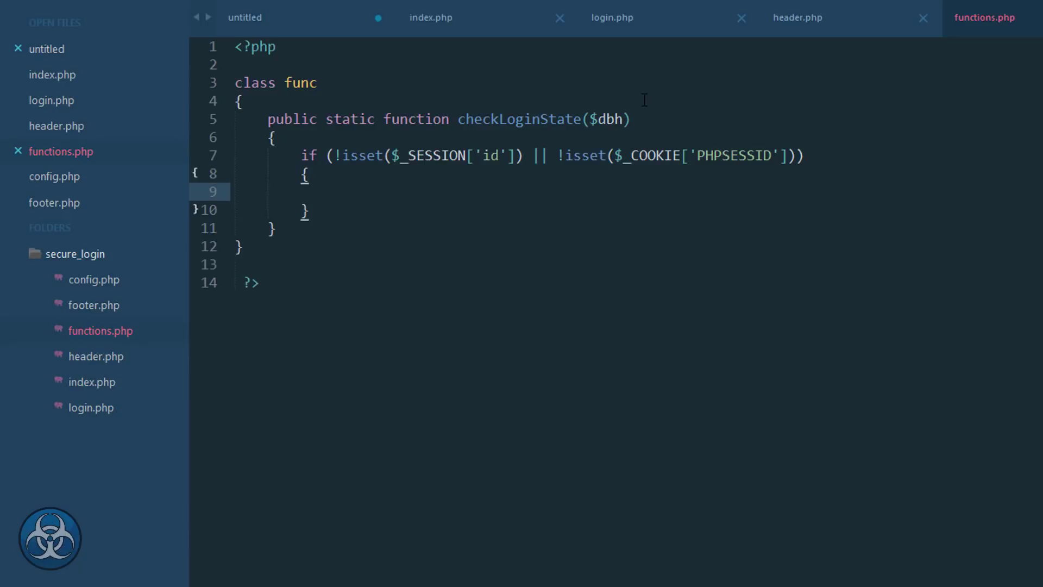
type("session_sta")
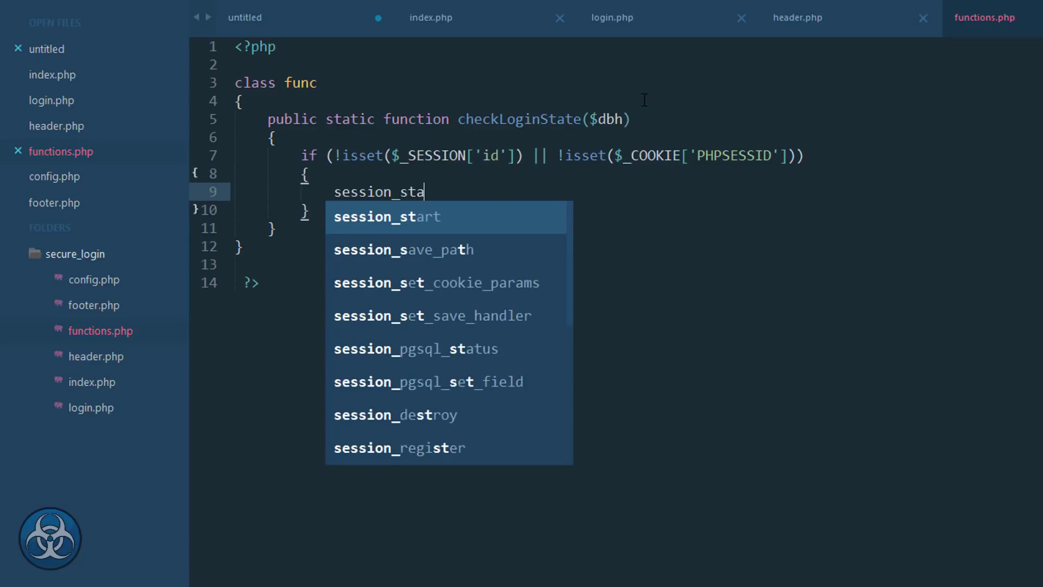
key("Tab")
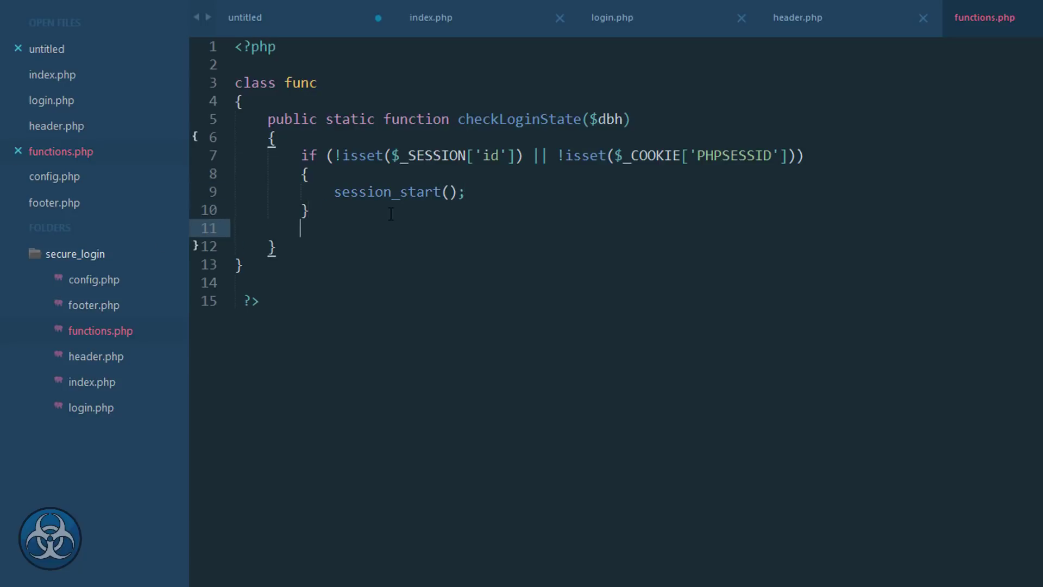
- Add an if using isset on the id, token and serial cookies, joined by &&, with an empty brace block
type("if (")
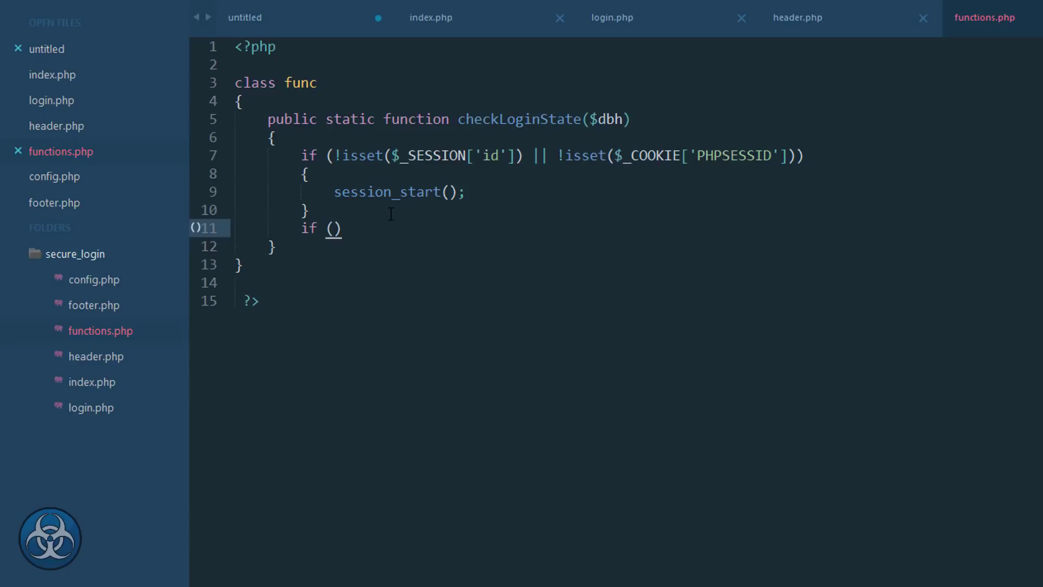
type("iuss")
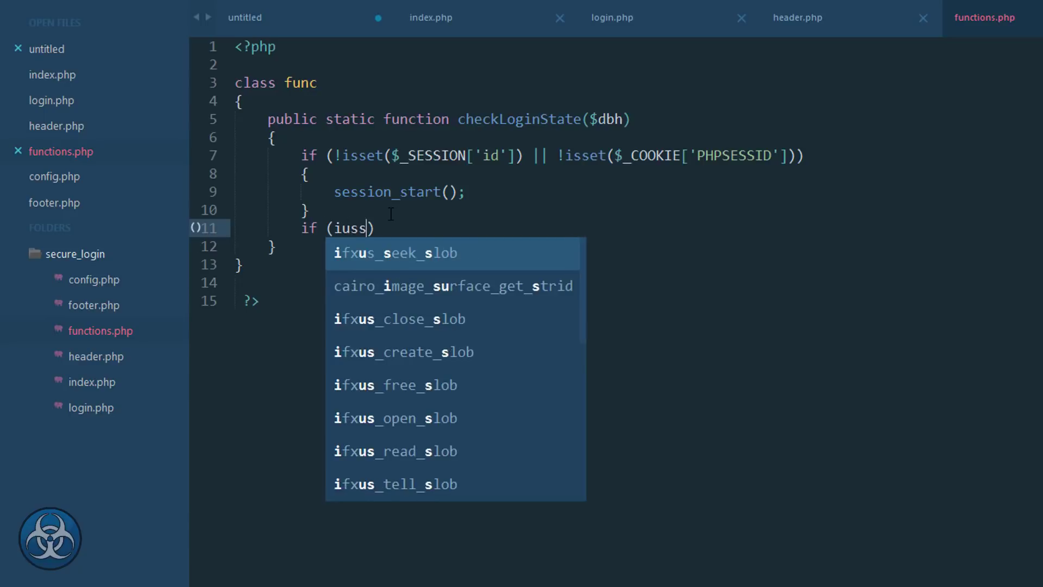
type("isset($_COOKIE['token")
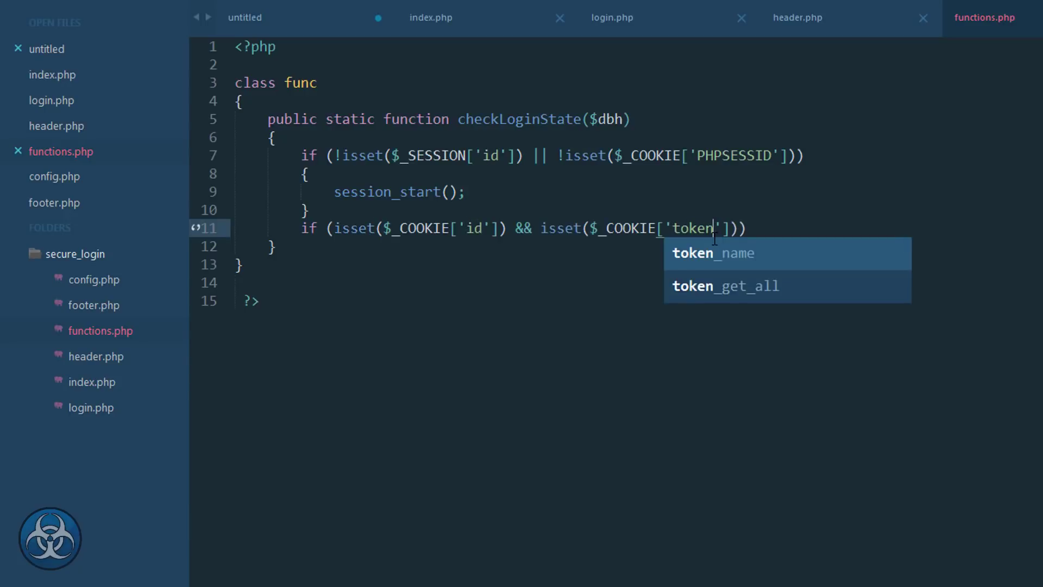
mouse_move(758, 228)
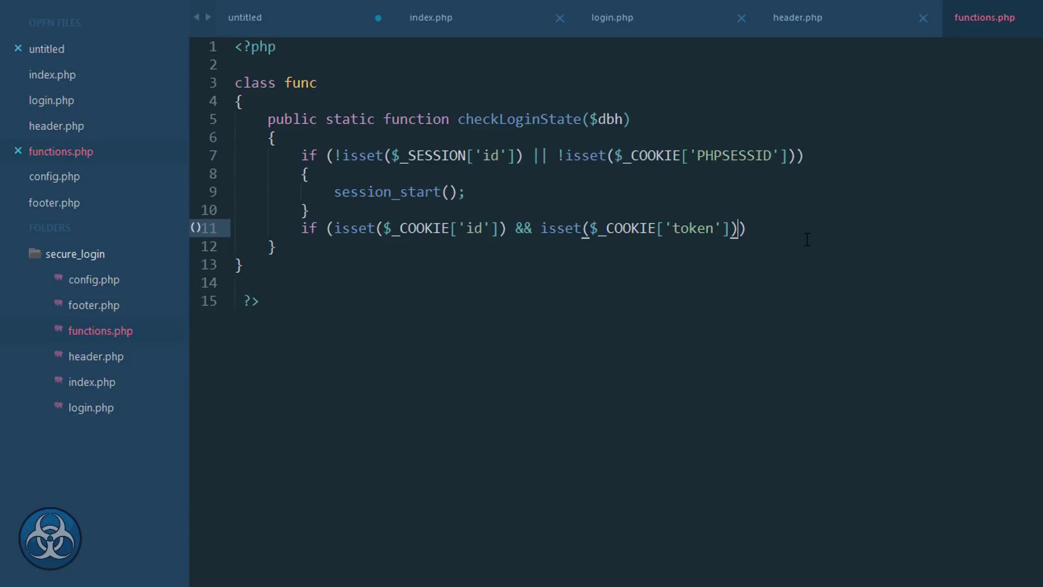
mouse_move(797, 223)
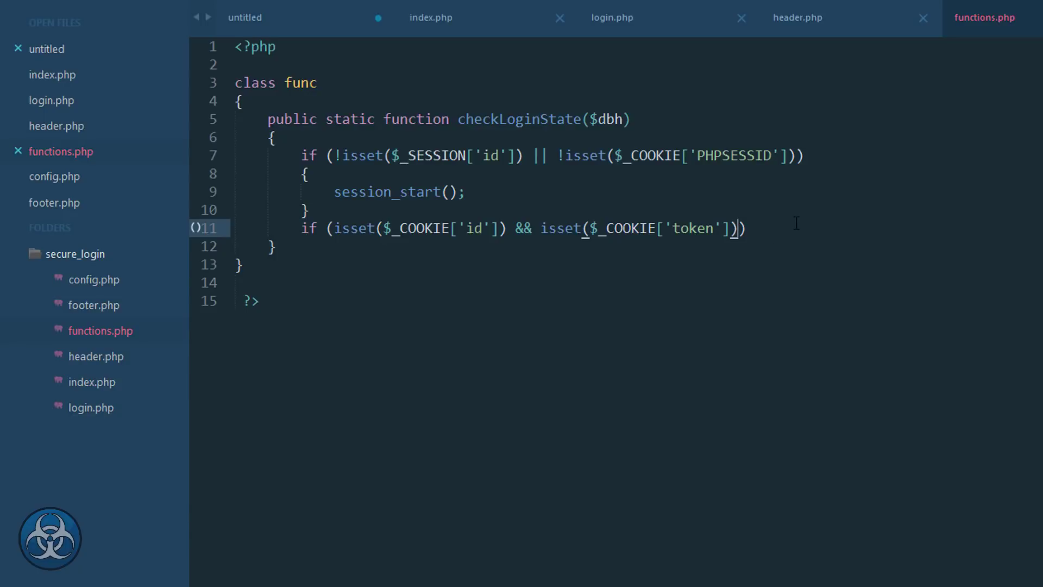
type("&& isset($_COOKIE['id'])")
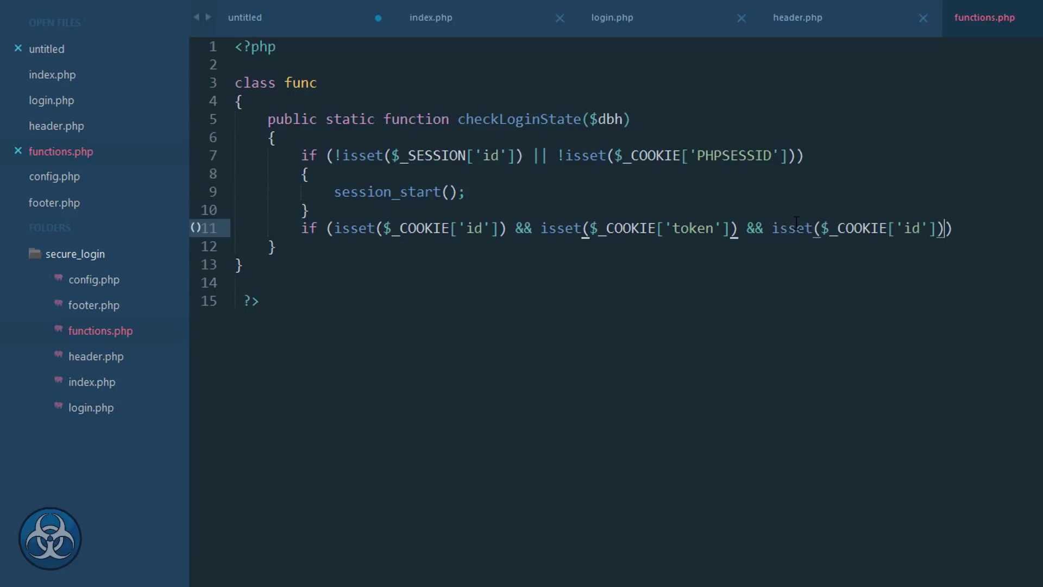
type("serial")
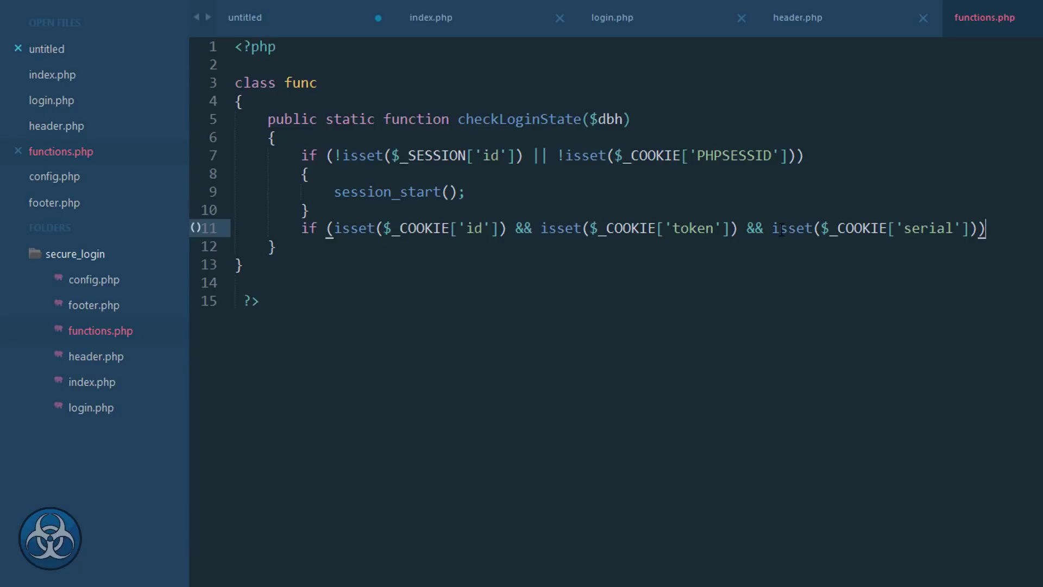
key("enter")
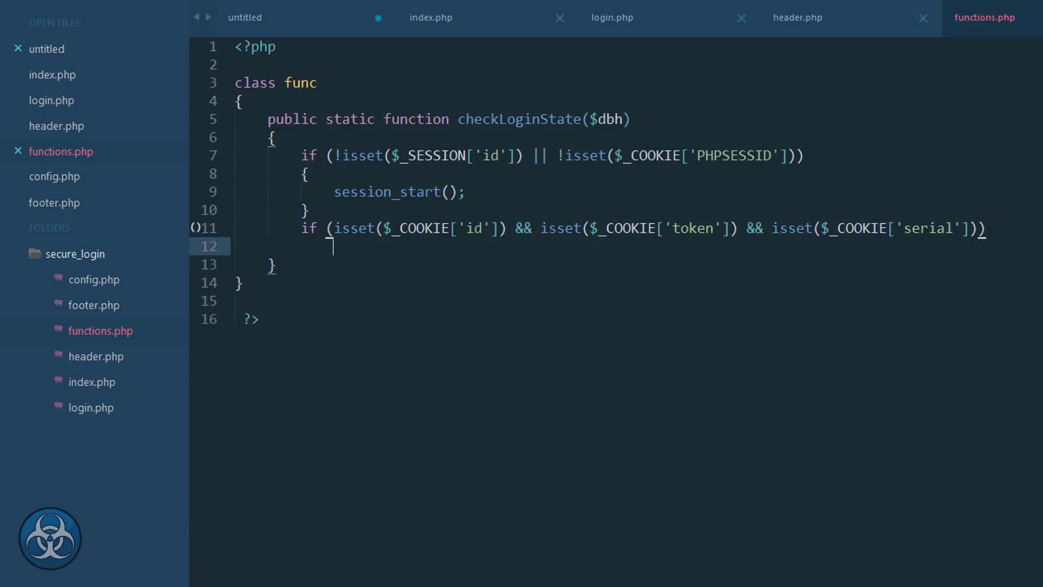
type("{")
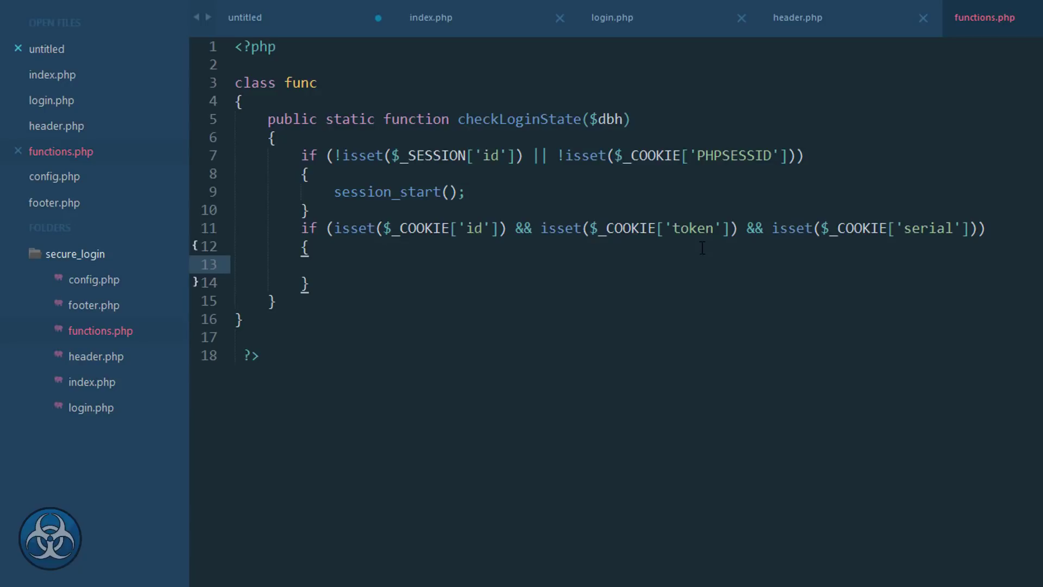
mouse_move(724, 253)
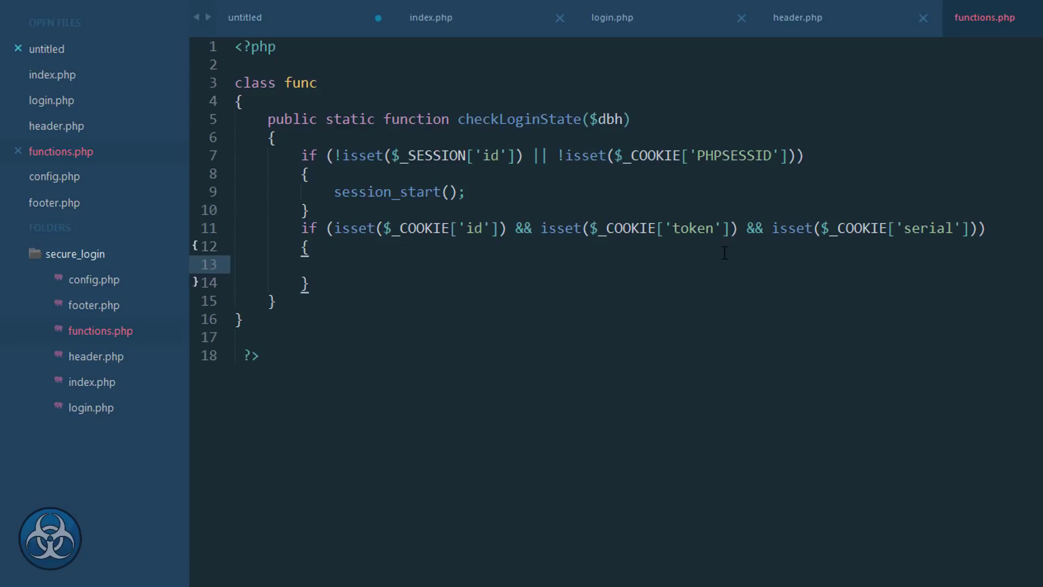
mouse_move(723, 249)
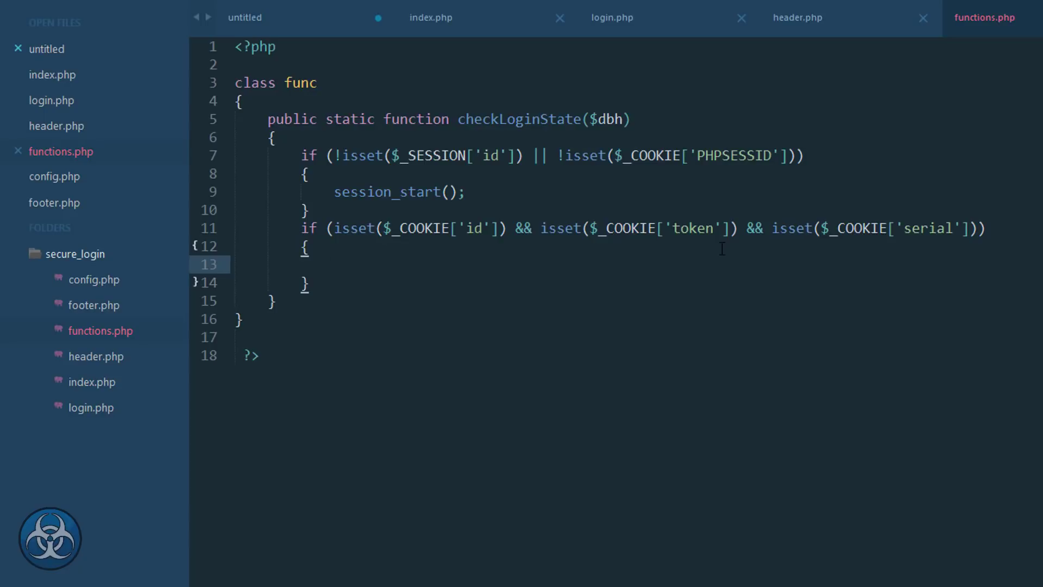
left_click(332, 264)
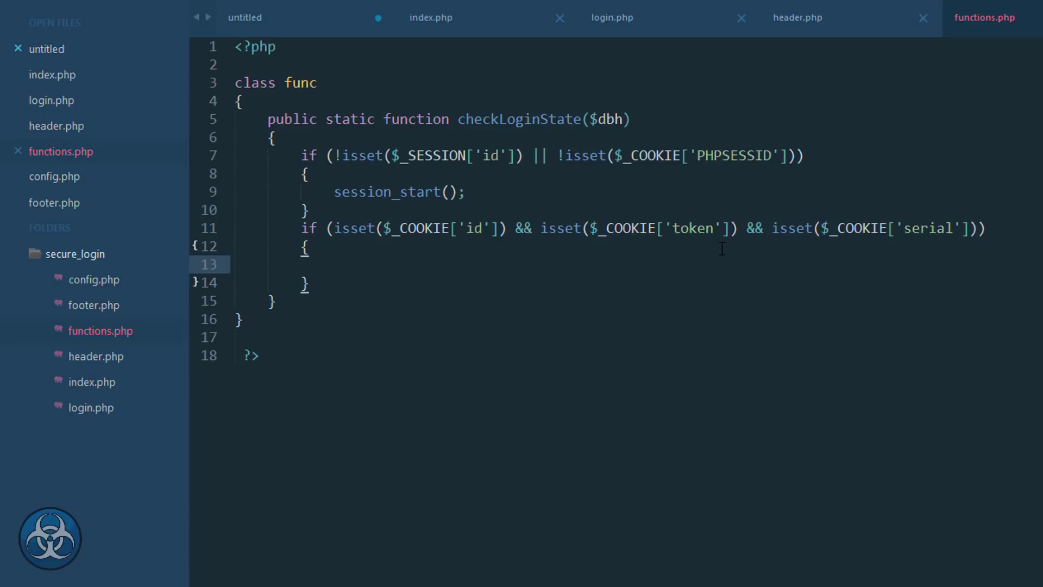
- Assign $id = $_COOKIE['id'] and $token = $_COOKIE['token'] inside the cookie block
type("$")
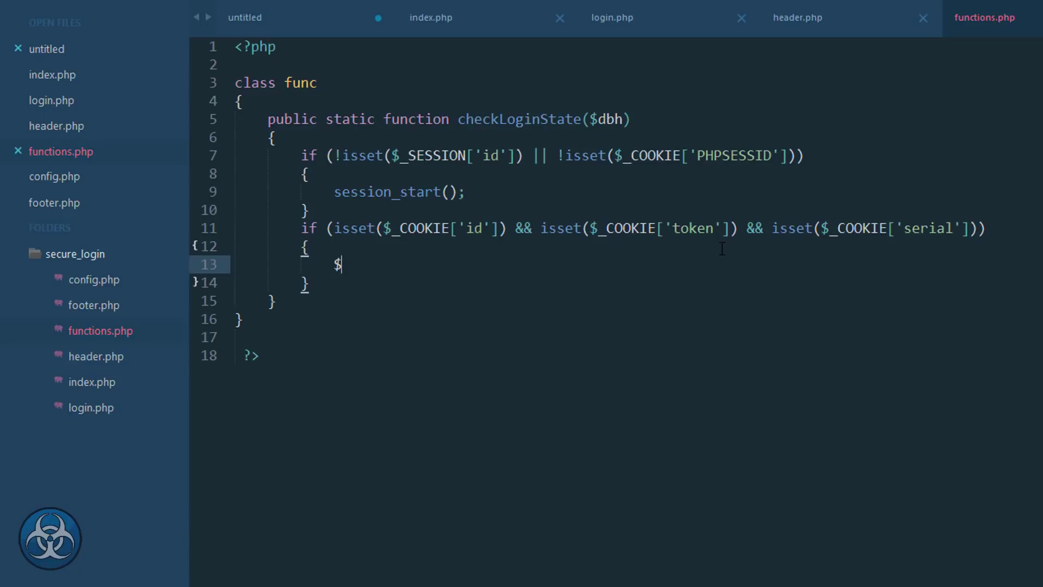
type("id")
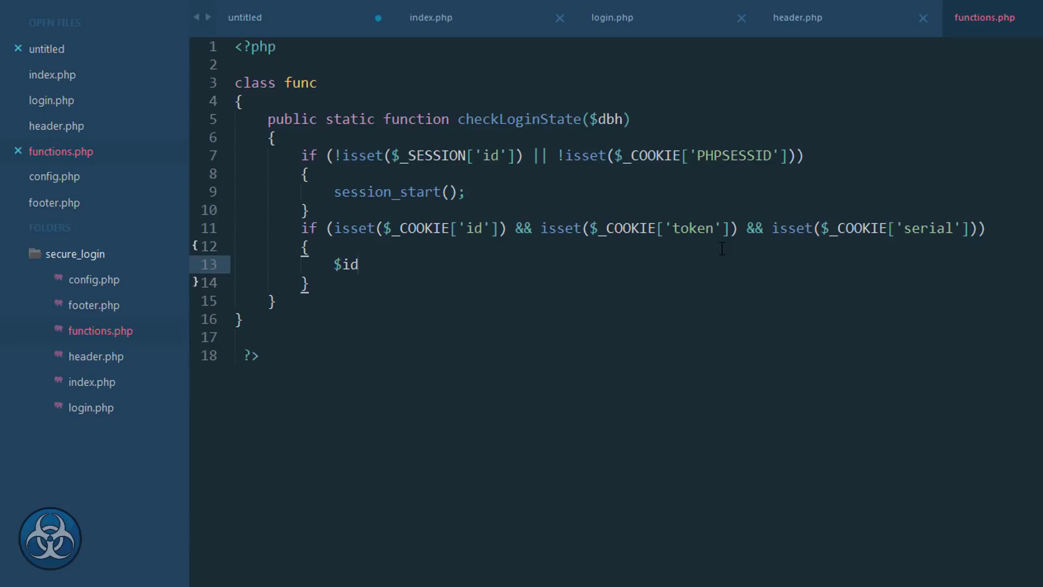
type("=")
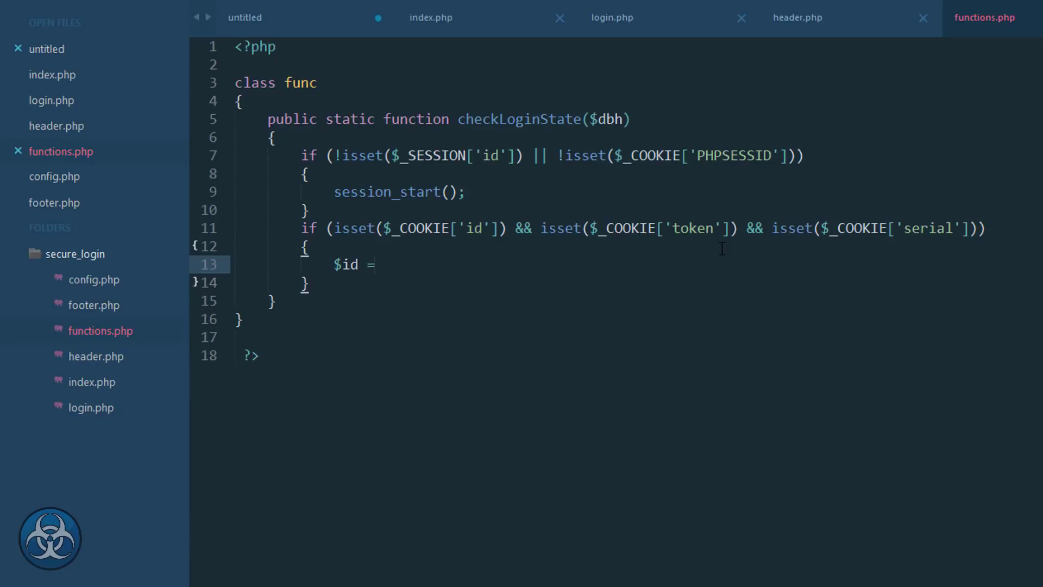
type("$_cook")
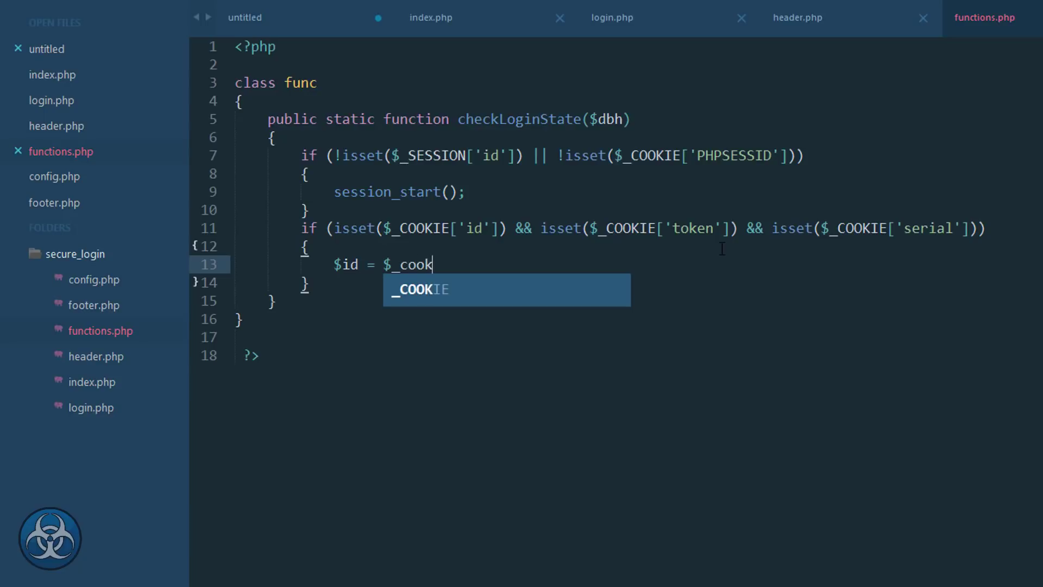
key("Tab")
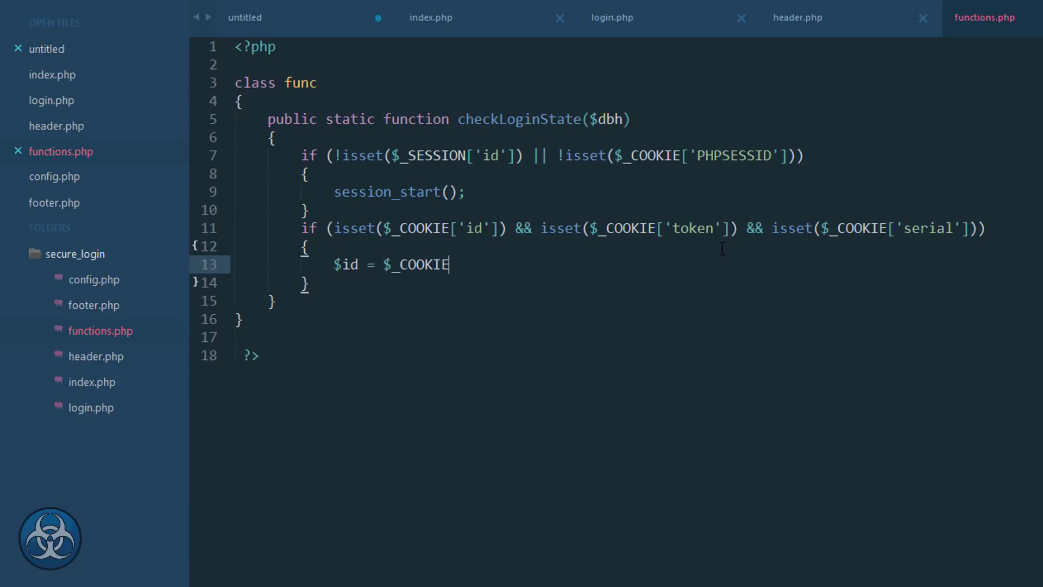
type("['i'];")
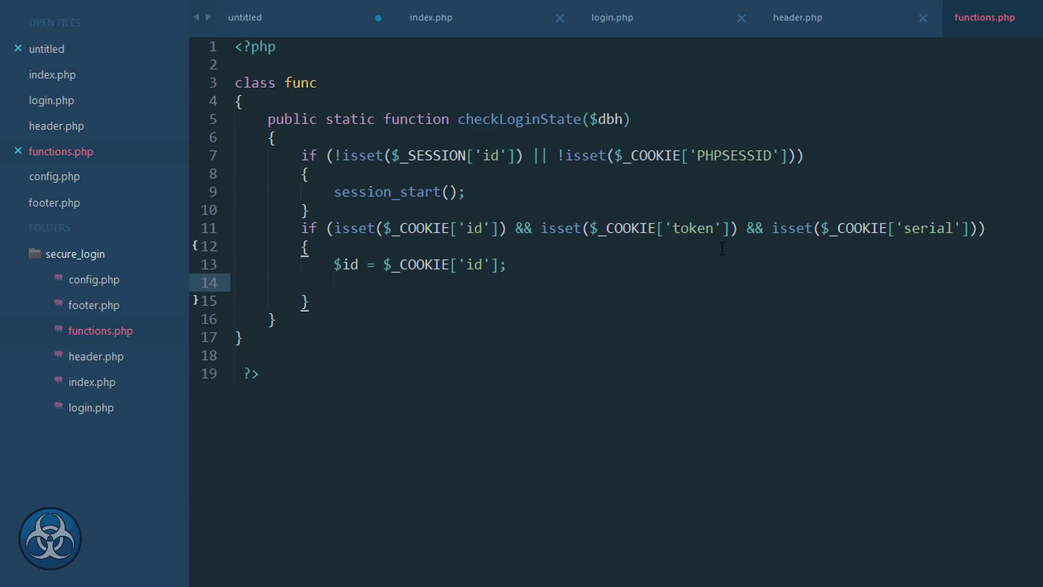
type("$token")
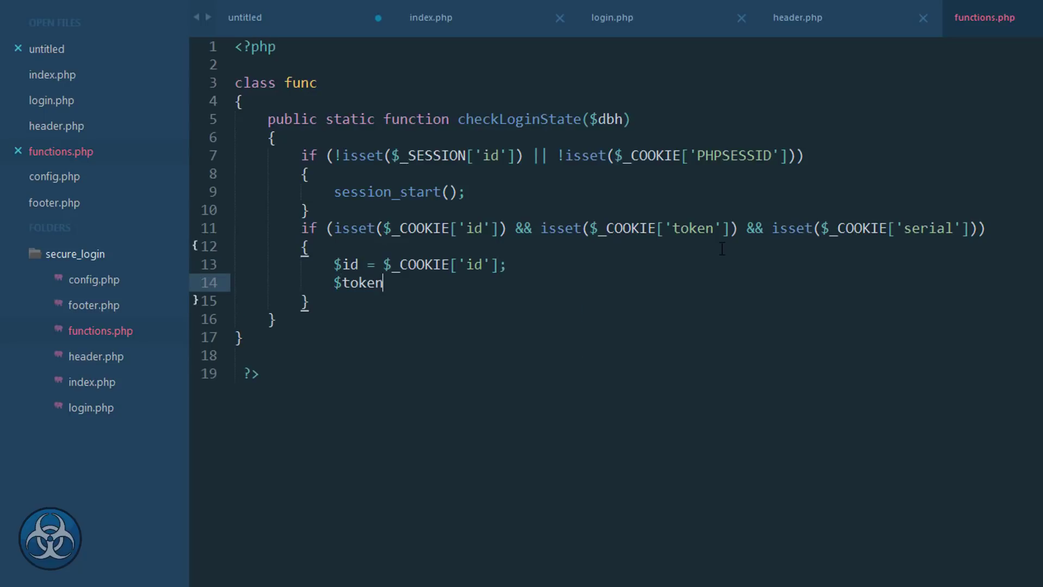
type("= $_")
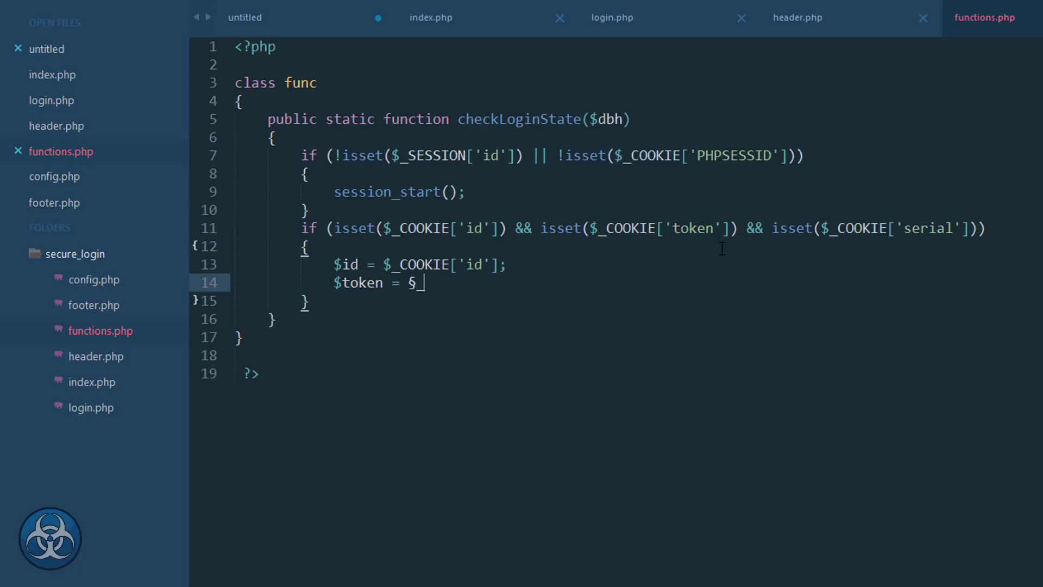
type("COOKIE")
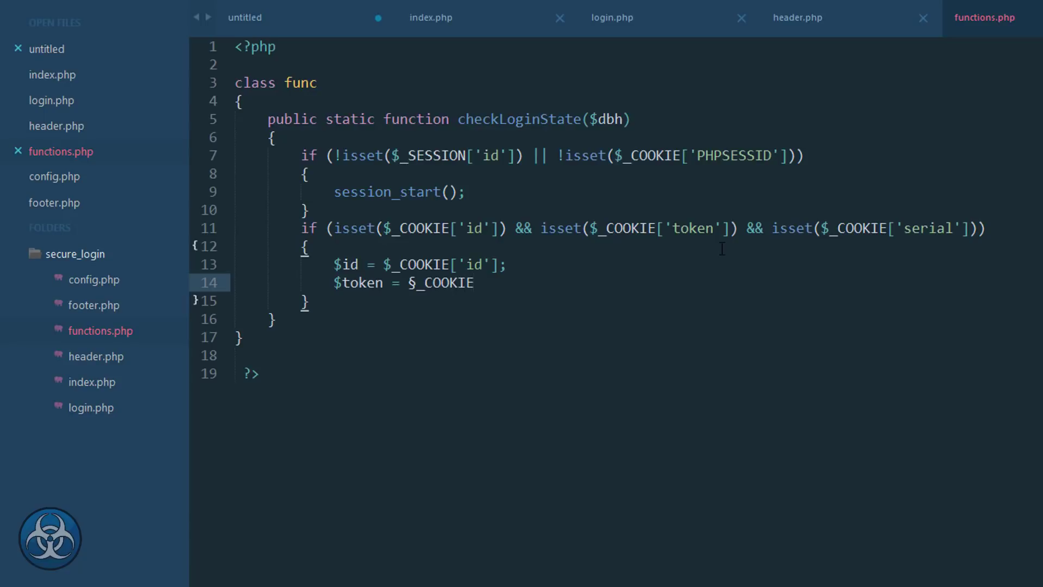
type("[''];")
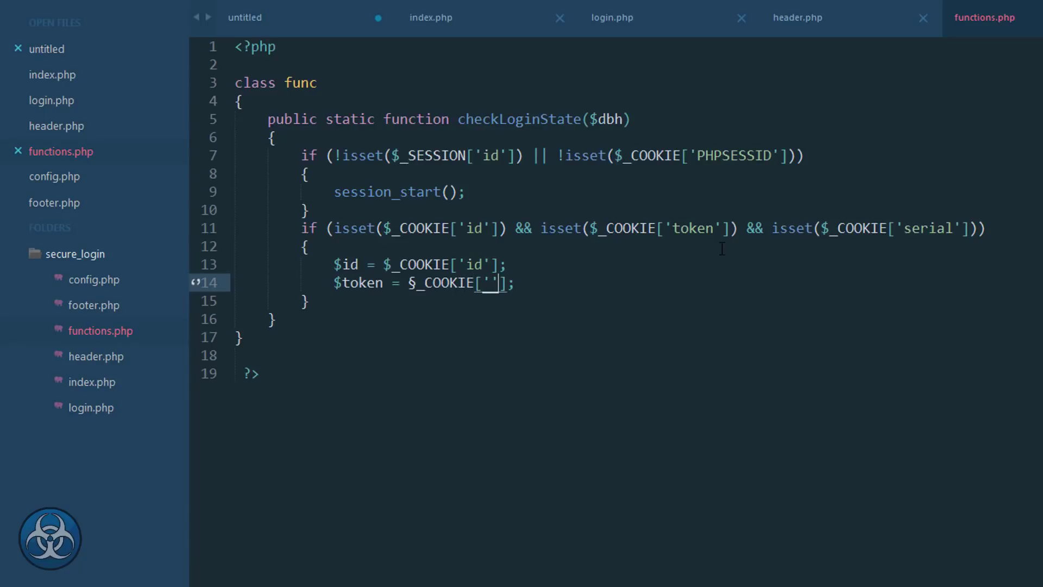
type("token")
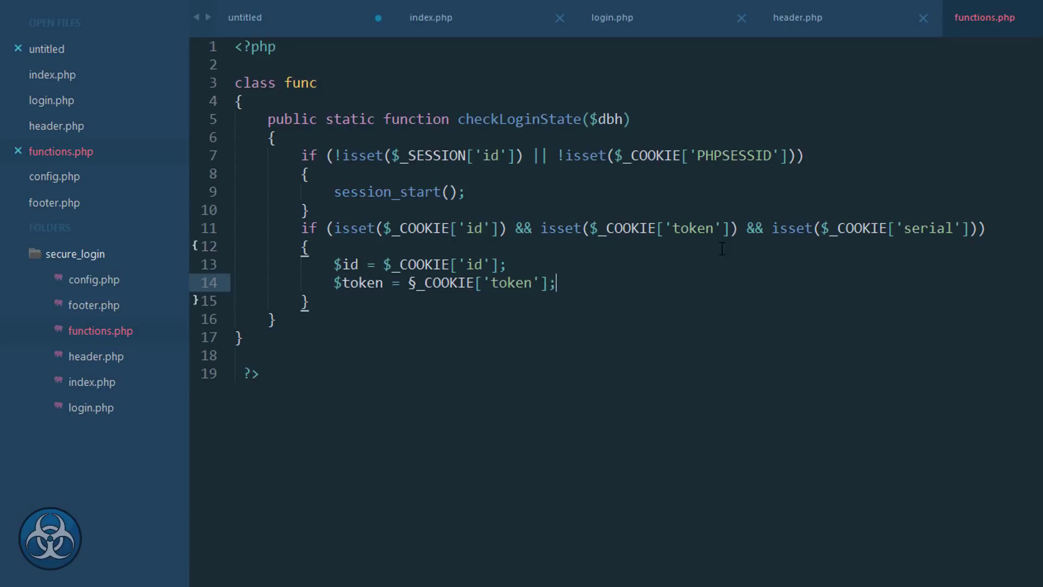
key("enter")
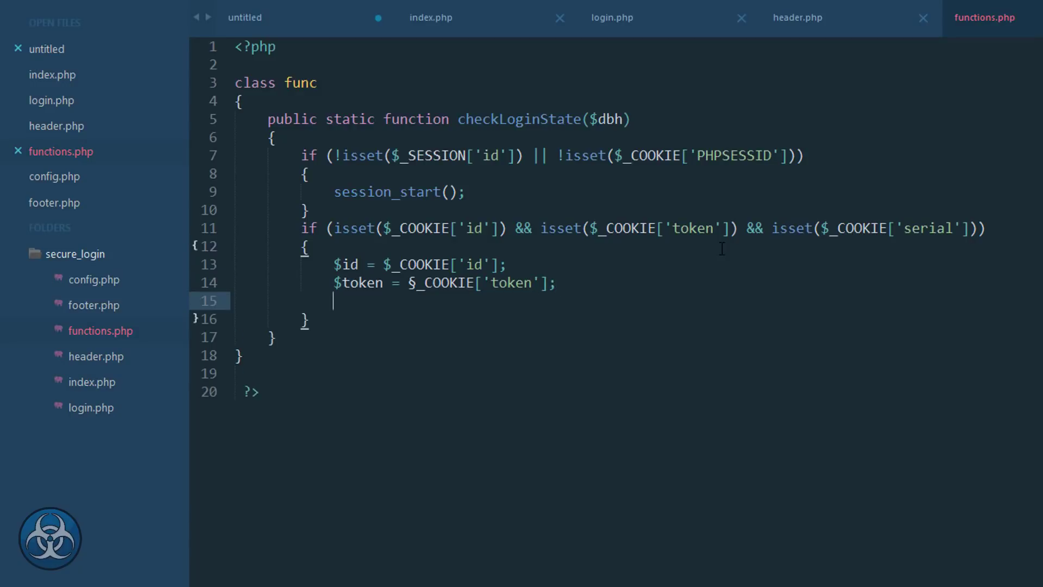
- Add $serial = $_COOKIE['serial']; and leave blank lines after the assignments
type("$se")
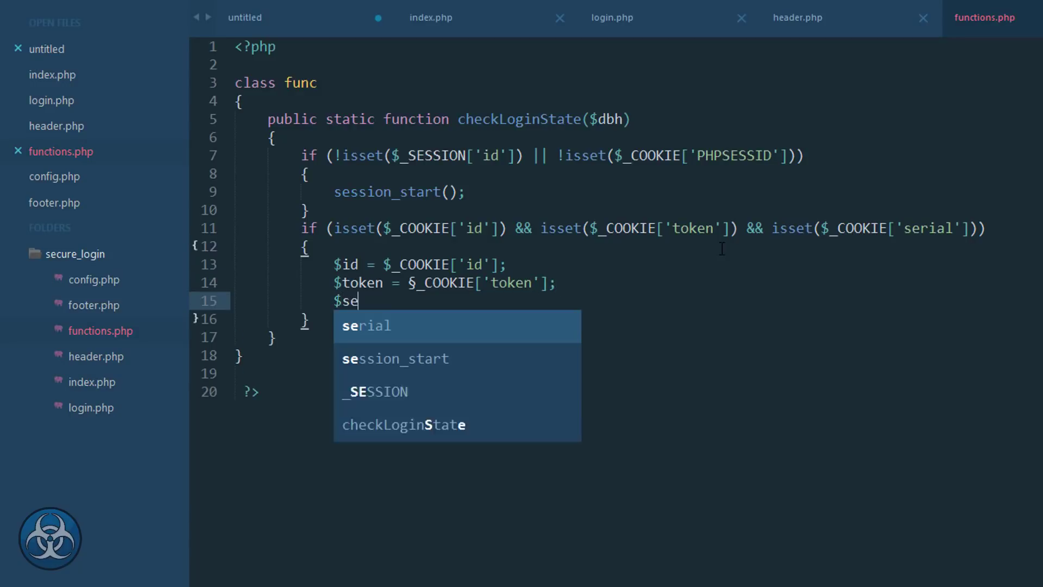
type("rial =")
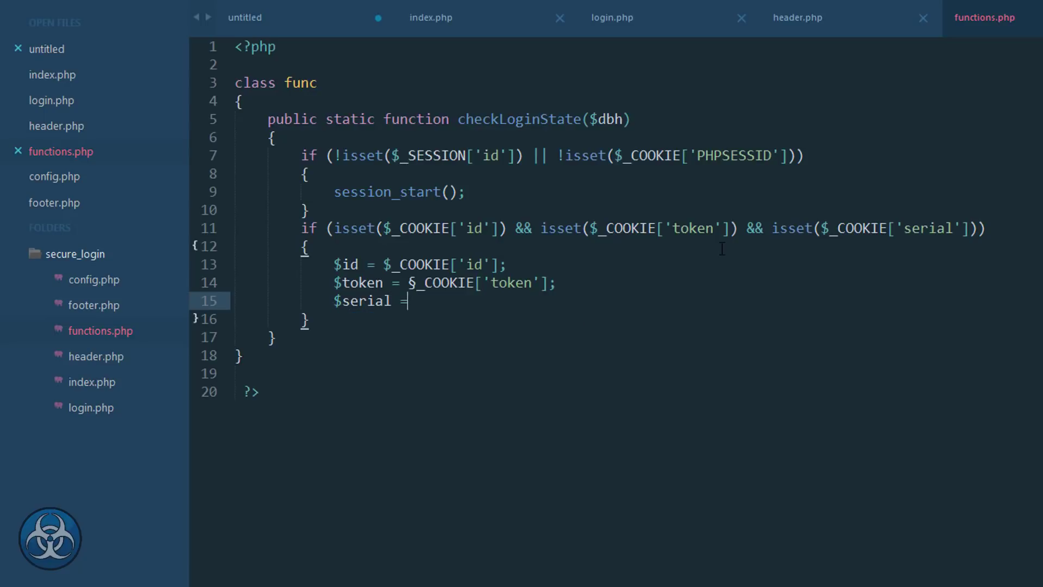
type("$_SER")
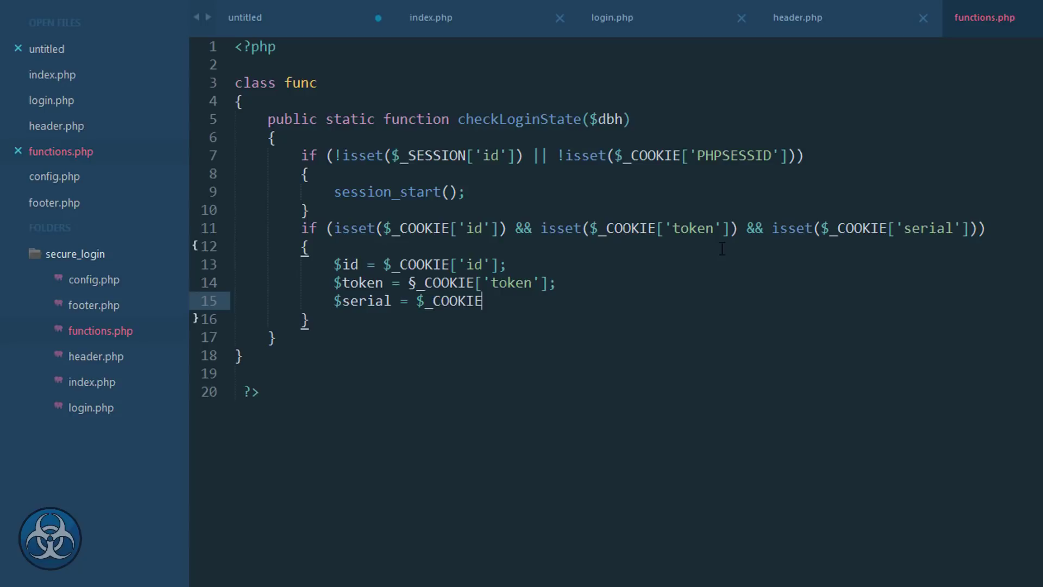
type("['']")
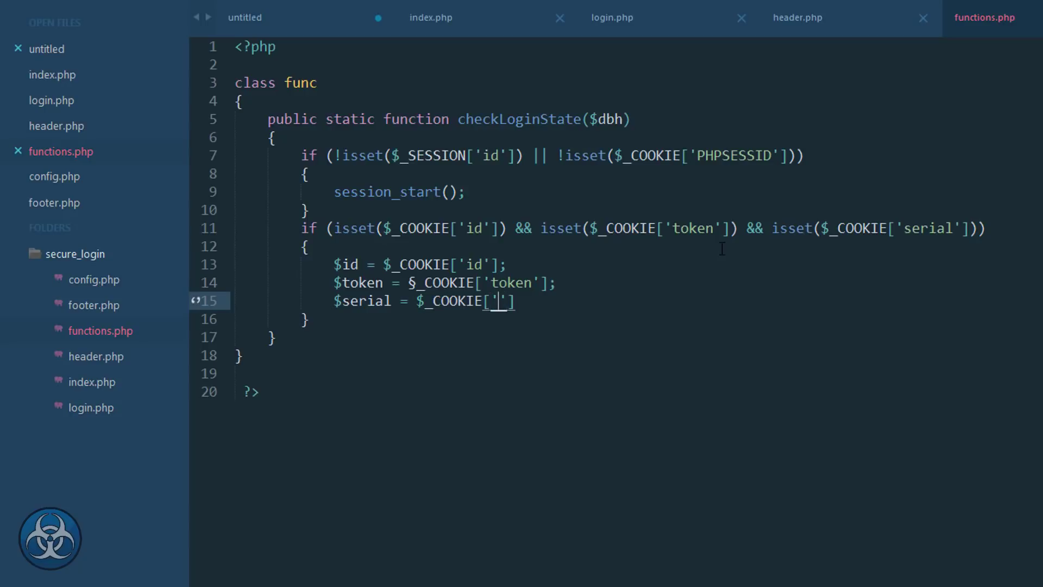
type("serial'];")
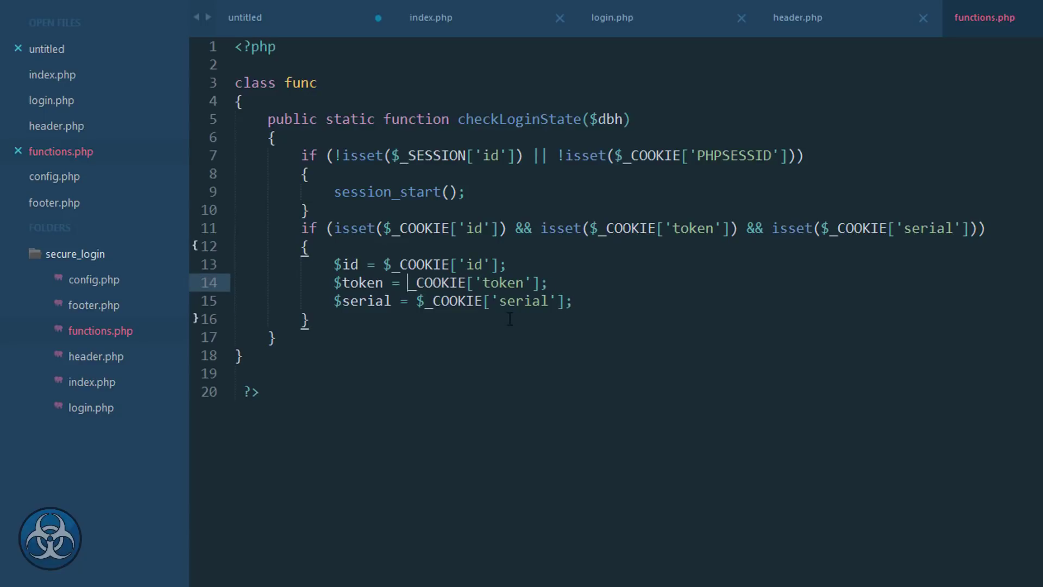
type("$")
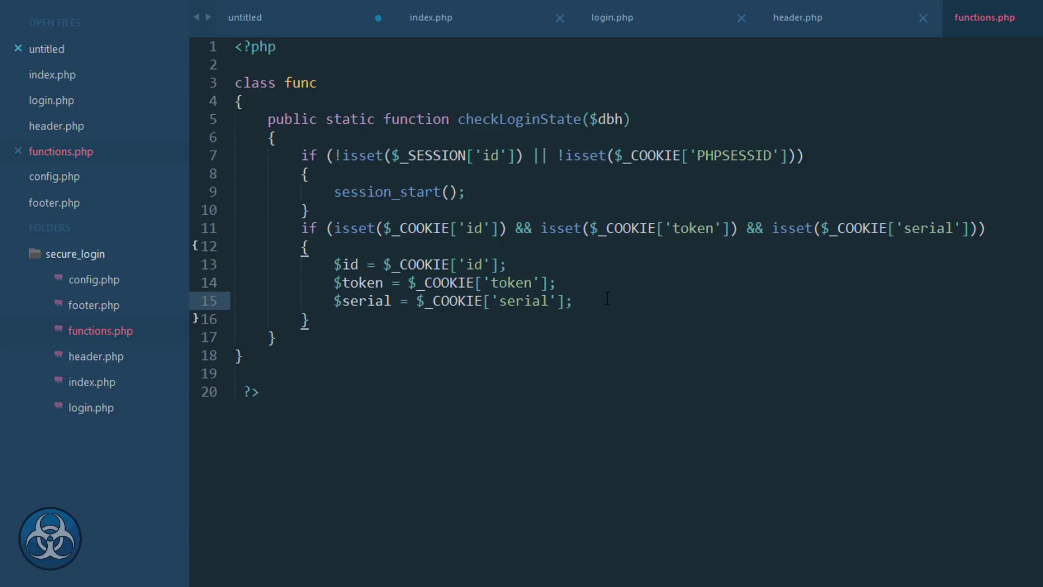
key("Enter")
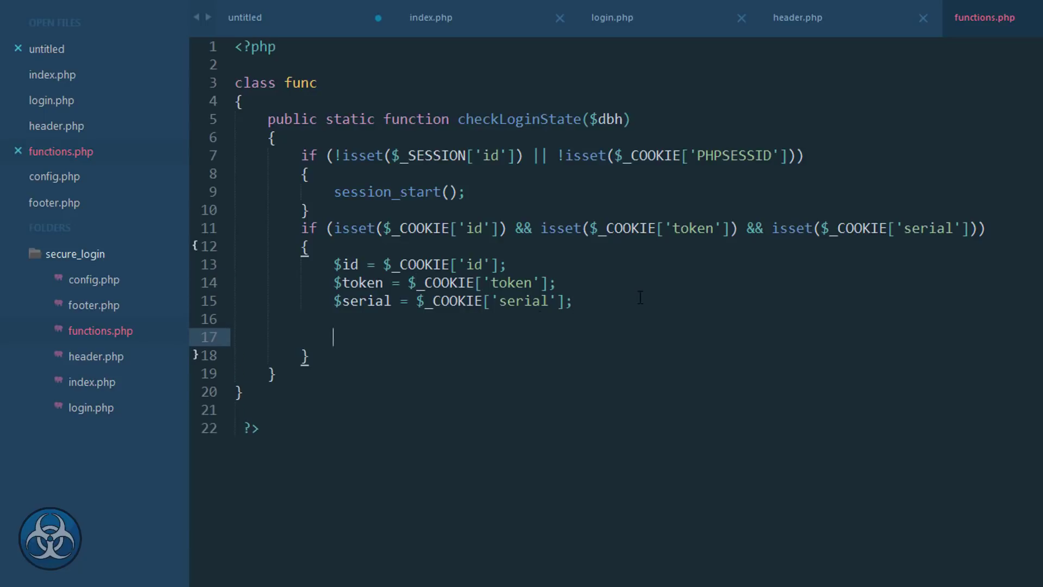